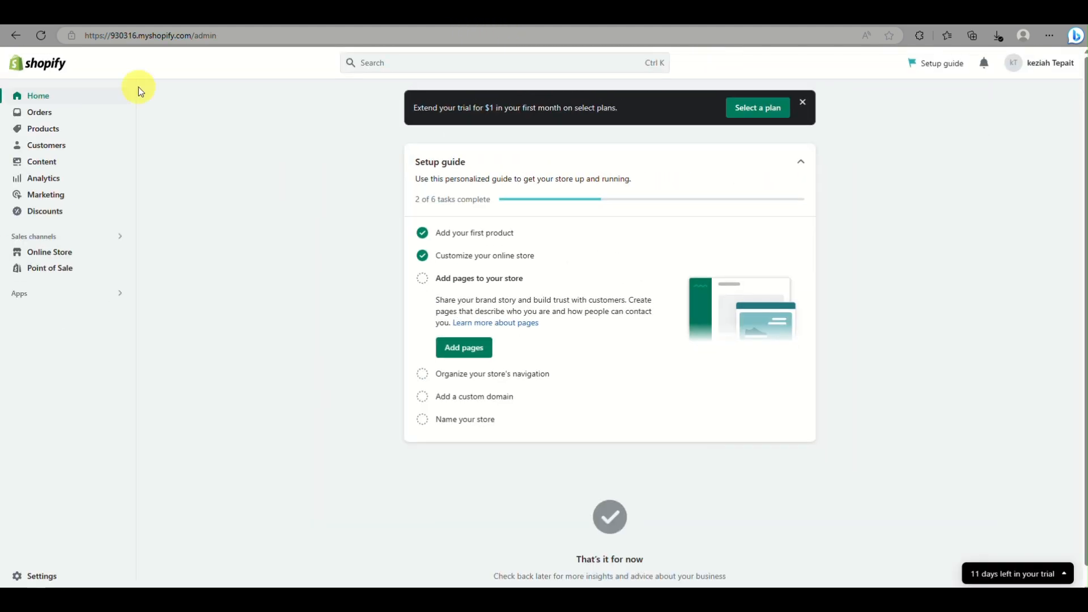
{"action": "mouse_move", "coordinate": [14, 83]}
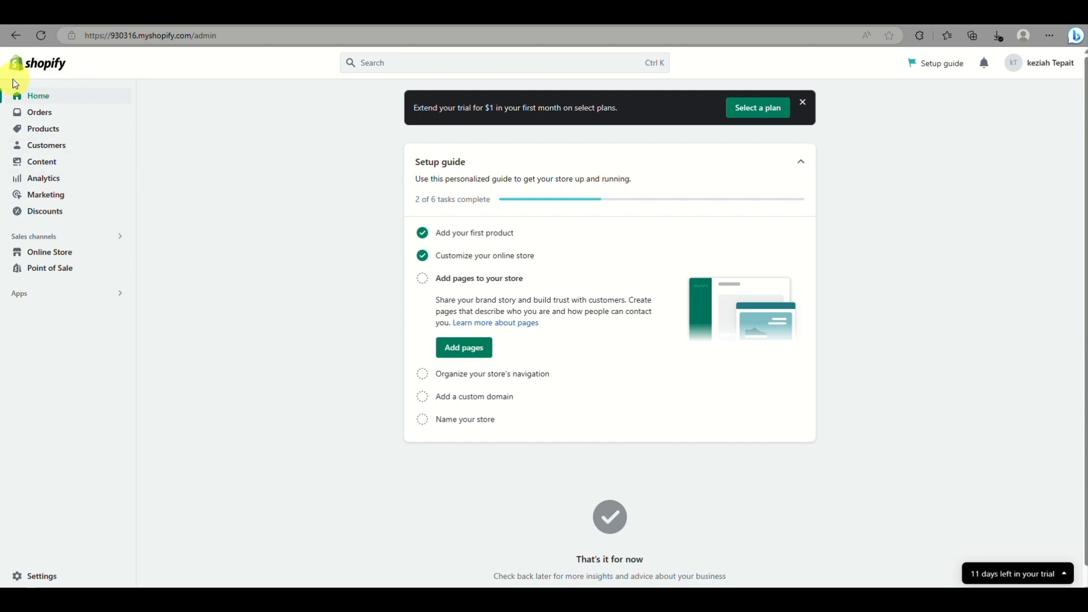
{"action": "mouse_move", "coordinate": [248, 91]}
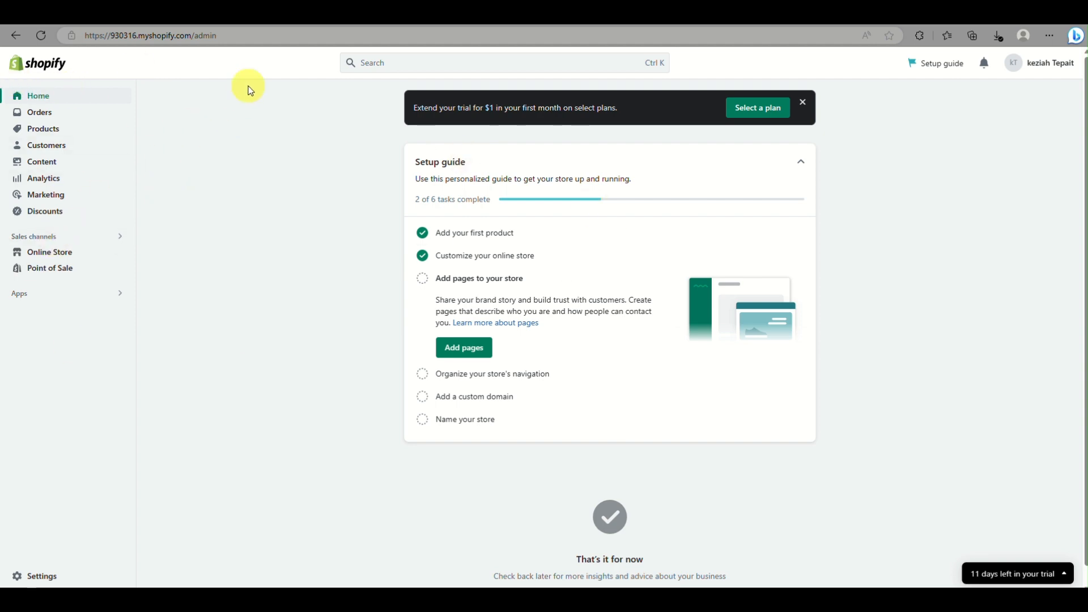
- Browse the Google Trends home page through trending topics, resources and newsletter sections, back to the top
{"action": "left_click", "coordinate": [150, 36]}
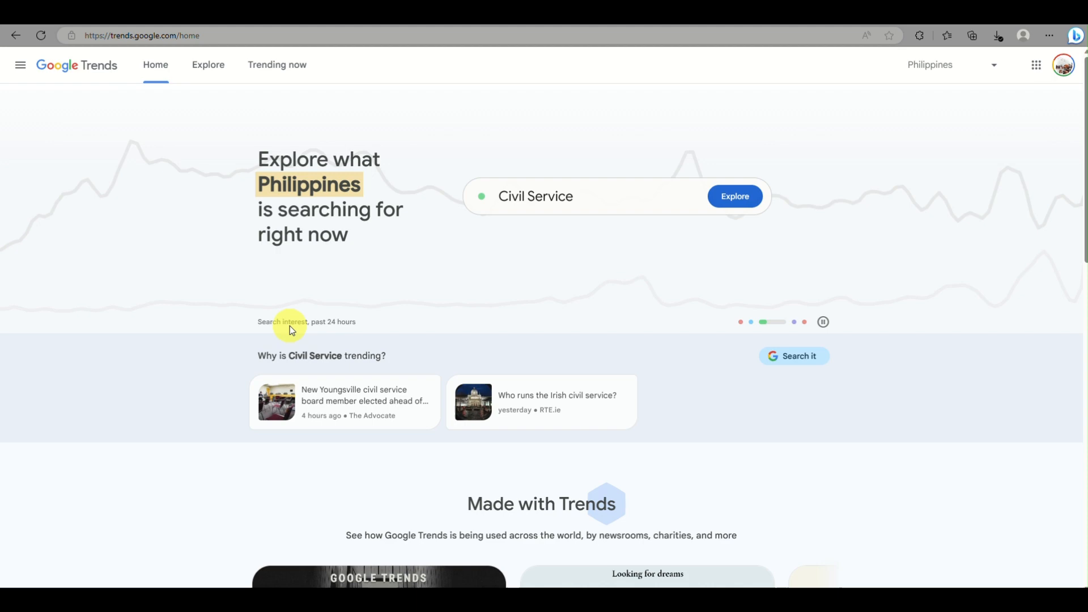
{"action": "scroll", "scroll_direction": "down", "scroll_amount": 3}
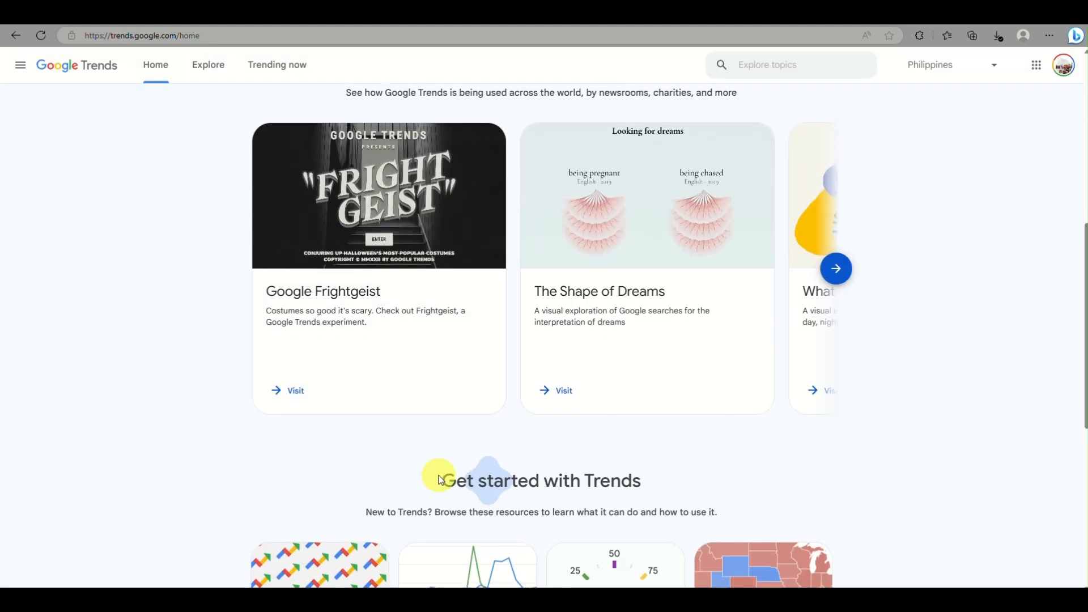
{"action": "scroll", "scroll_direction": "up", "scroll_amount": 3}
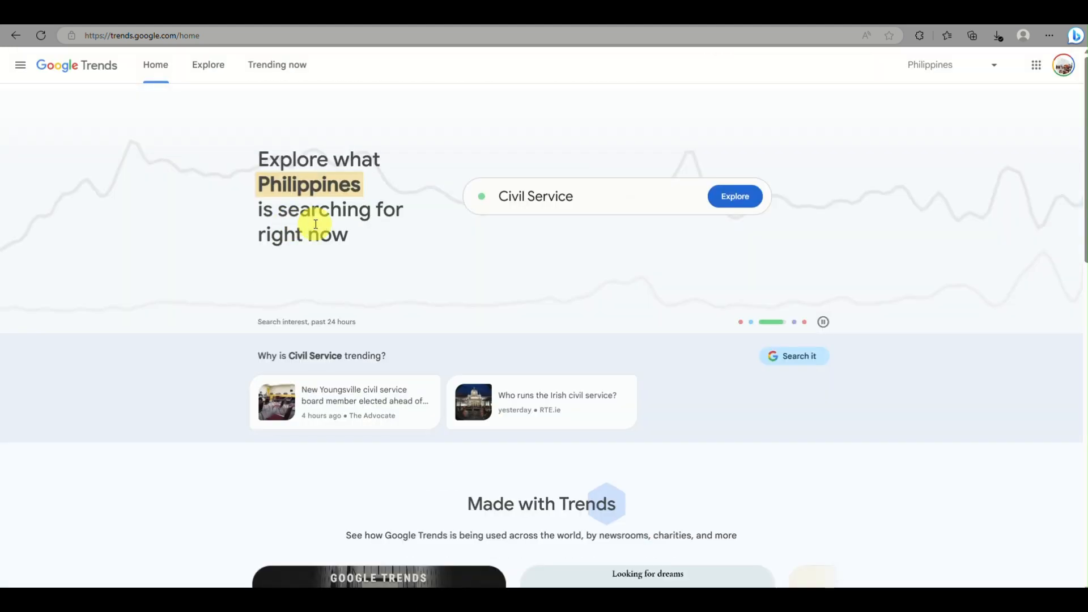
{"action": "scroll", "scroll_direction": "down", "scroll_amount": 3}
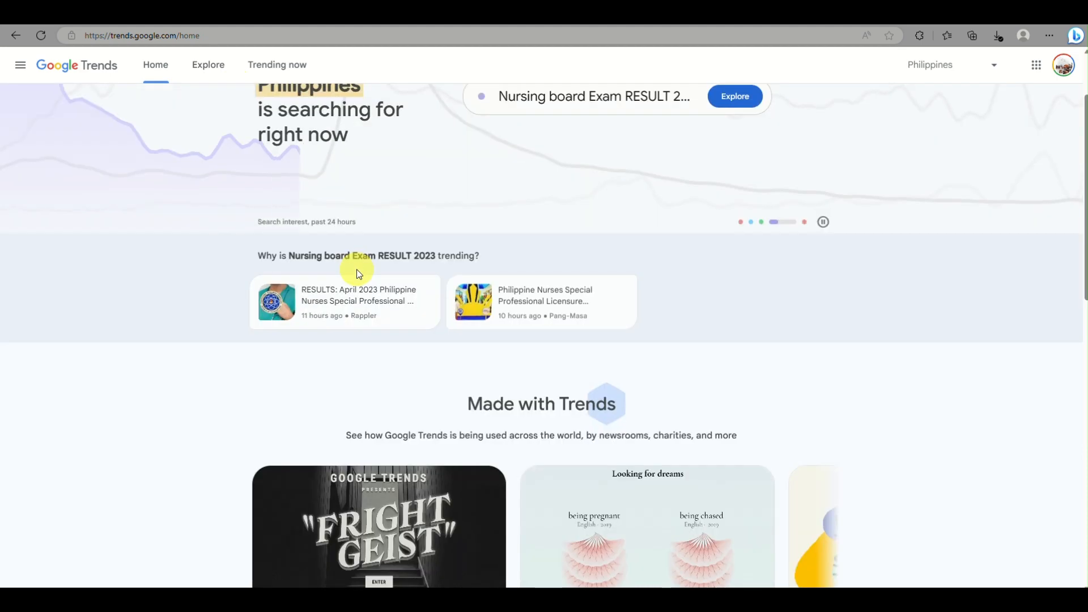
{"action": "scroll", "scroll_direction": "down", "scroll_amount": 3}
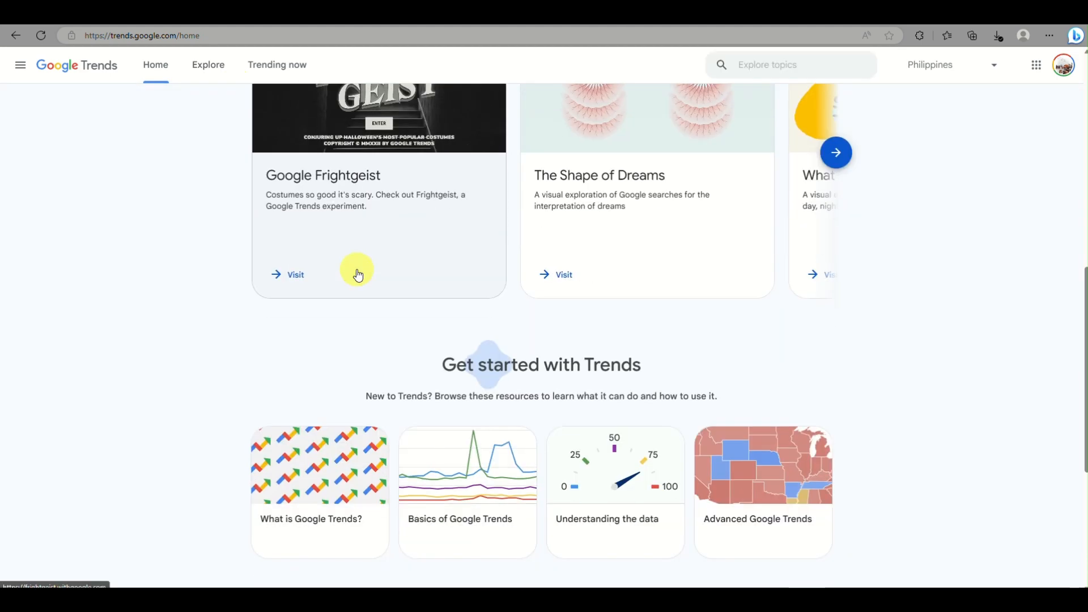
{"action": "scroll", "scroll_direction": "down", "scroll_amount": 3}
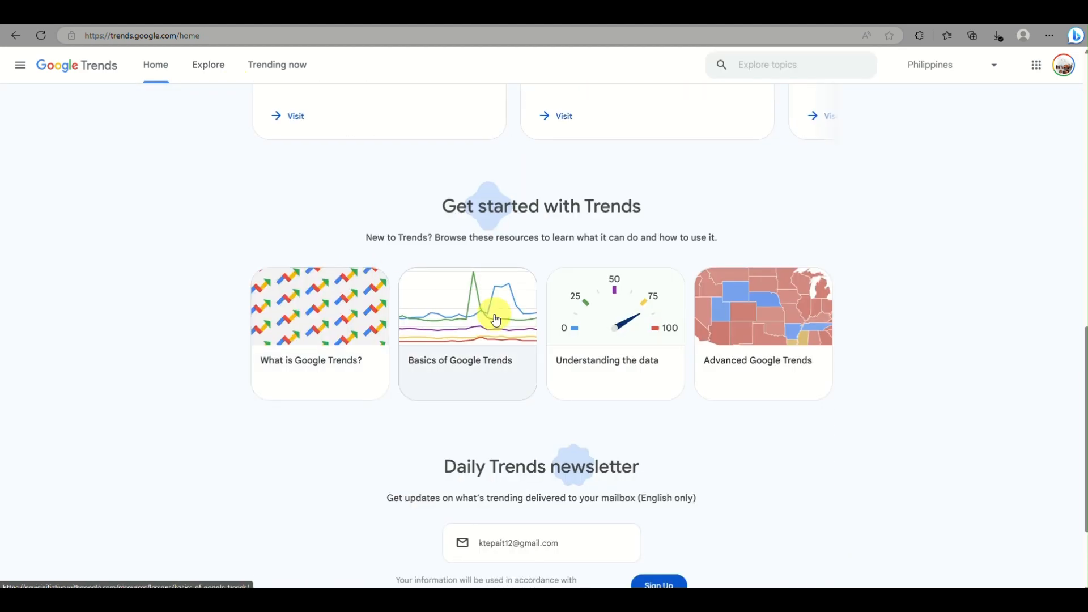
{"action": "mouse_move", "coordinate": [582, 352]}
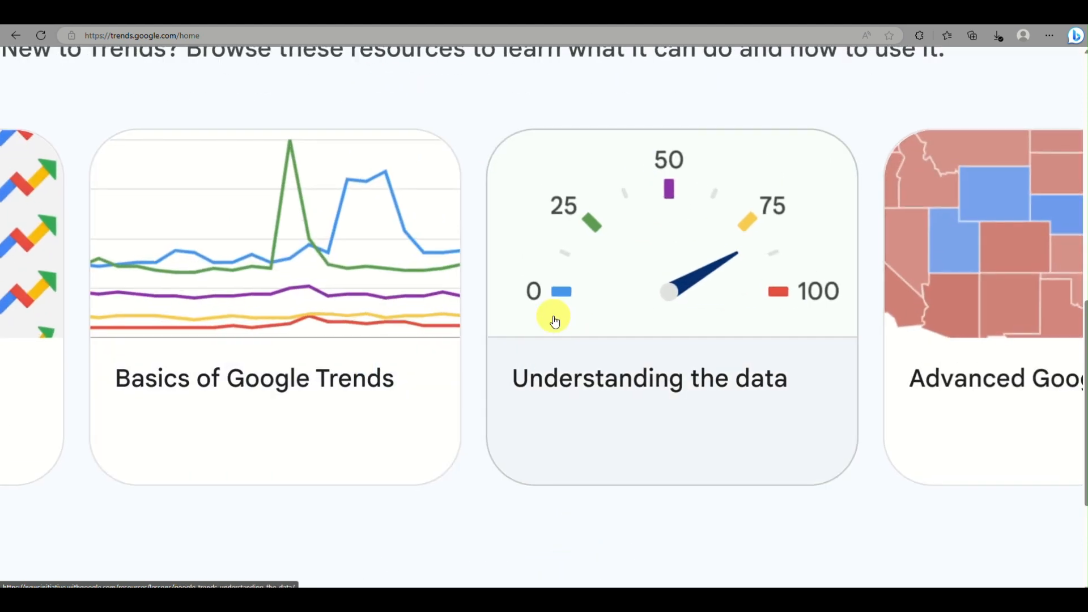
{"action": "scroll", "scroll_direction": "up", "scroll_amount": 3}
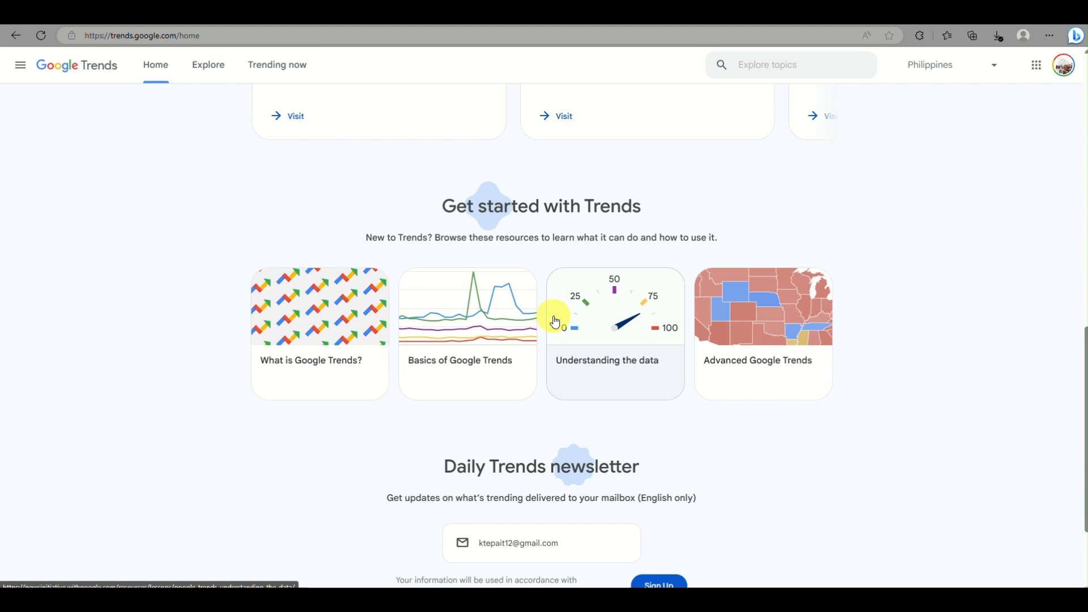
{"action": "scroll", "scroll_direction": "down", "scroll_amount": 3}
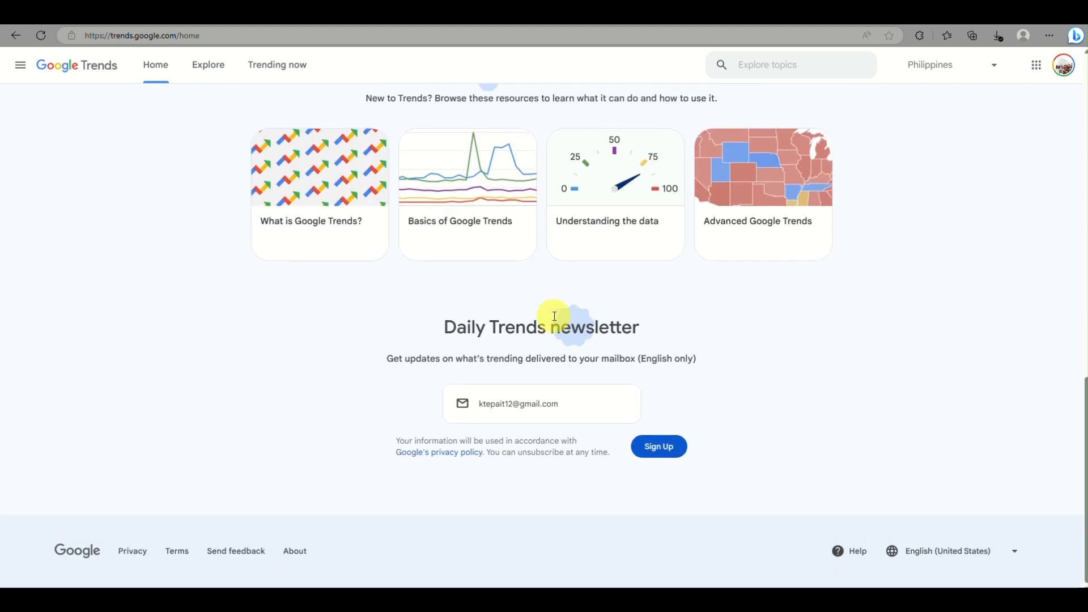
{"action": "scroll", "scroll_direction": "up", "scroll_amount": 3}
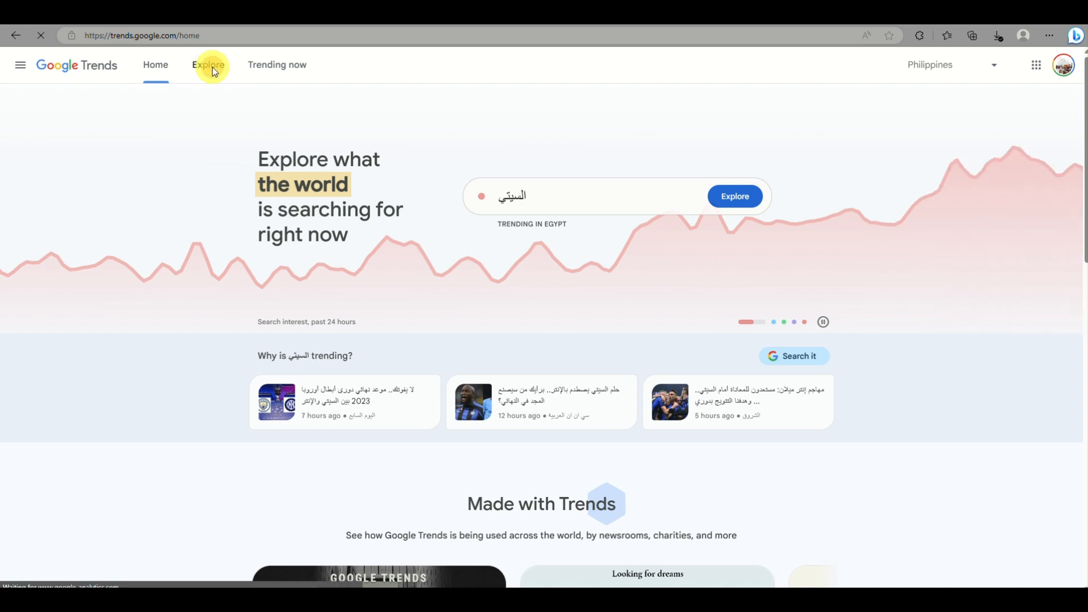
- Go to the Explore page and glance over its example comparisons and rising queries
{"action": "left_click", "coordinate": [208, 64]}
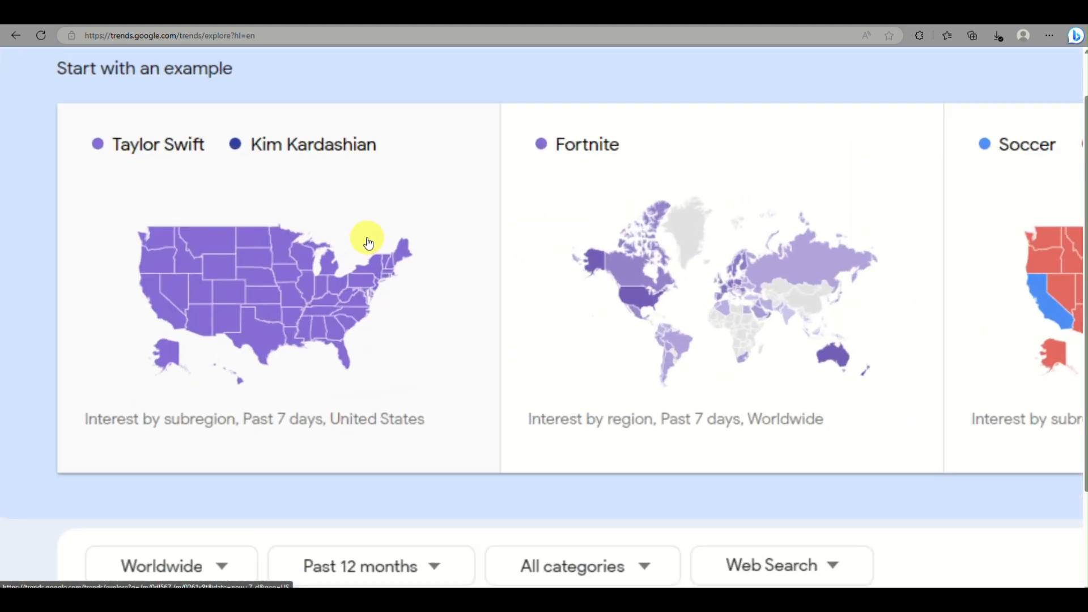
{"action": "scroll", "scroll_direction": "down", "scroll_amount": 3}
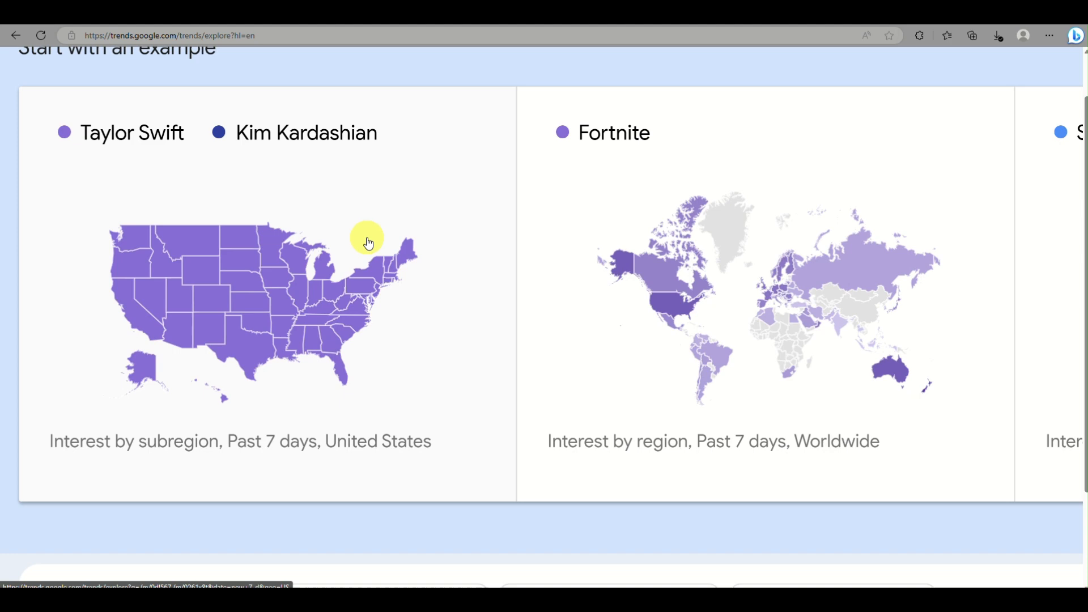
{"action": "scroll", "scroll_direction": "up", "scroll_amount": 3}
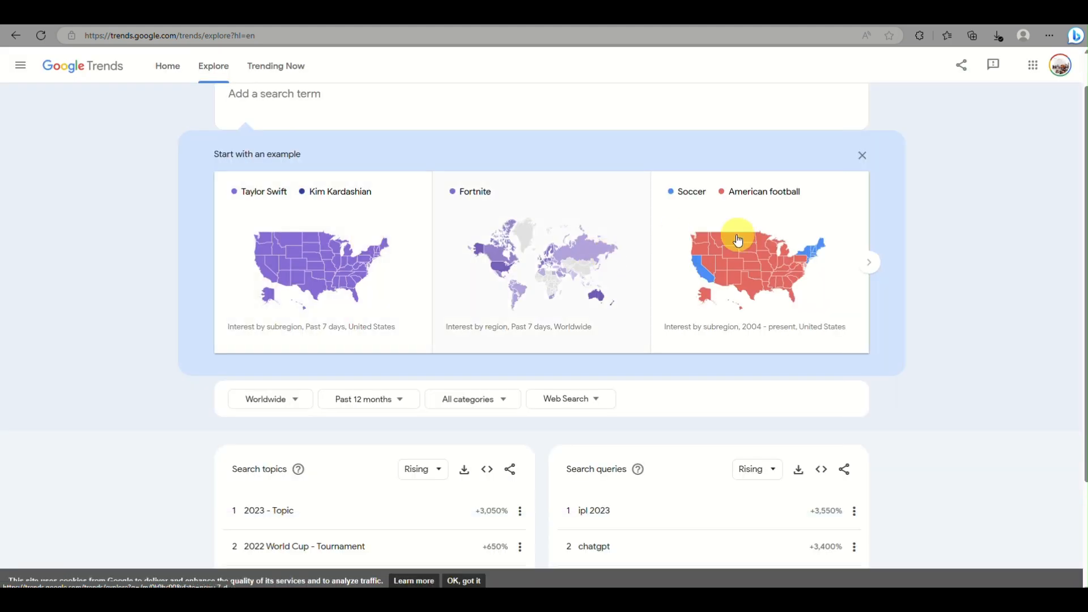
{"action": "mouse_move", "coordinate": [275, 422]}
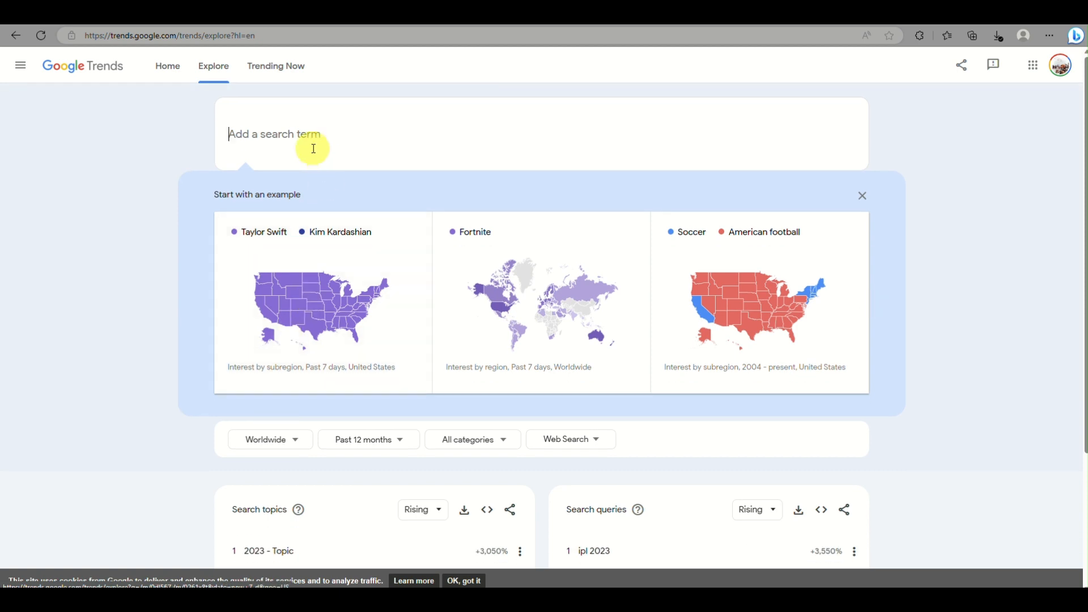
- Enter 'iphone' and choose it as a plain search term to load its interest results
{"action": "type", "text": "app"}
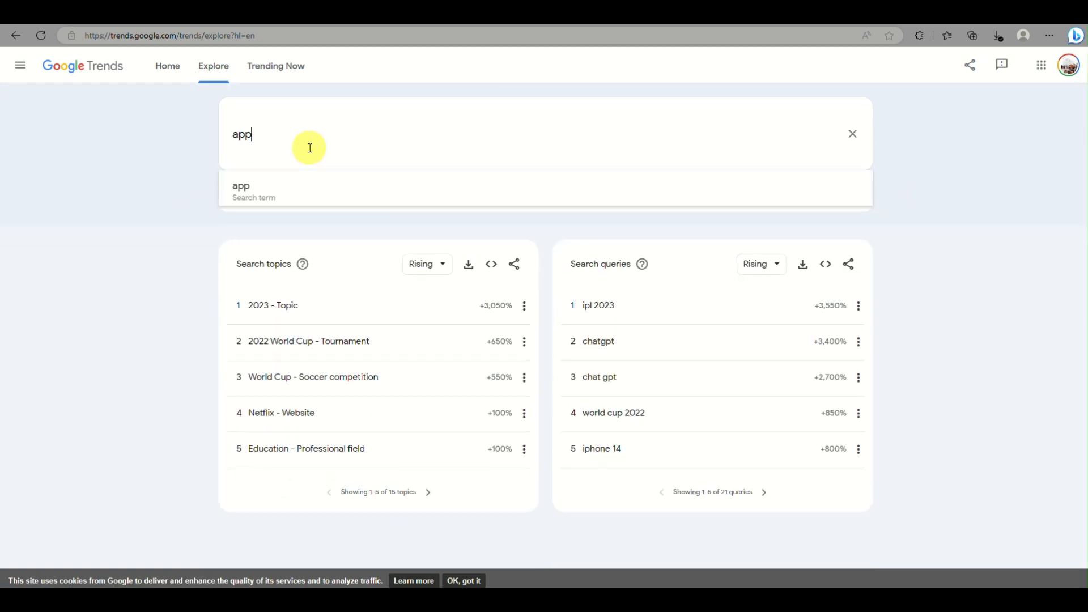
{"action": "type", "text": "le"}
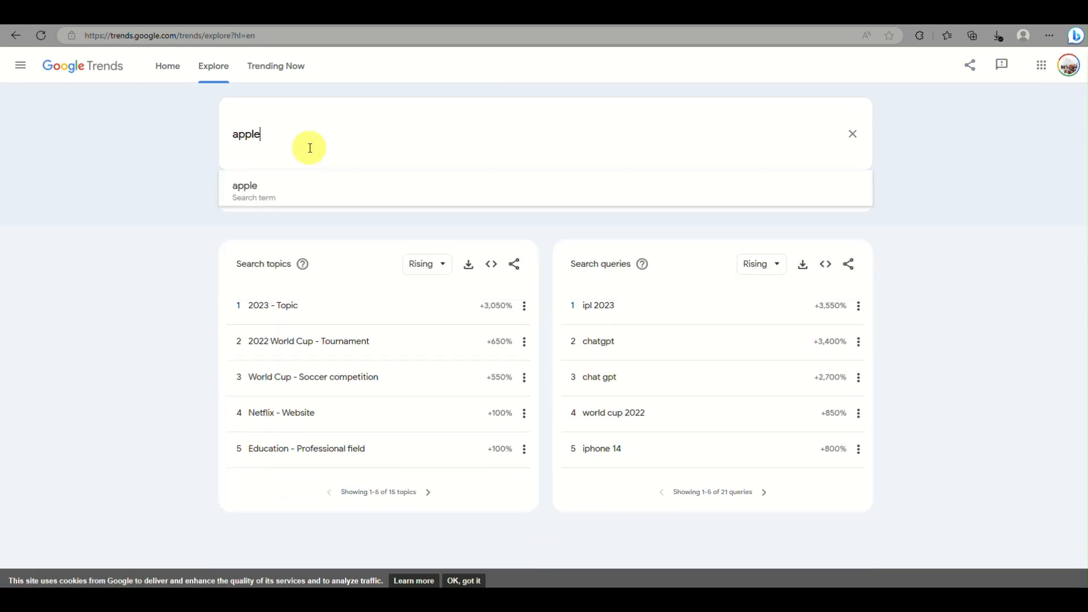
{"action": "type", "text": "iphone"}
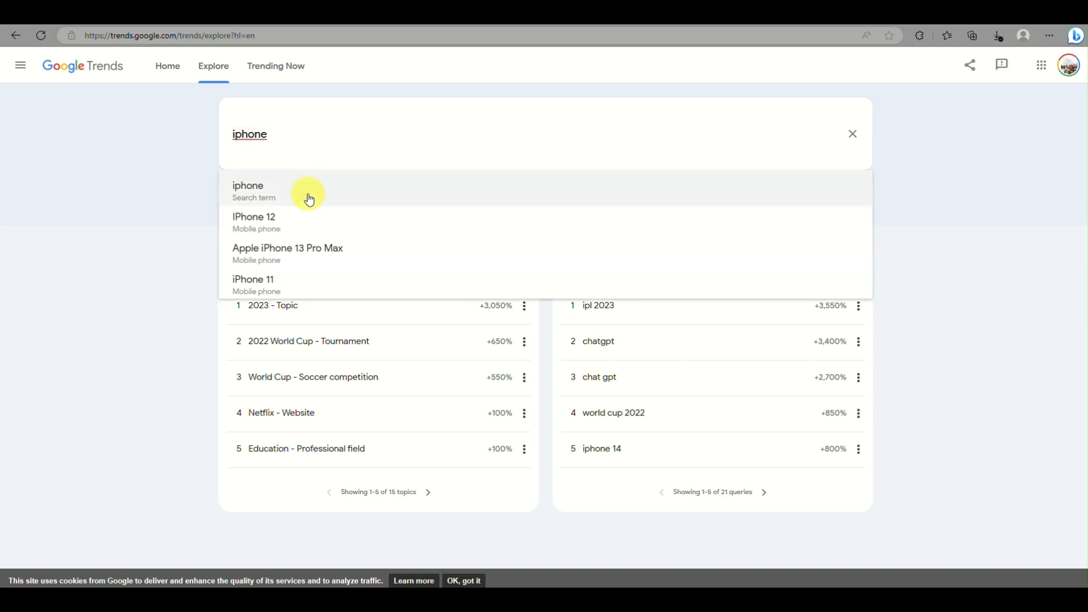
{"action": "left_click", "coordinate": [249, 185]}
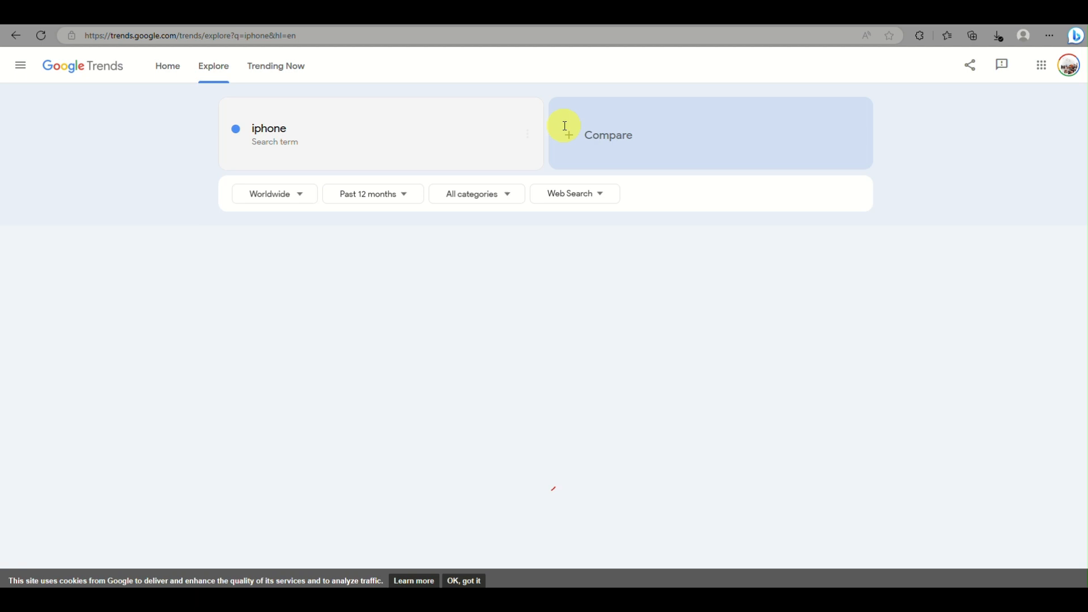
- Add 'samsung' as a second search term to compare with iphone
{"action": "type", "text": "sa"}
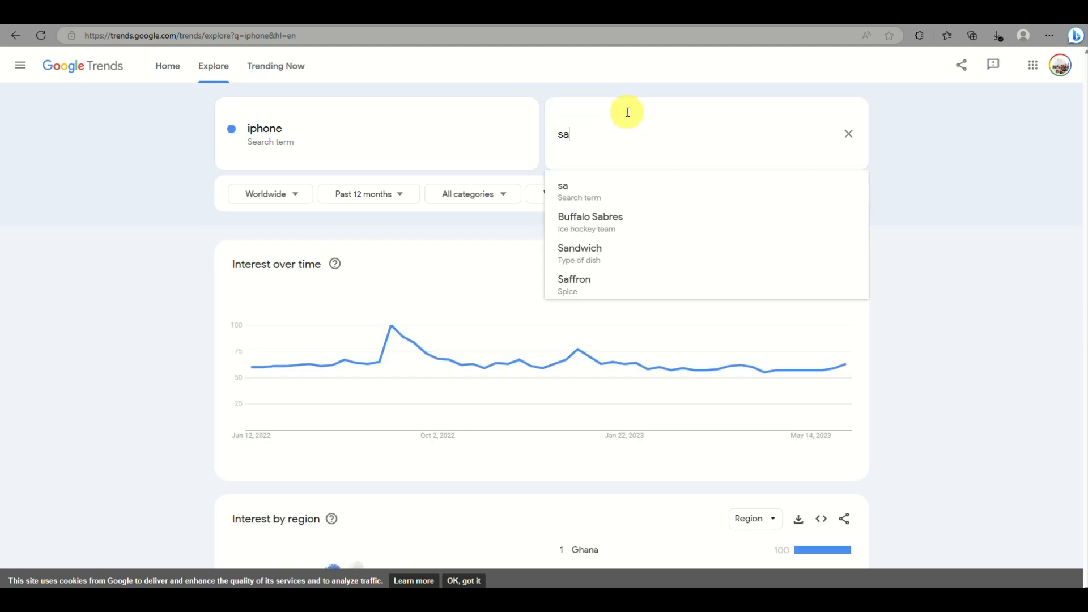
{"action": "type", "text": "msung"}
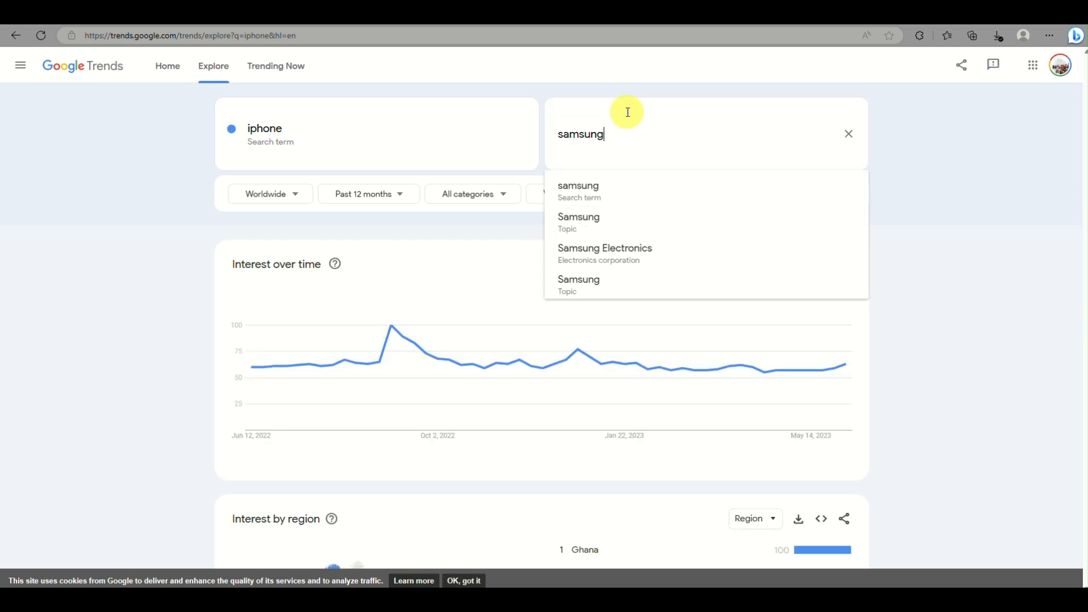
{"action": "left_click", "coordinate": [579, 191]}
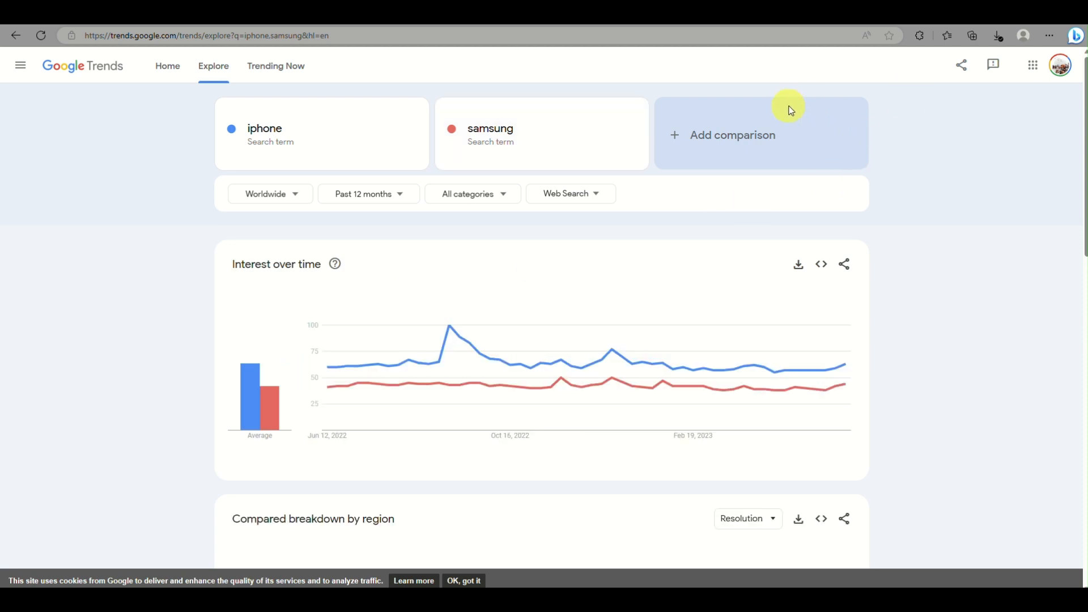
{"action": "mouse_move", "coordinate": [418, 350]}
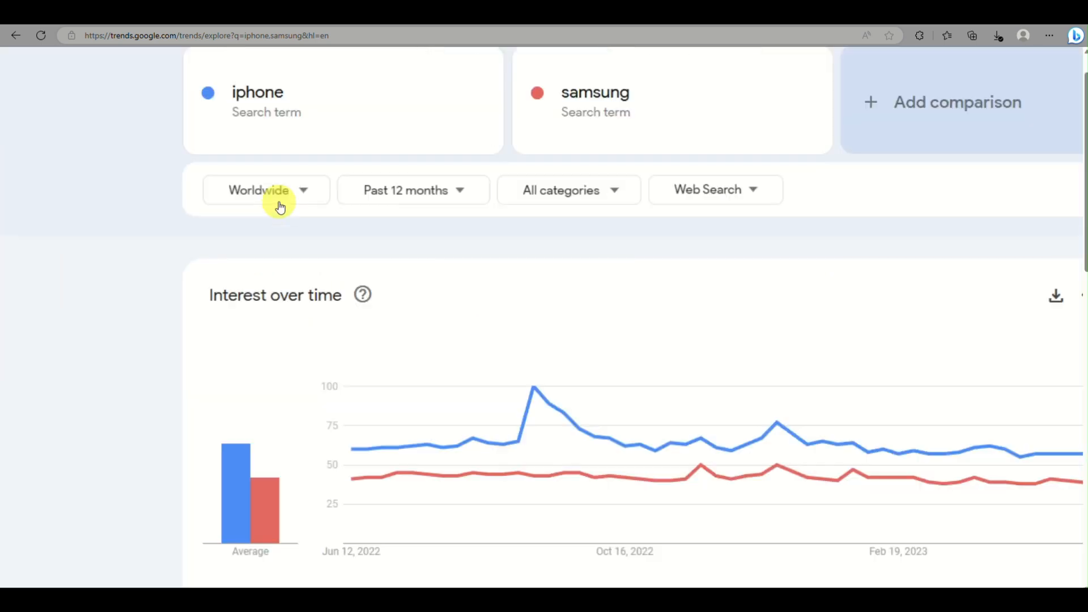
{"action": "scroll", "scroll_direction": "down", "scroll_amount": 3}
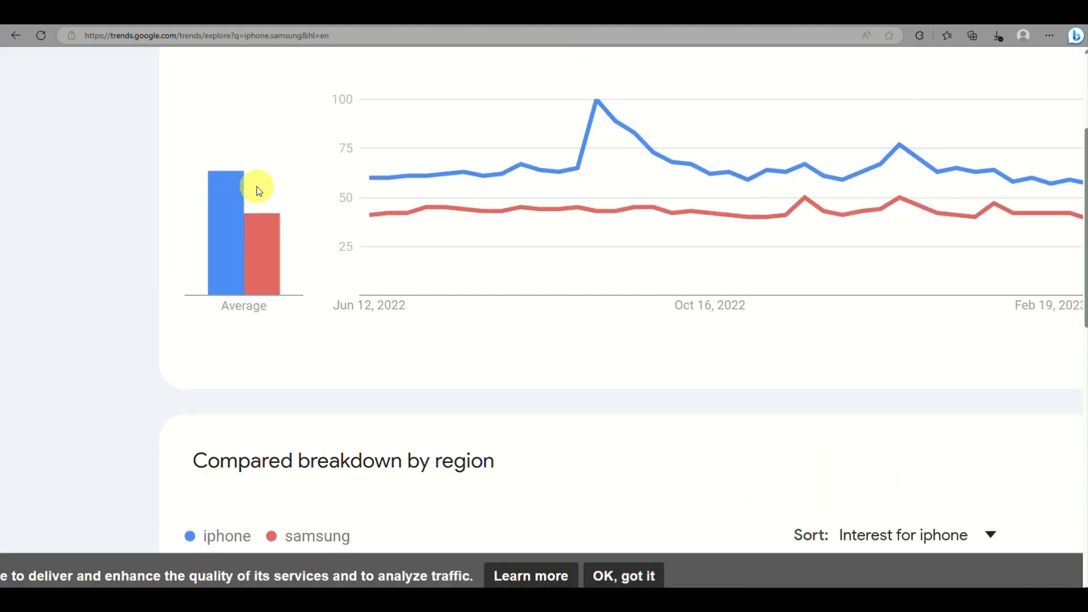
{"action": "scroll", "scroll_direction": "down", "scroll_amount": 3}
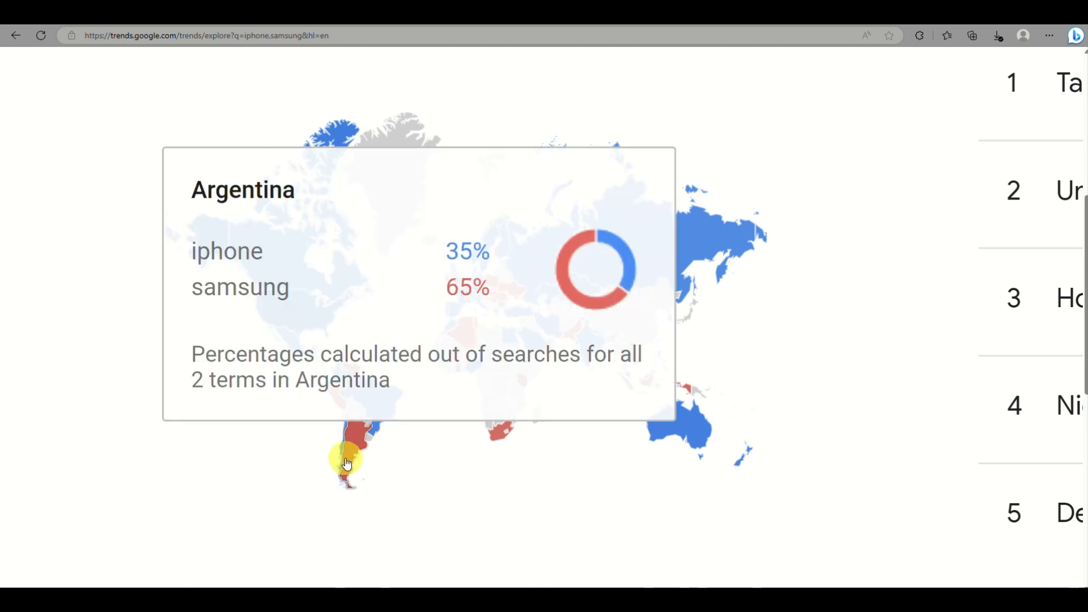
{"action": "mouse_move", "coordinate": [703, 242]}
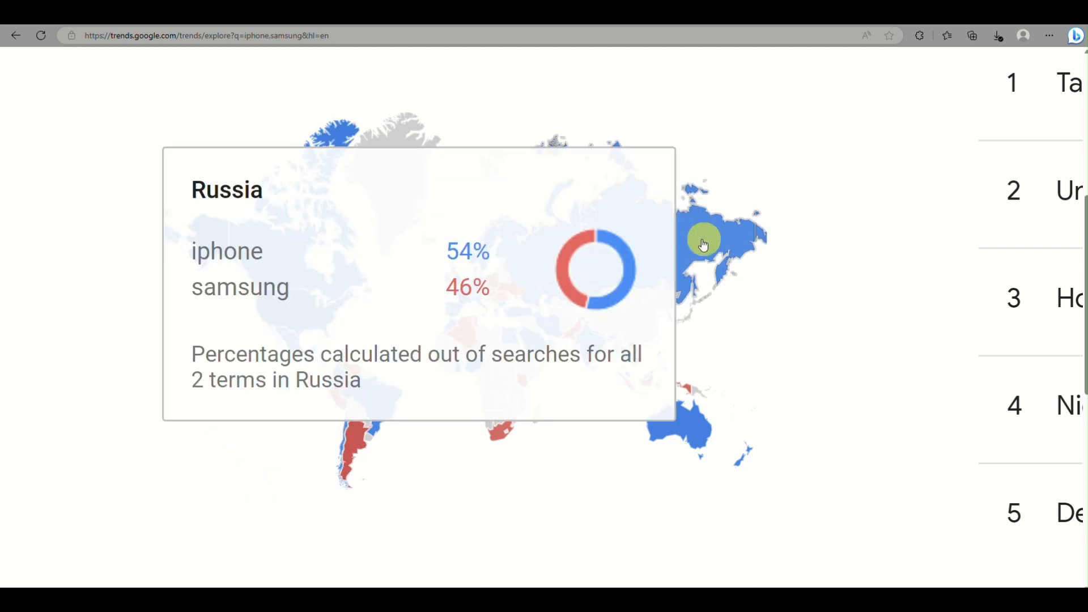
{"action": "mouse_move", "coordinate": [691, 434]}
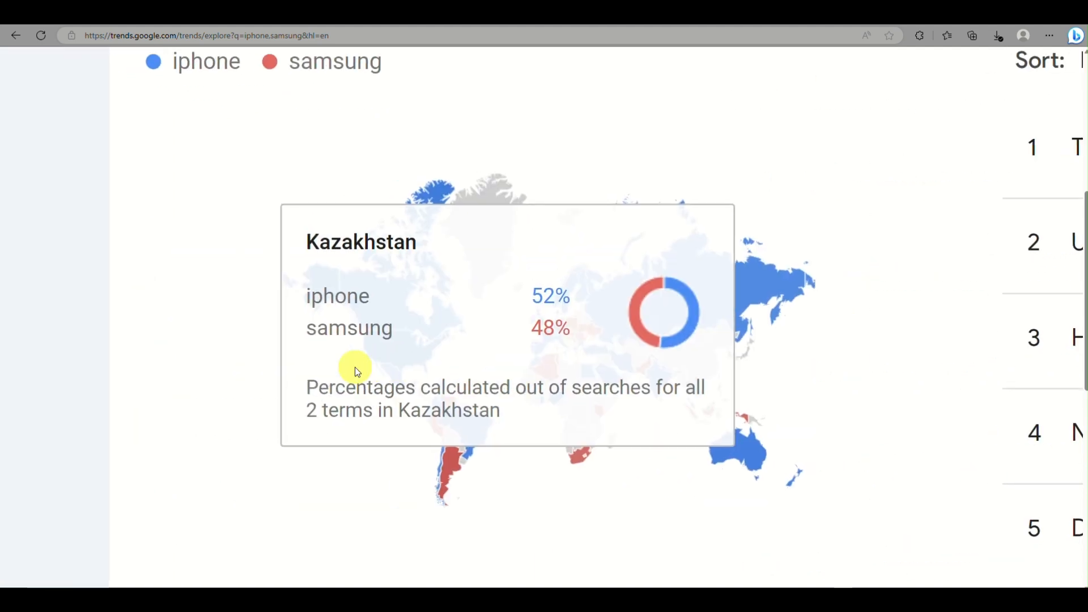
{"action": "mouse_move", "coordinate": [397, 344]}
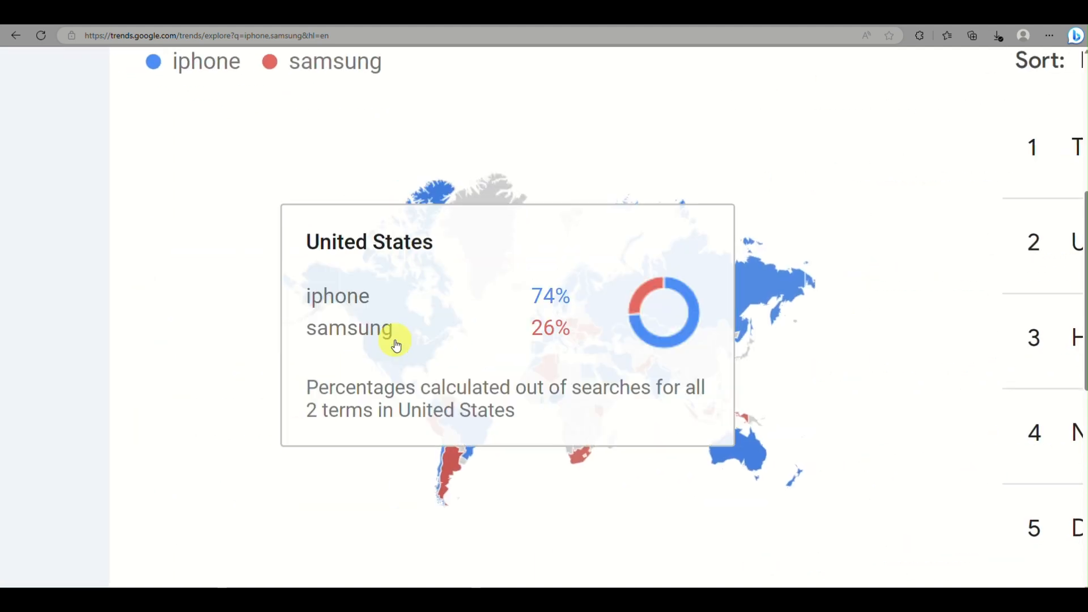
{"action": "mouse_move", "coordinate": [740, 324]}
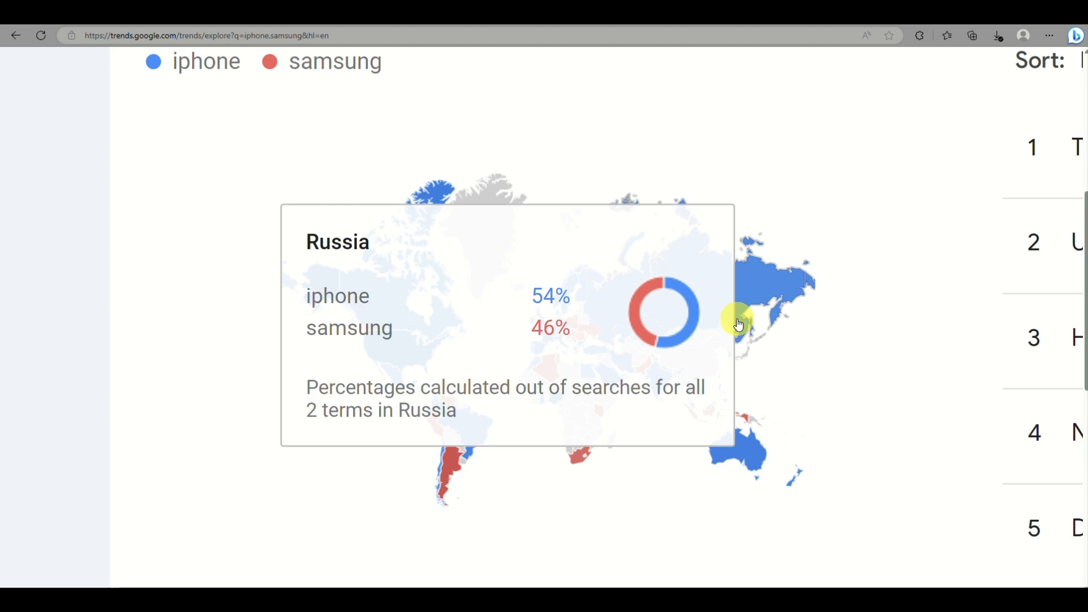
{"action": "mouse_move", "coordinate": [755, 379]}
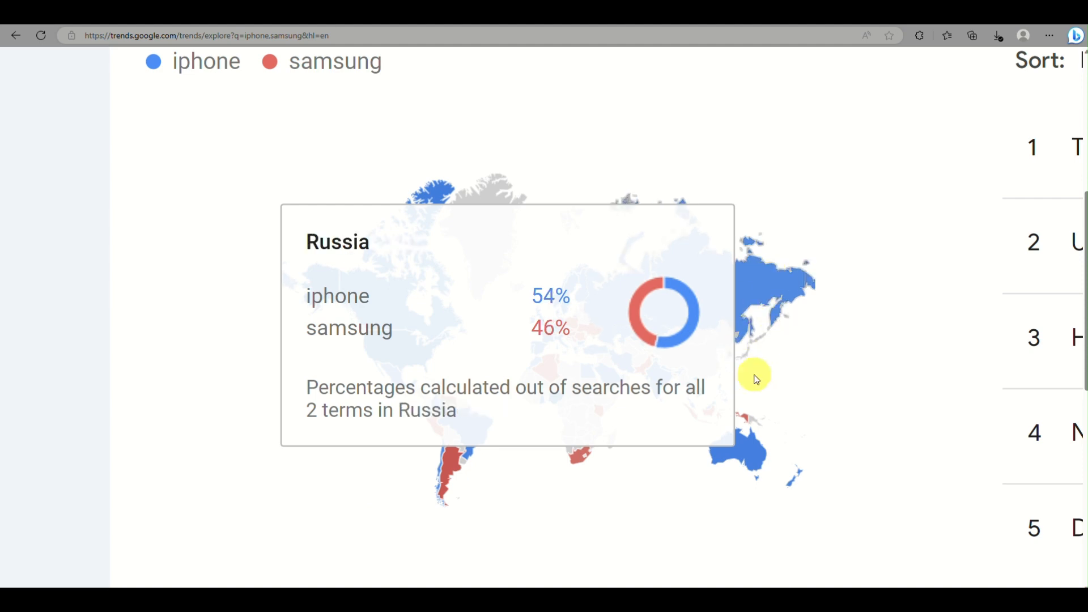
{"action": "mouse_move", "coordinate": [743, 422]}
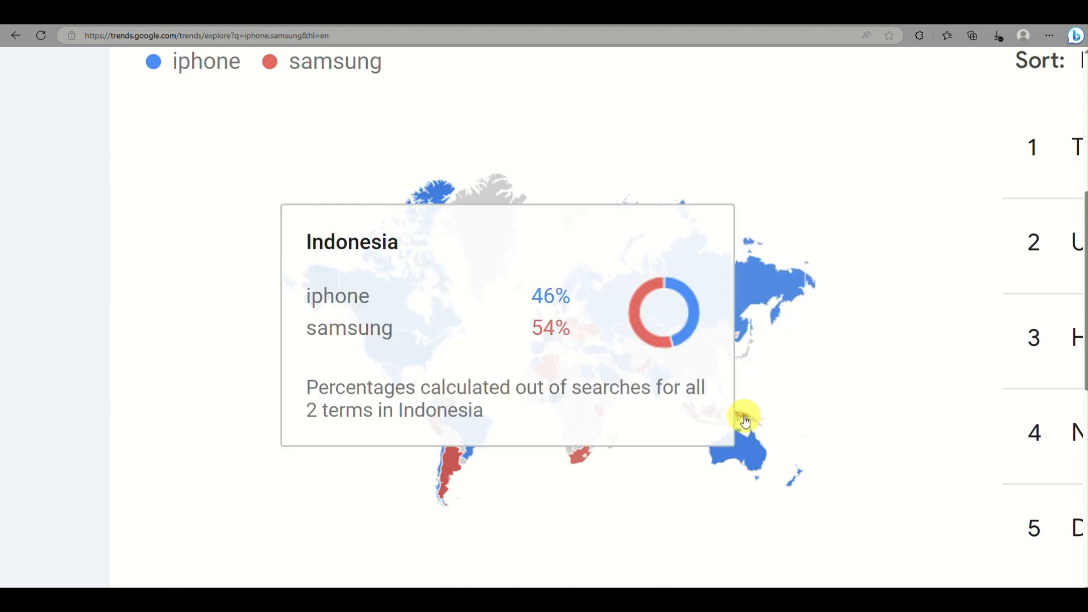
{"action": "mouse_move", "coordinate": [559, 355]}
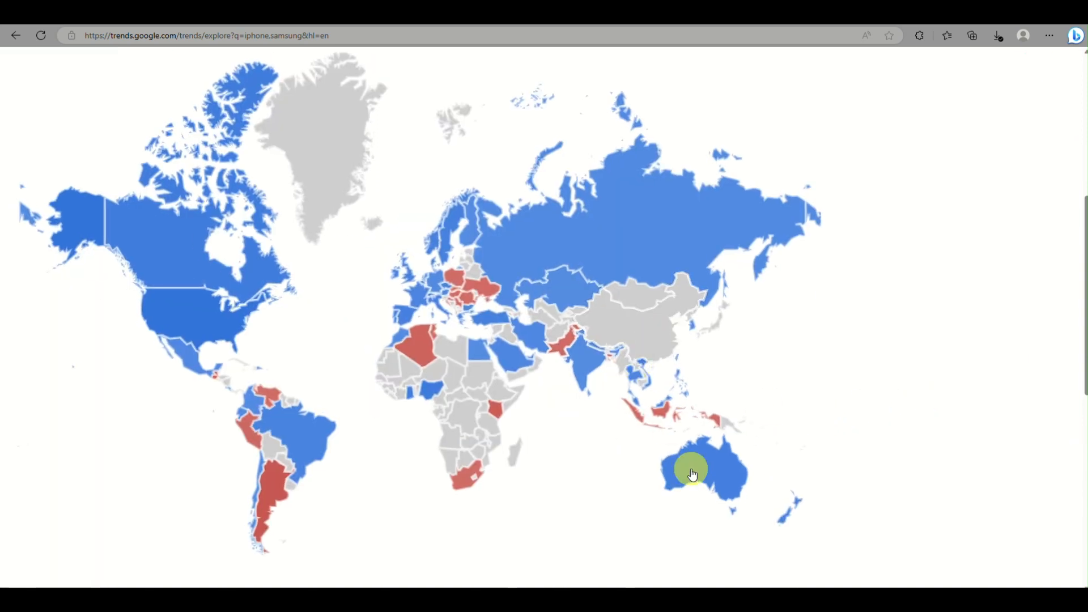
{"action": "mouse_move", "coordinate": [310, 526]}
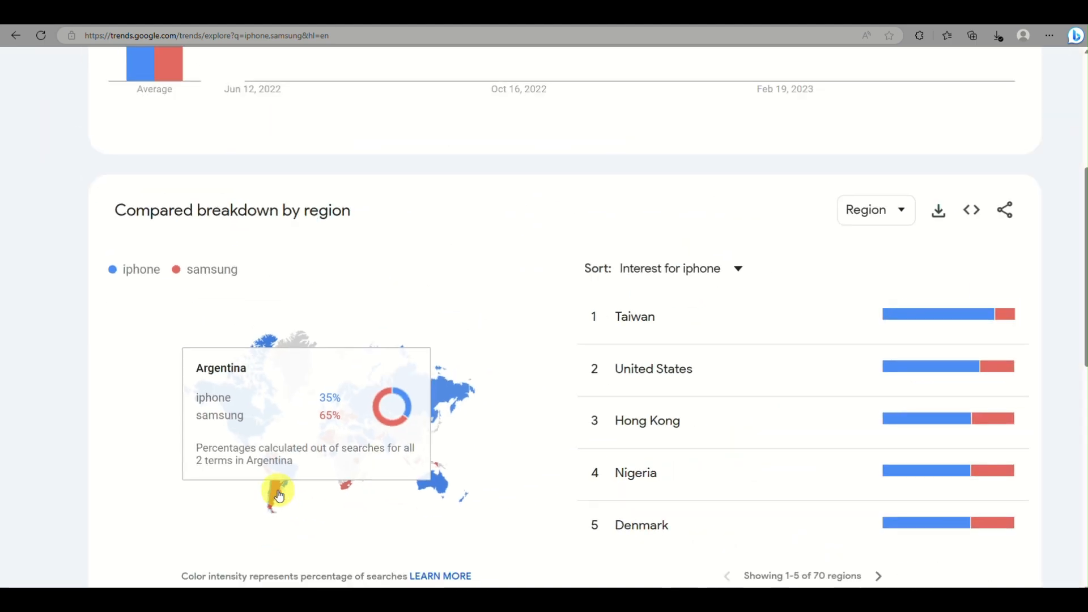
{"action": "scroll", "scroll_direction": "up", "scroll_amount": 3}
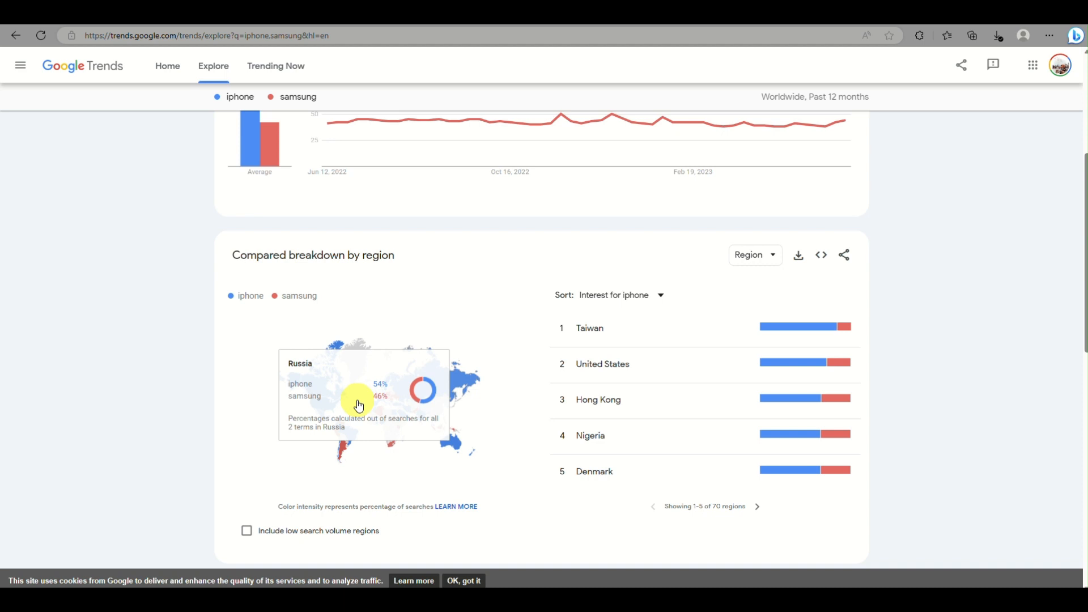
{"action": "mouse_move", "coordinate": [779, 347]}
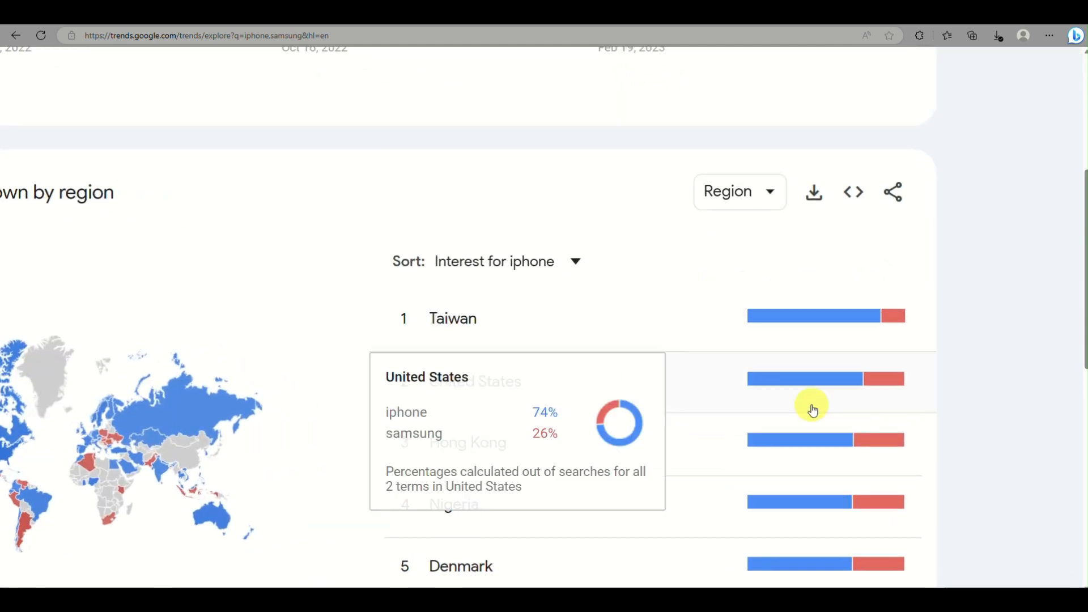
{"action": "mouse_move", "coordinate": [778, 308]}
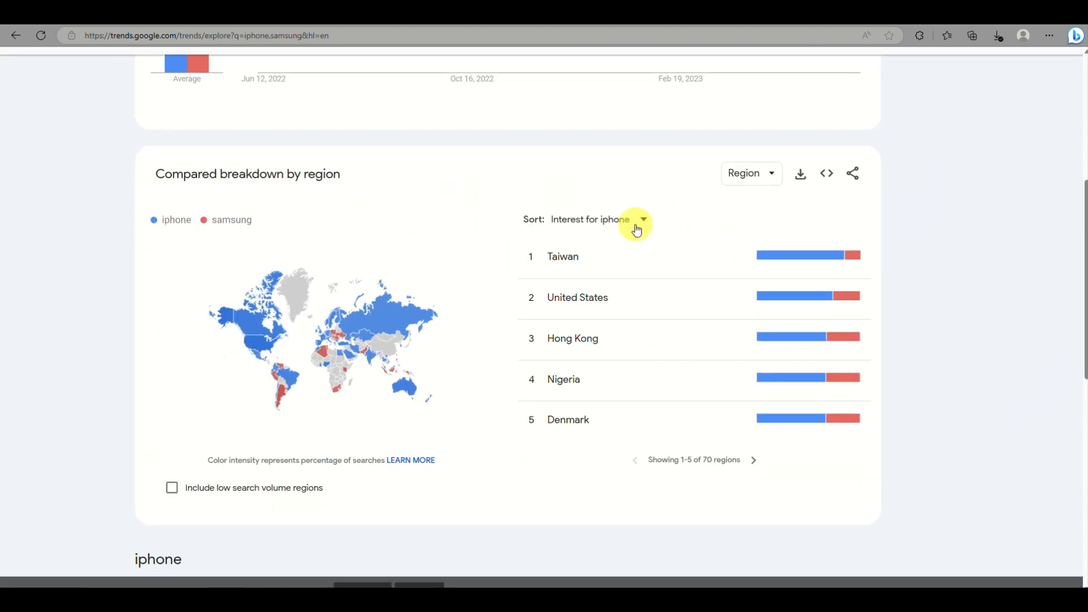
{"action": "left_click", "coordinate": [642, 218]}
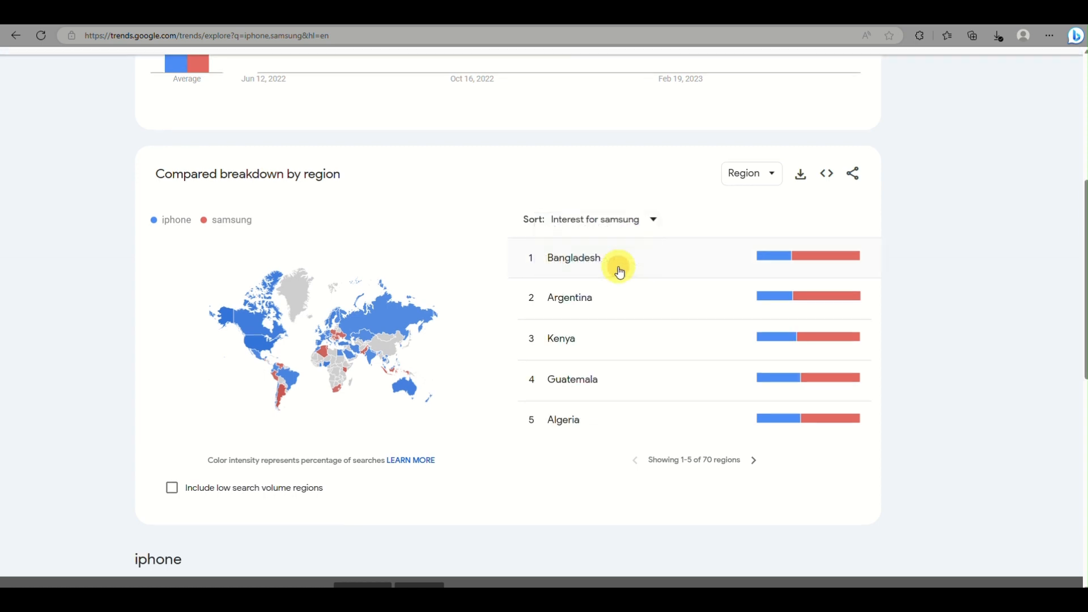
{"action": "mouse_move", "coordinate": [838, 375]}
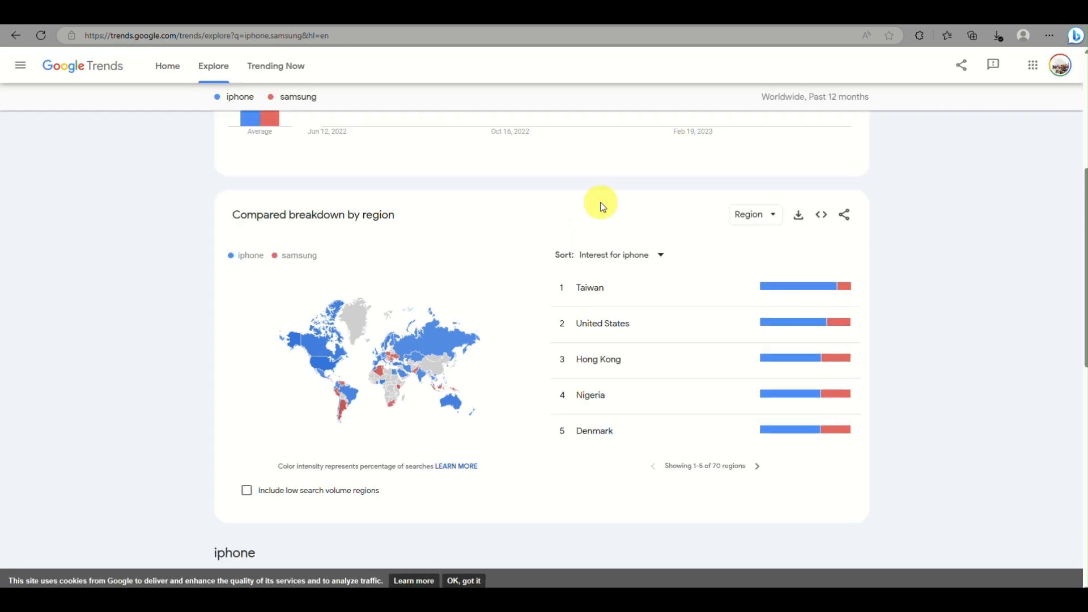
{"action": "scroll", "scroll_direction": "up", "scroll_amount": 3}
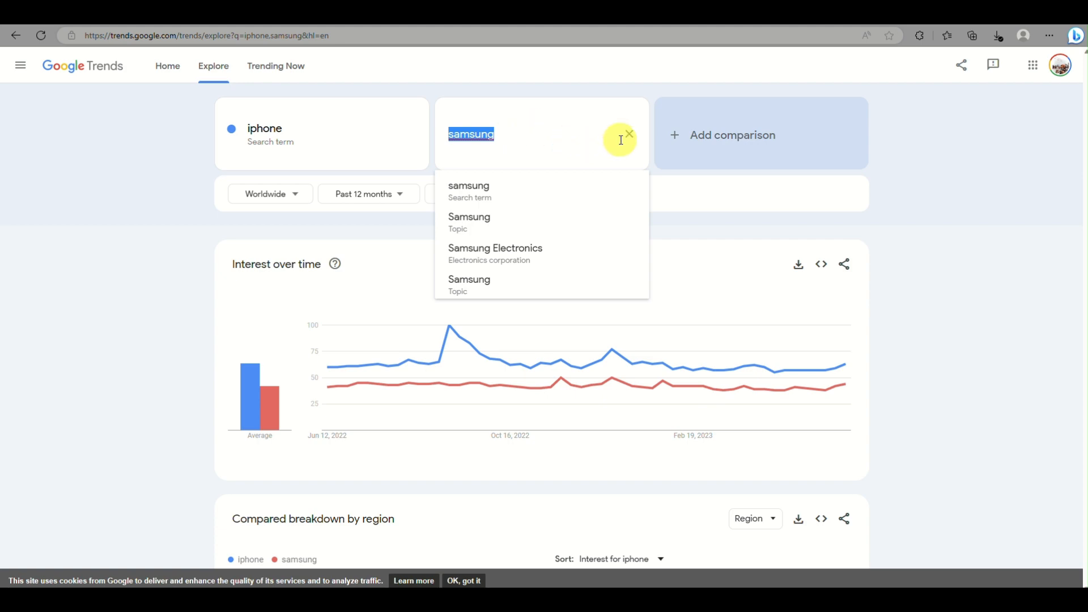
{"action": "left_click", "coordinate": [468, 191]}
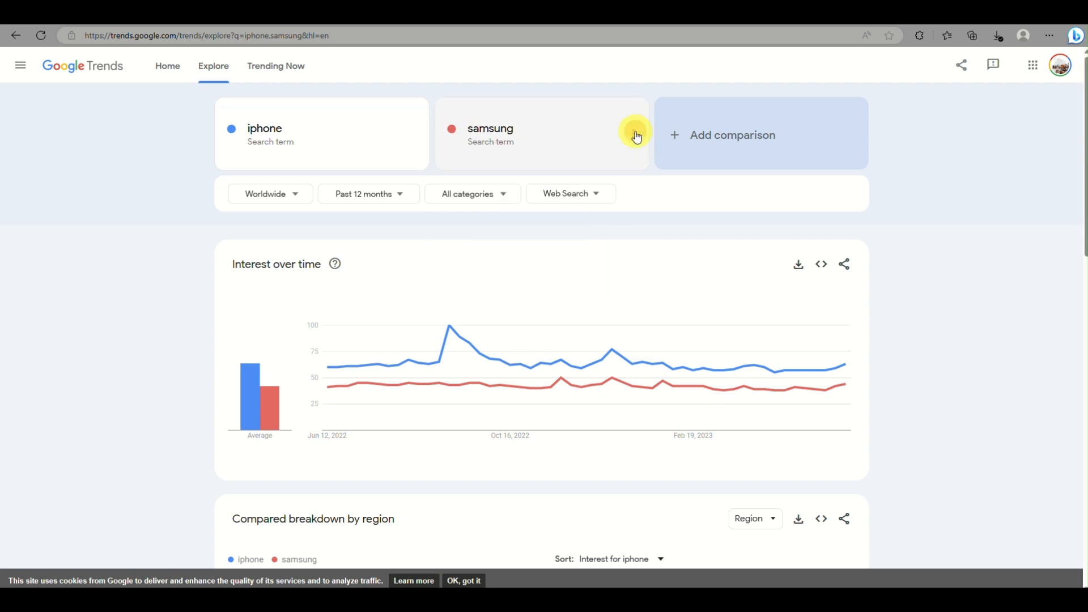
{"action": "scroll", "scroll_direction": "down", "scroll_amount": 3}
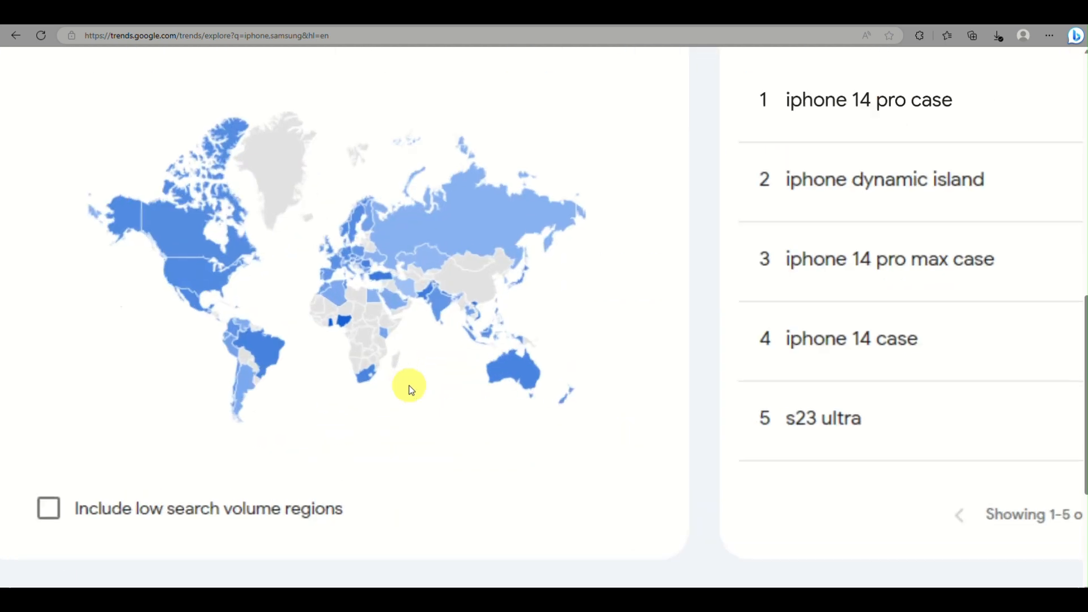
{"action": "scroll", "scroll_direction": "up", "scroll_amount": 3}
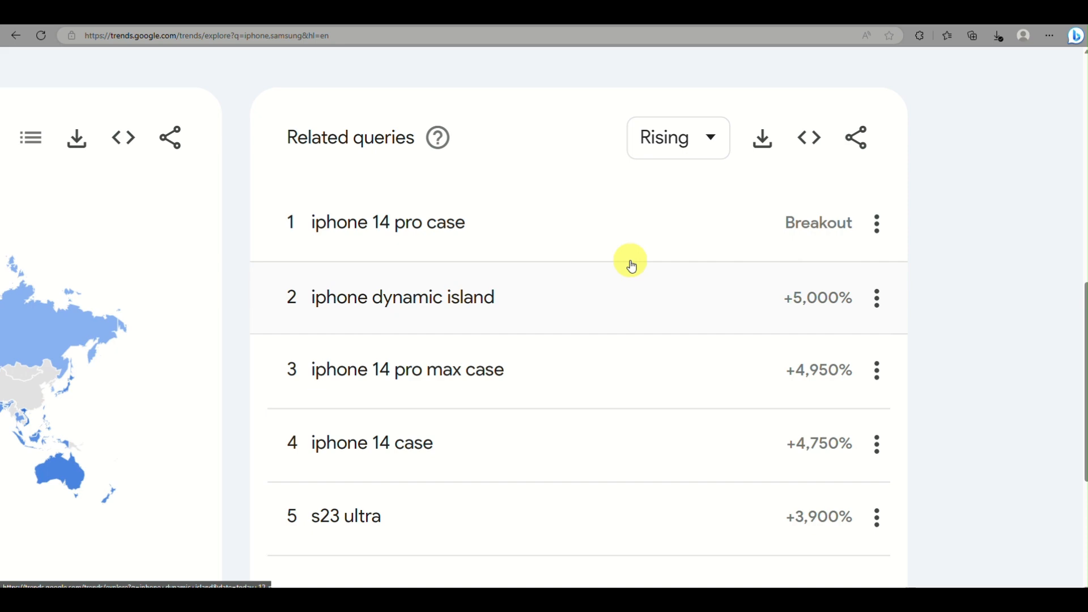
{"action": "mouse_move", "coordinate": [472, 314]}
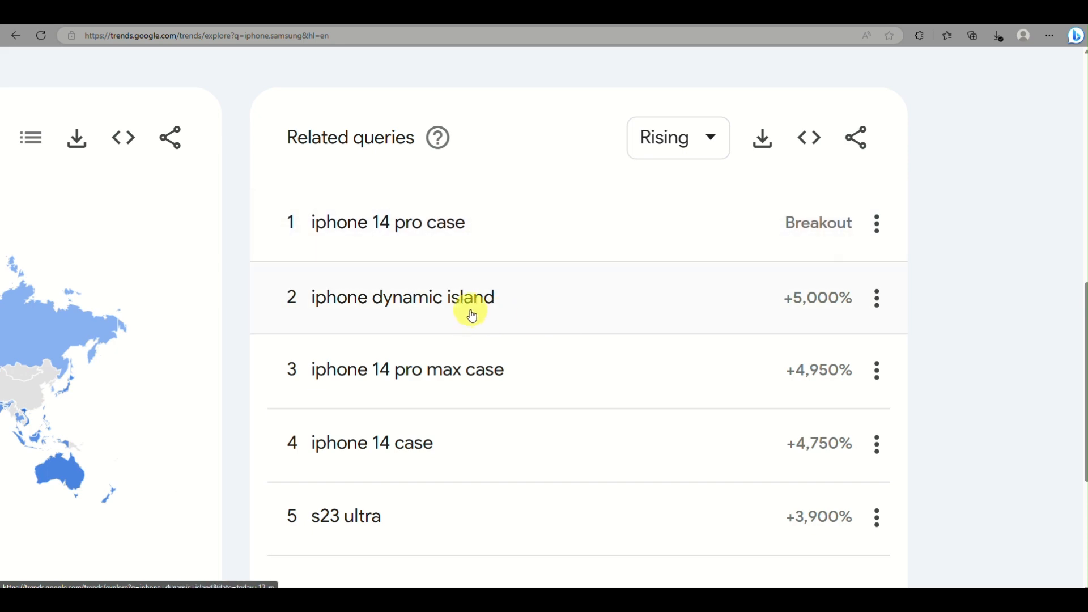
{"action": "scroll", "scroll_direction": "down", "scroll_amount": 3}
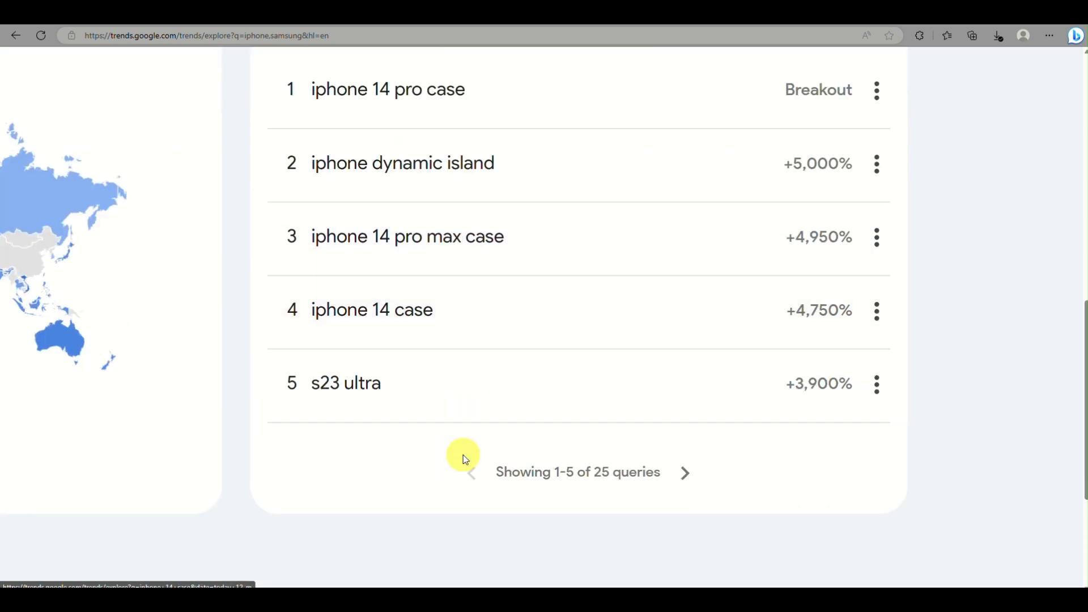
{"action": "scroll", "scroll_direction": "down", "scroll_amount": 3}
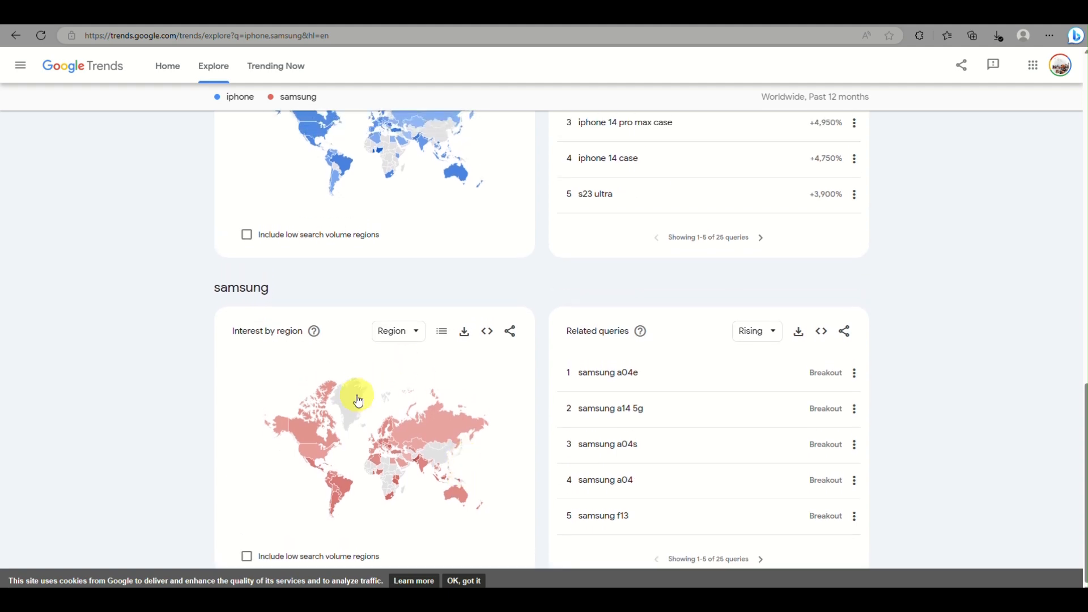
{"action": "scroll", "scroll_direction": "down", "scroll_amount": 3}
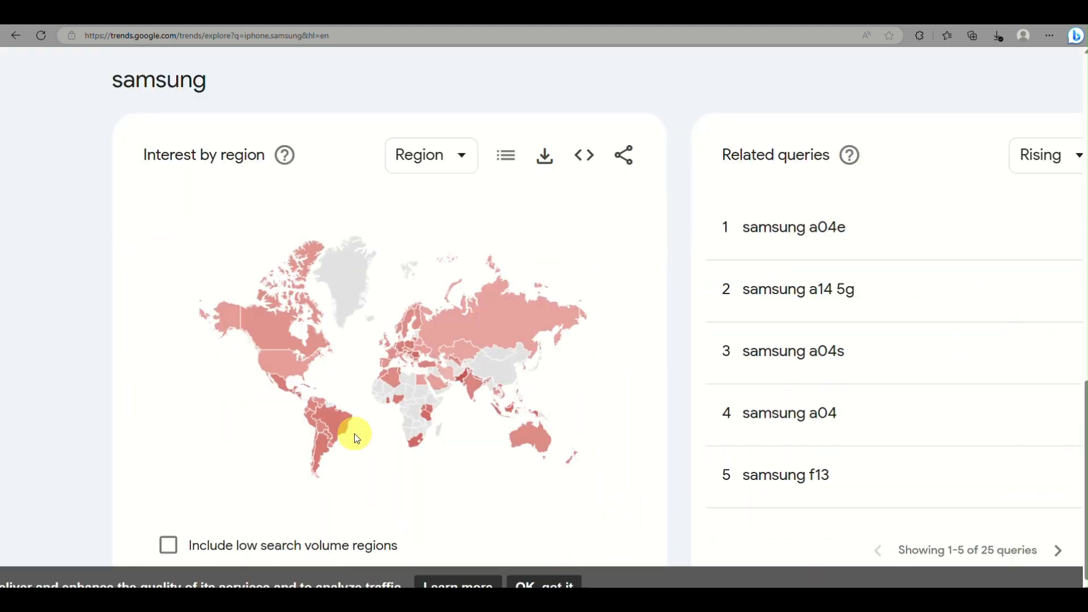
{"action": "scroll", "scroll_direction": "down", "scroll_amount": 3}
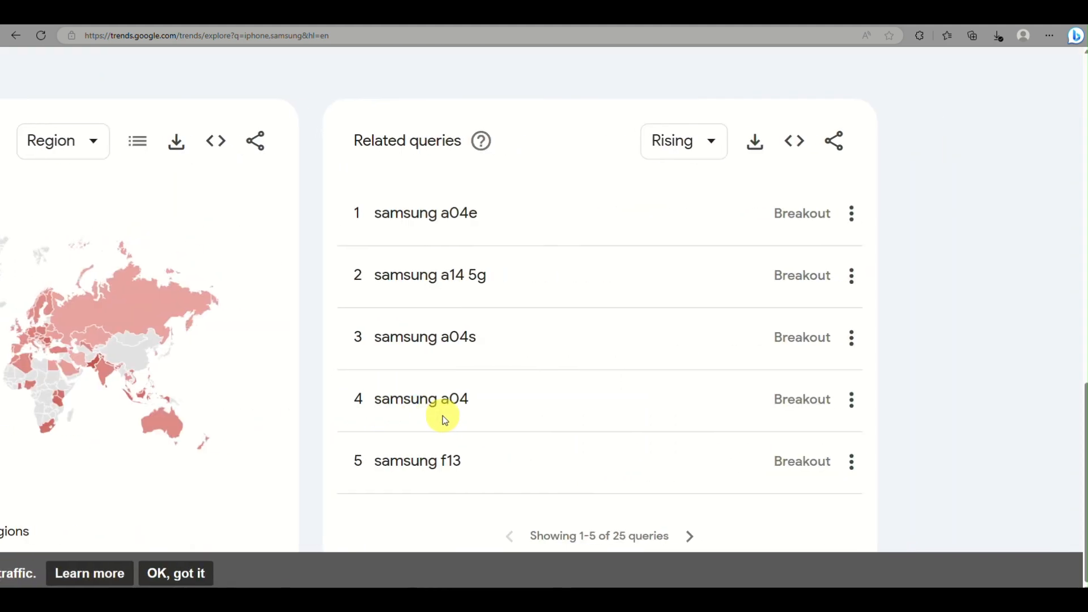
{"action": "mouse_move", "coordinate": [525, 239]}
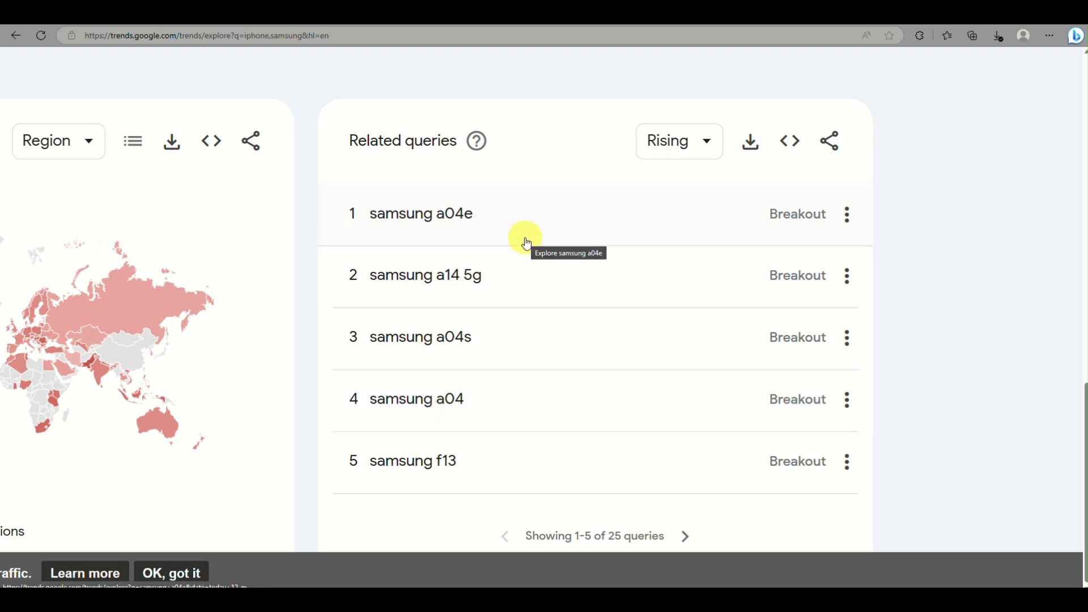
{"action": "left_click", "coordinate": [420, 213]}
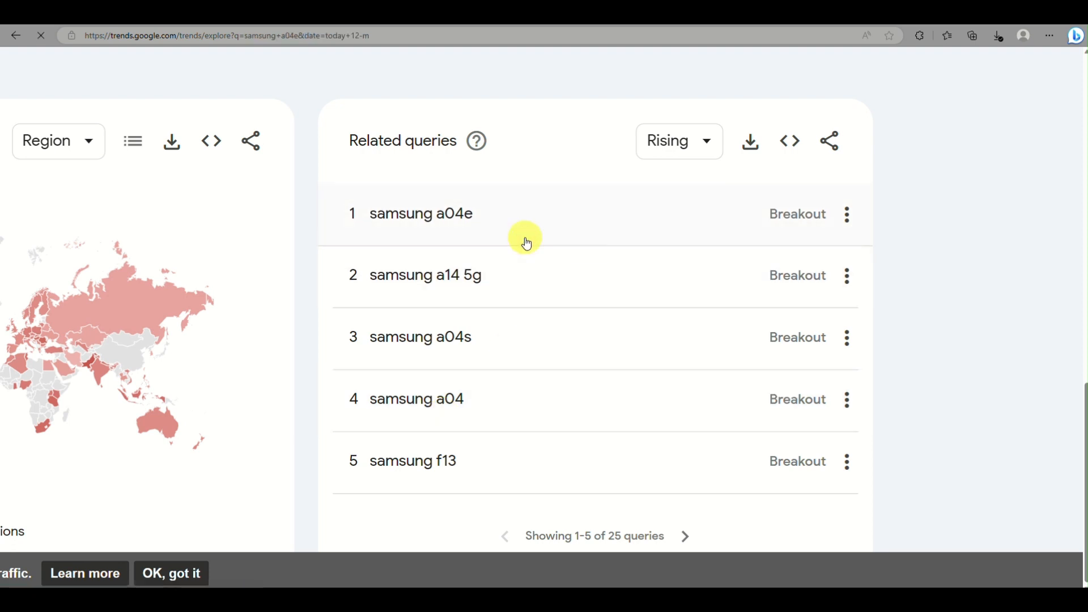
{"action": "left_click", "coordinate": [421, 213]}
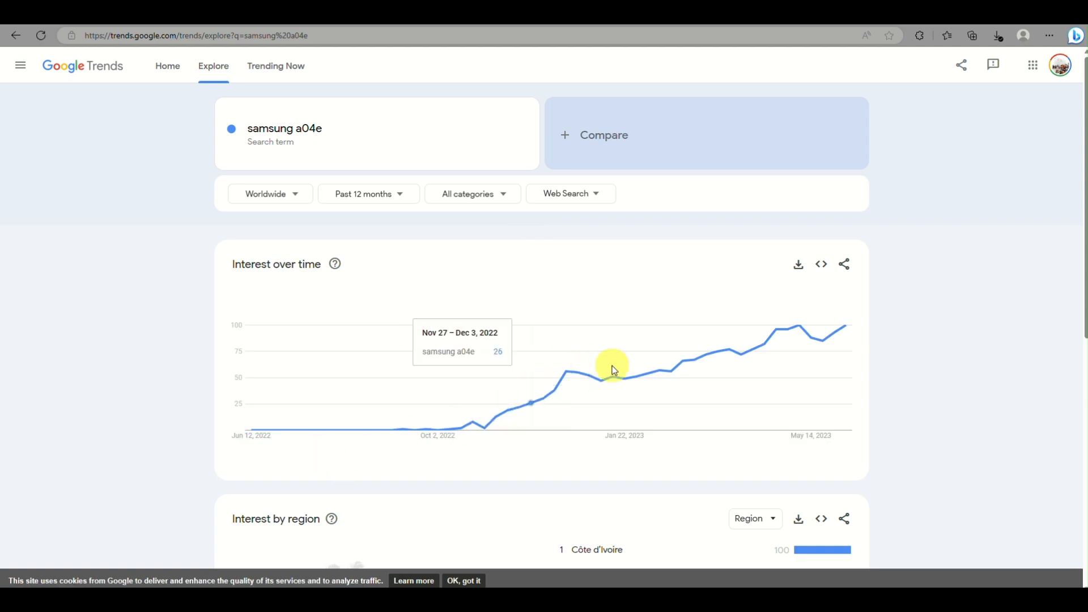
{"action": "scroll", "scroll_direction": "down", "scroll_amount": 3}
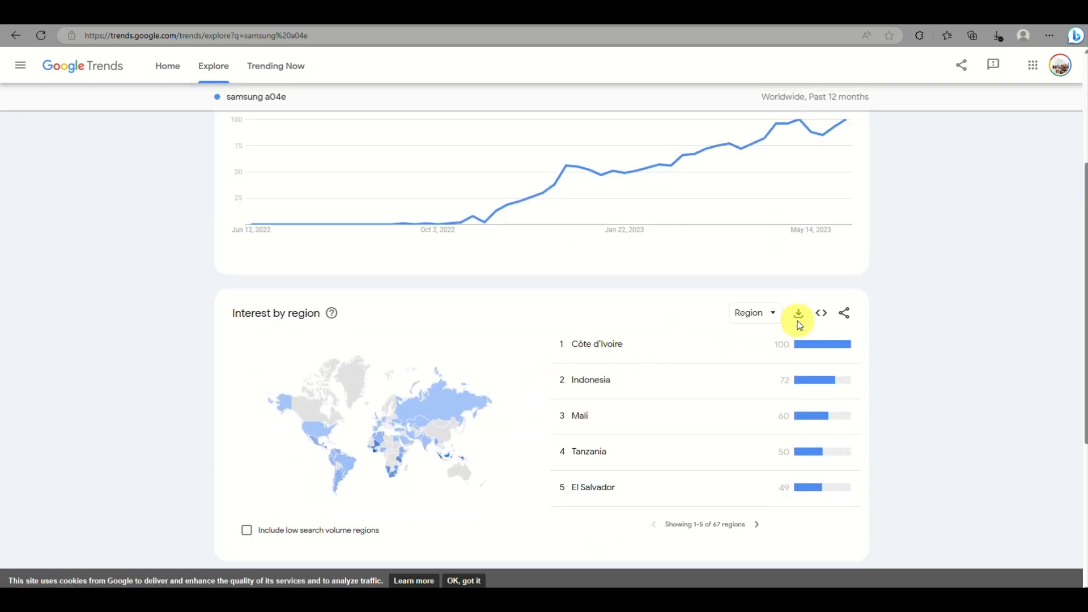
{"action": "scroll", "scroll_direction": "down", "scroll_amount": 3}
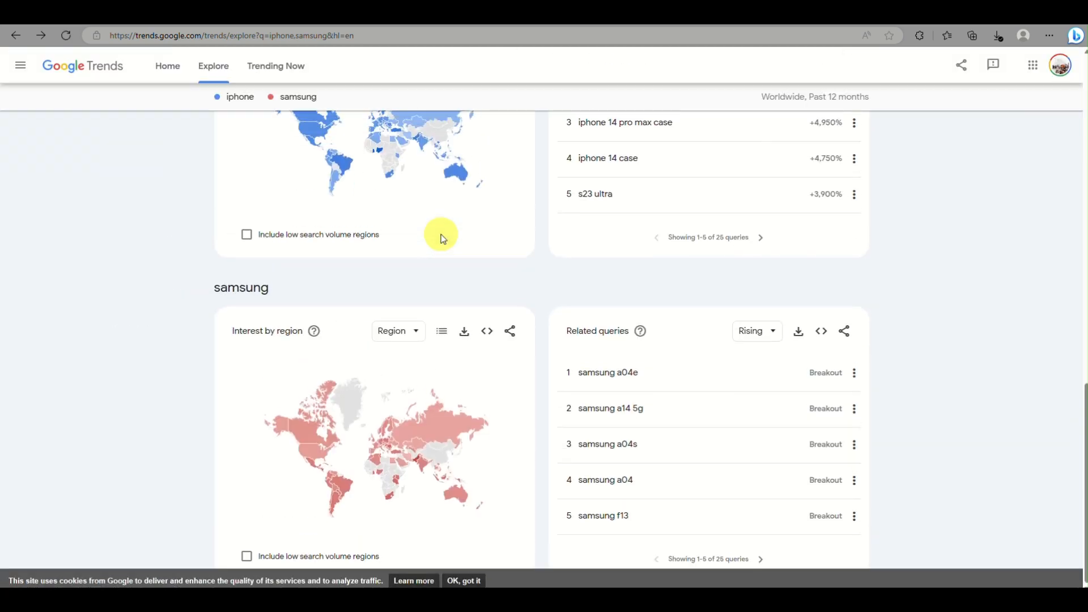
{"action": "scroll", "scroll_direction": "up", "scroll_amount": 3}
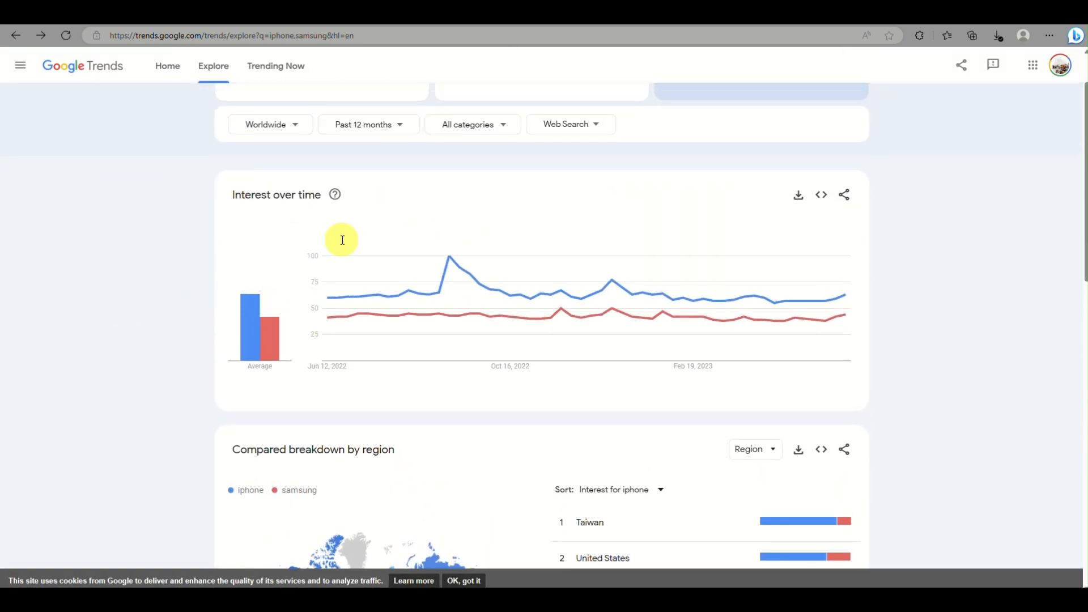
{"action": "scroll", "scroll_direction": "up", "scroll_amount": 3}
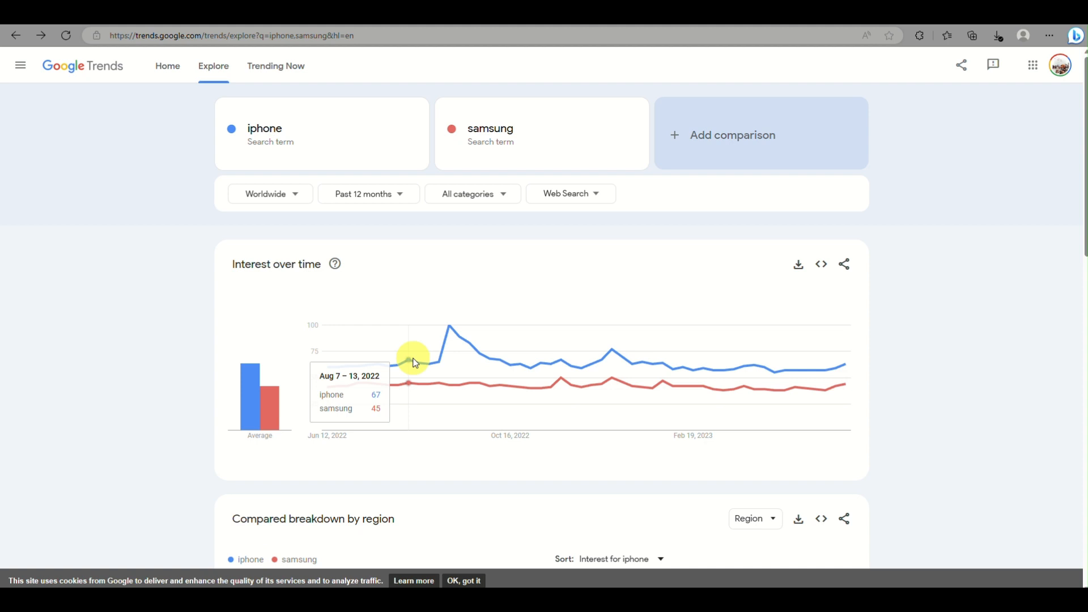
{"action": "left_click", "coordinate": [364, 194]}
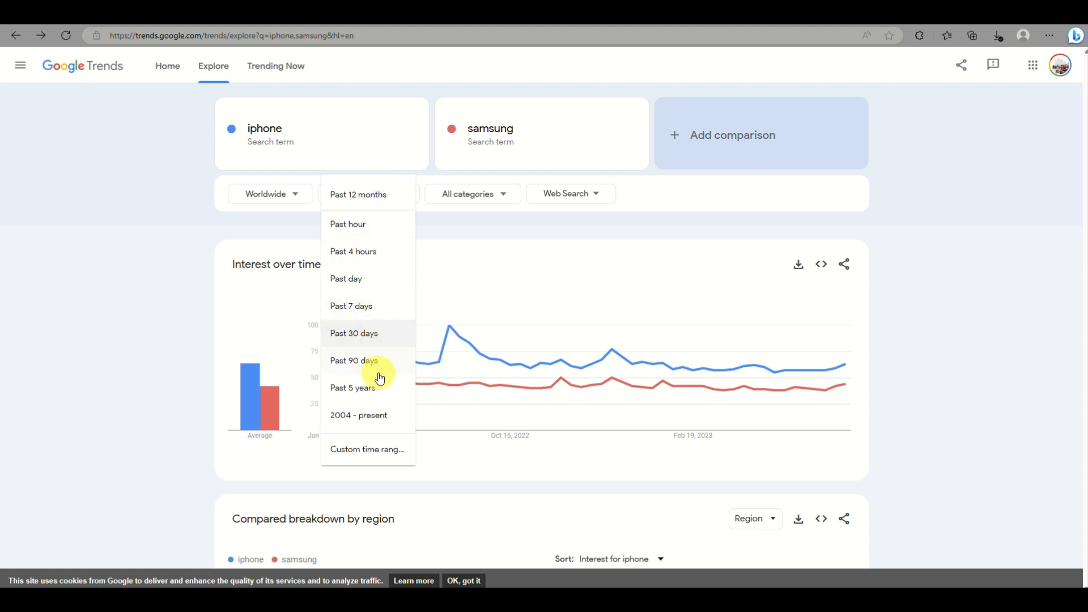
{"action": "left_click", "coordinate": [352, 388]}
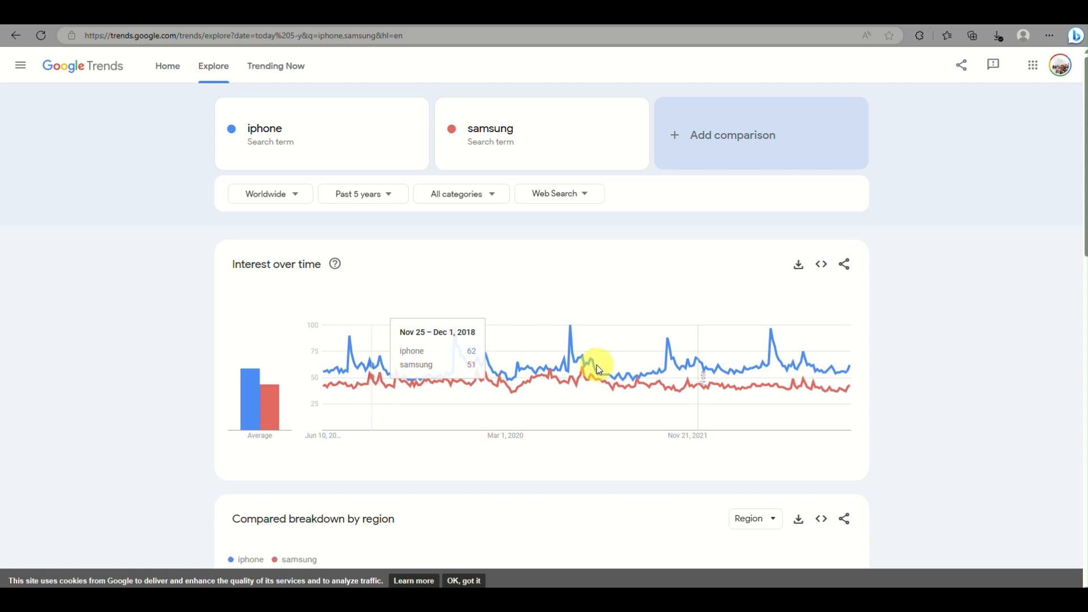
{"action": "mouse_move", "coordinate": [455, 329]}
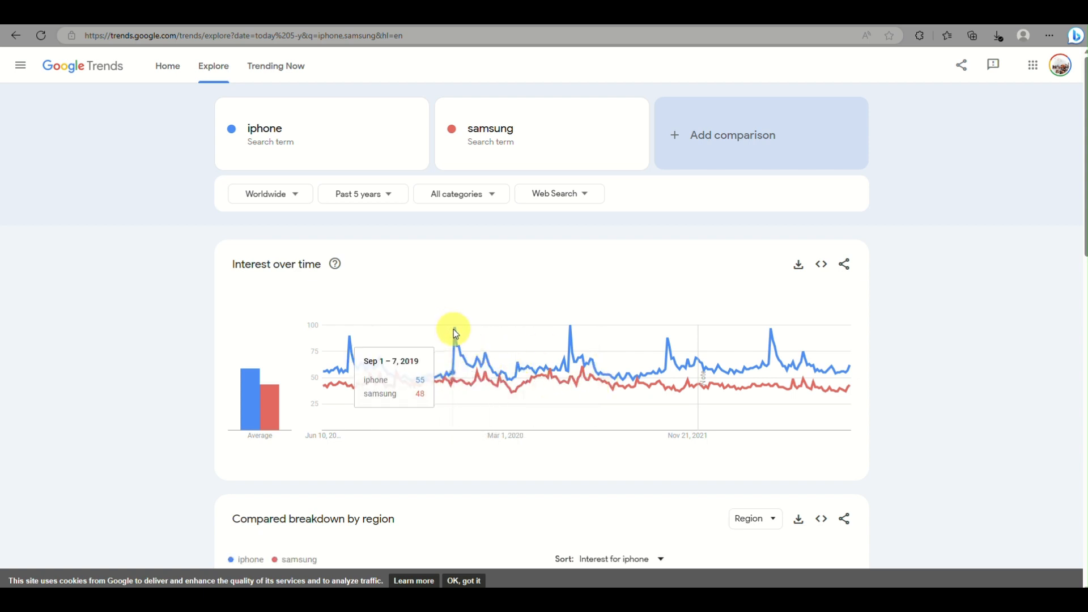
{"action": "mouse_move", "coordinate": [270, 194]}
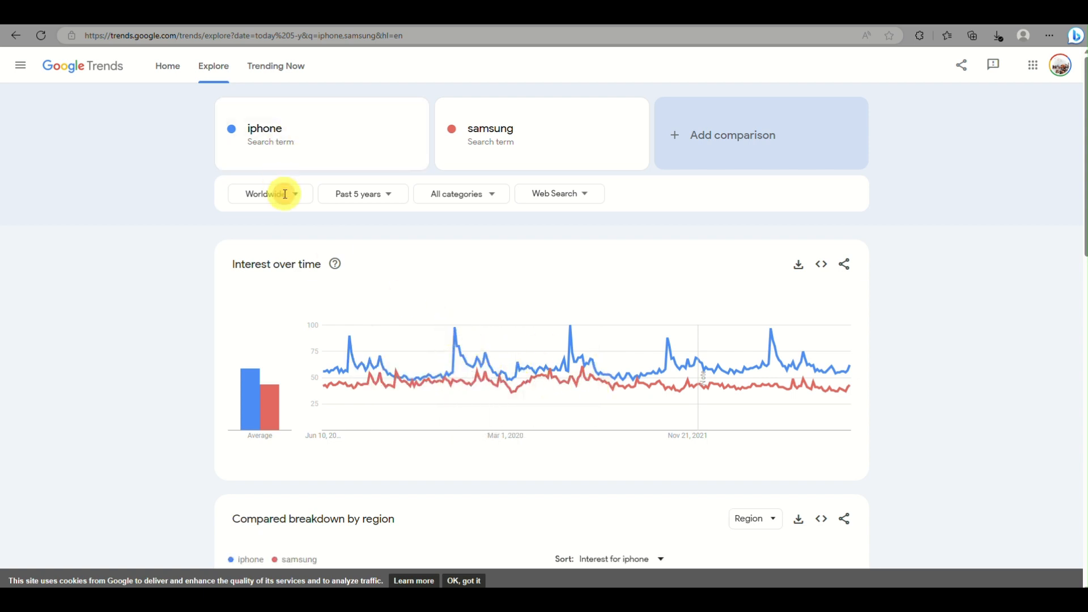
- Change the location filter from Worldwide to the Philippines
{"action": "left_click", "coordinate": [267, 194]}
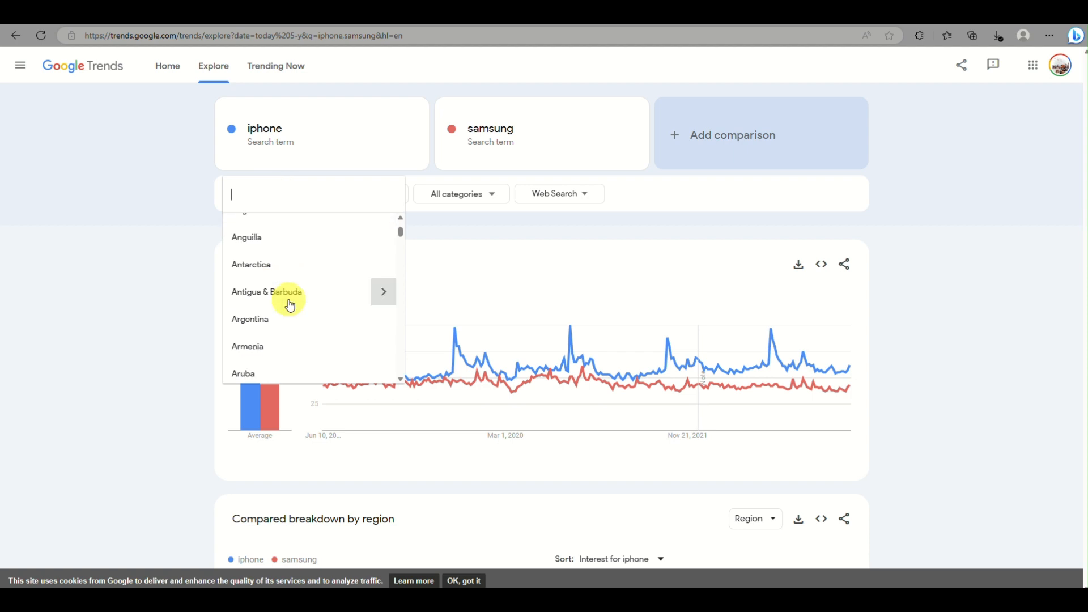
{"action": "scroll", "scroll_direction": "down", "scroll_amount": 3}
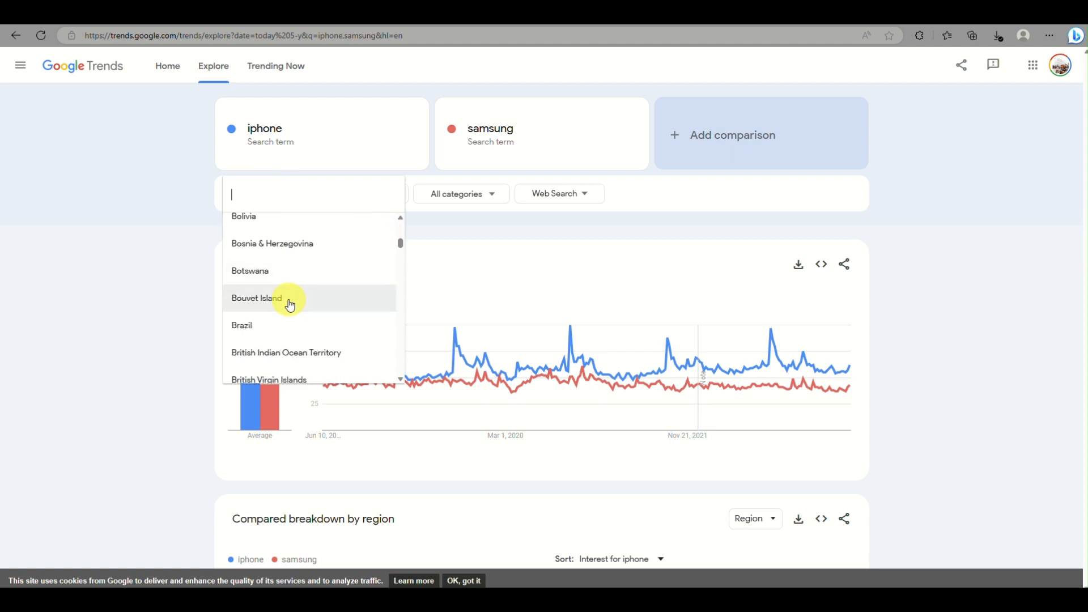
{"action": "type", "text": "p"}
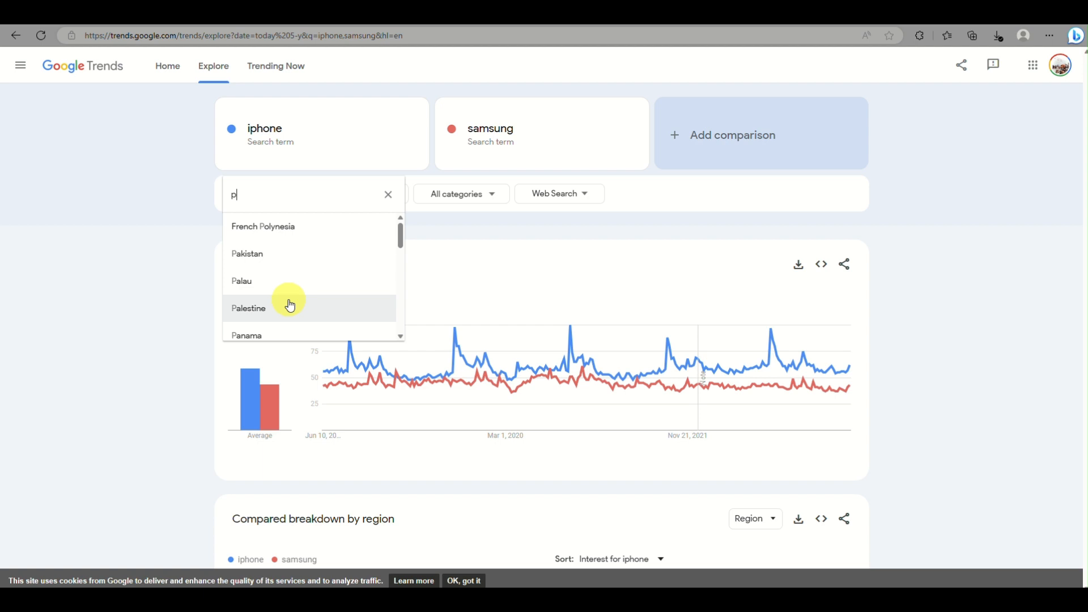
{"action": "type", "text": "h"}
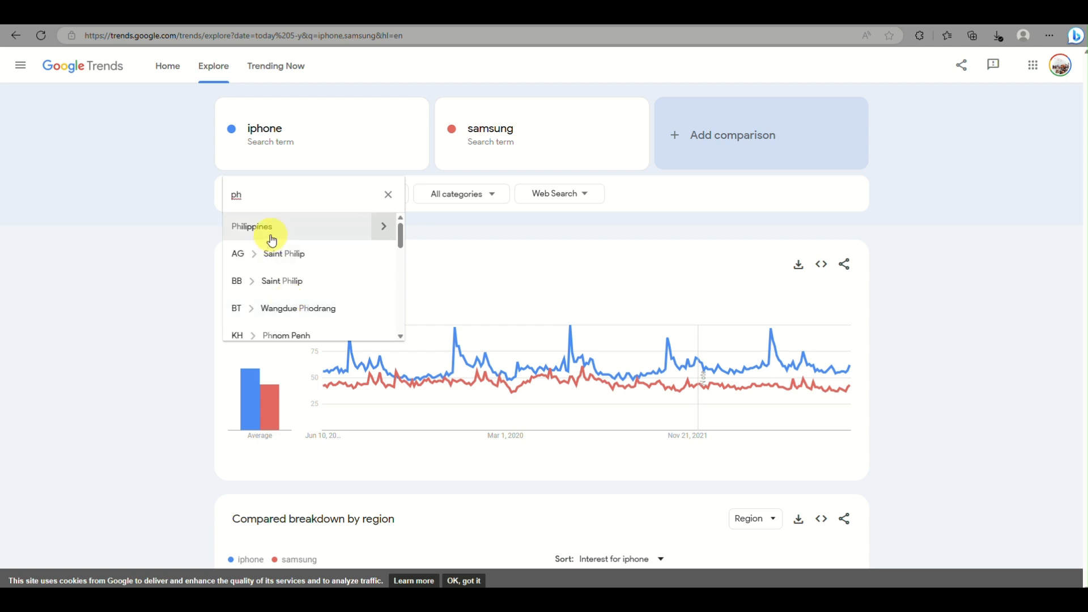
{"action": "left_click", "coordinate": [252, 226]}
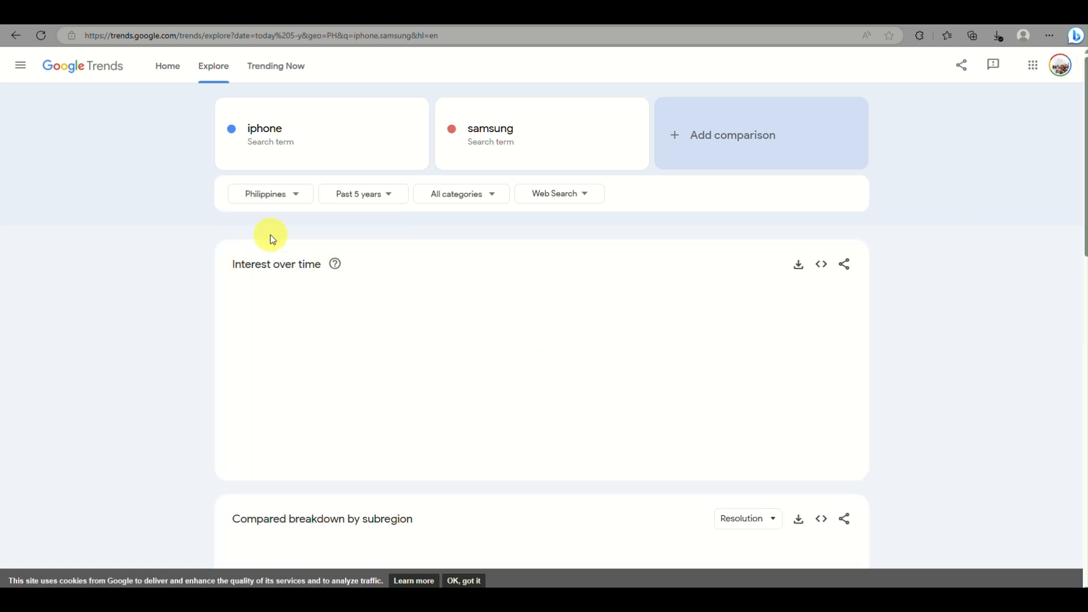
{"action": "mouse_move", "coordinate": [573, 358]}
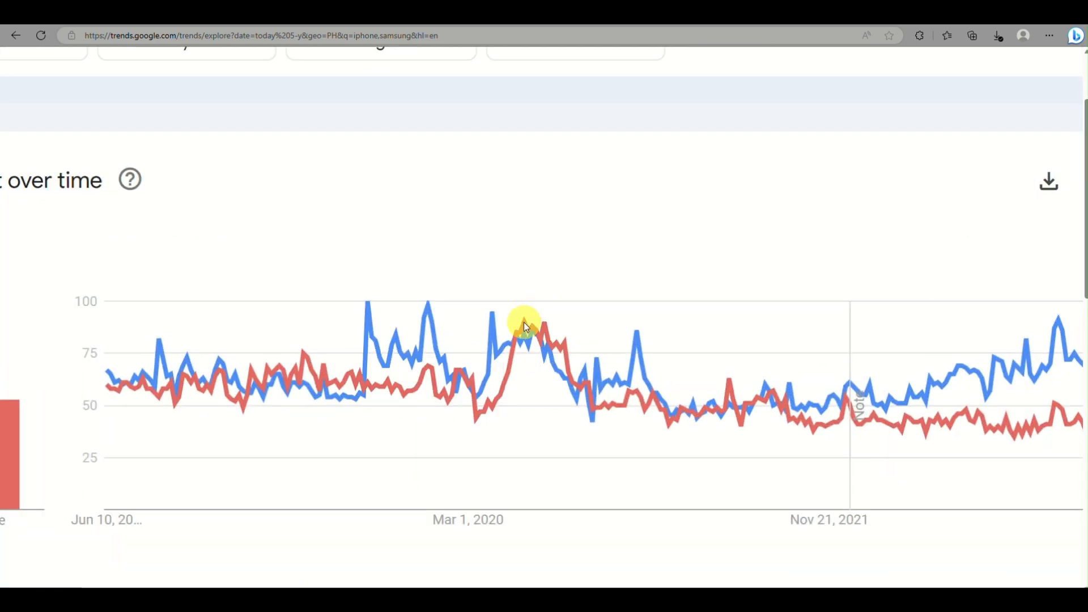
{"action": "mouse_move", "coordinate": [525, 323]}
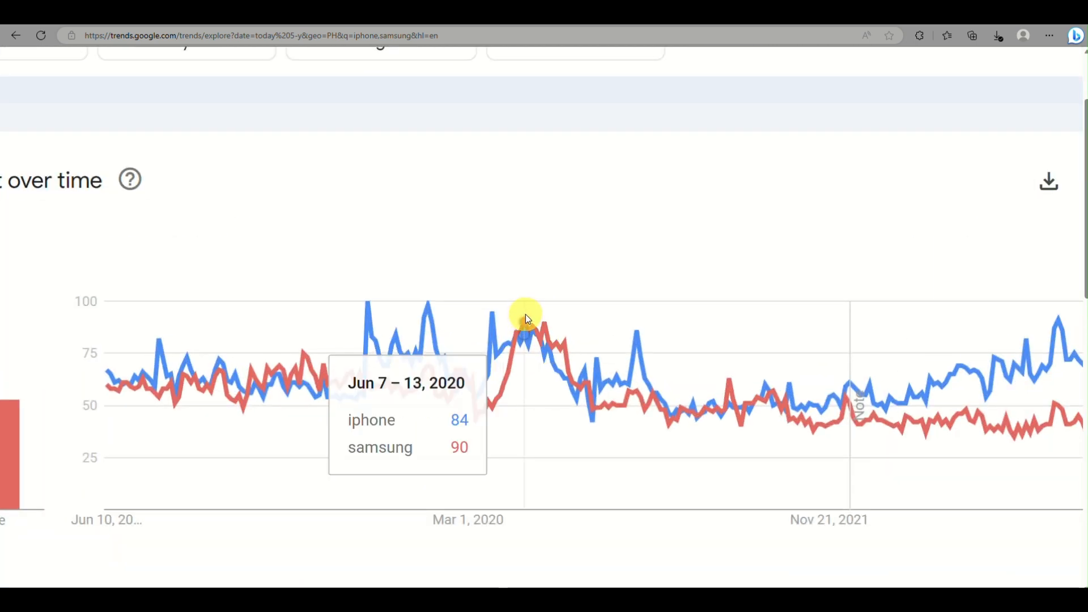
{"action": "mouse_move", "coordinate": [522, 337]}
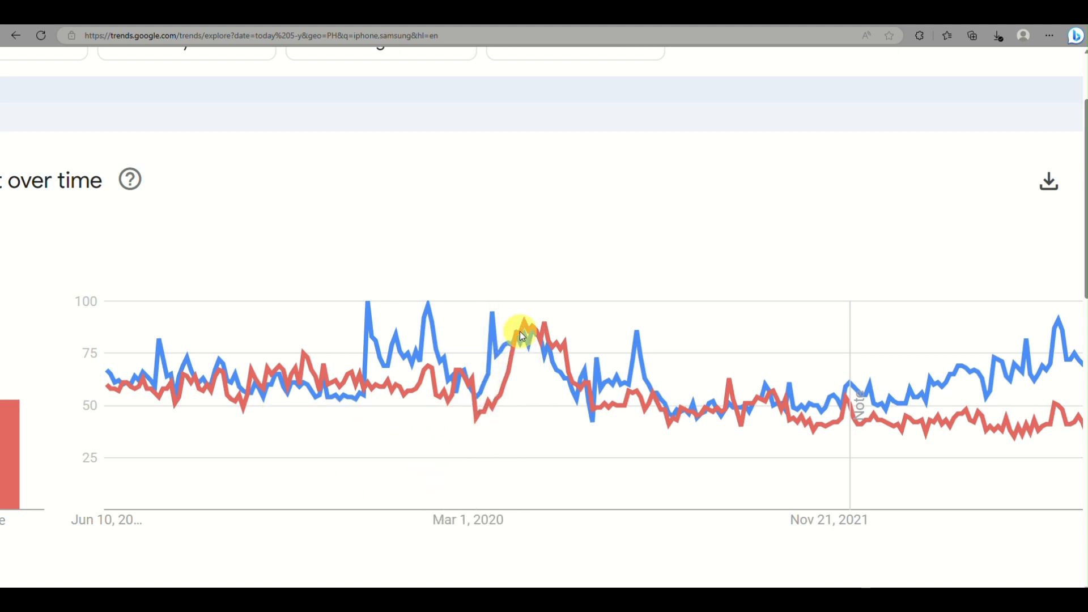
{"action": "mouse_move", "coordinate": [579, 386]}
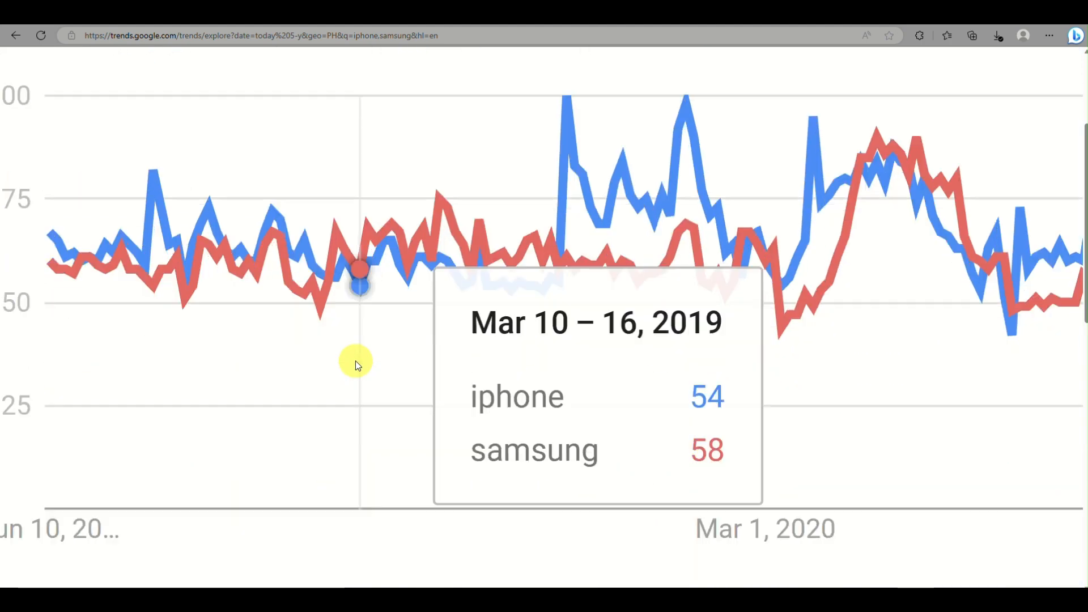
{"action": "mouse_move", "coordinate": [320, 288]}
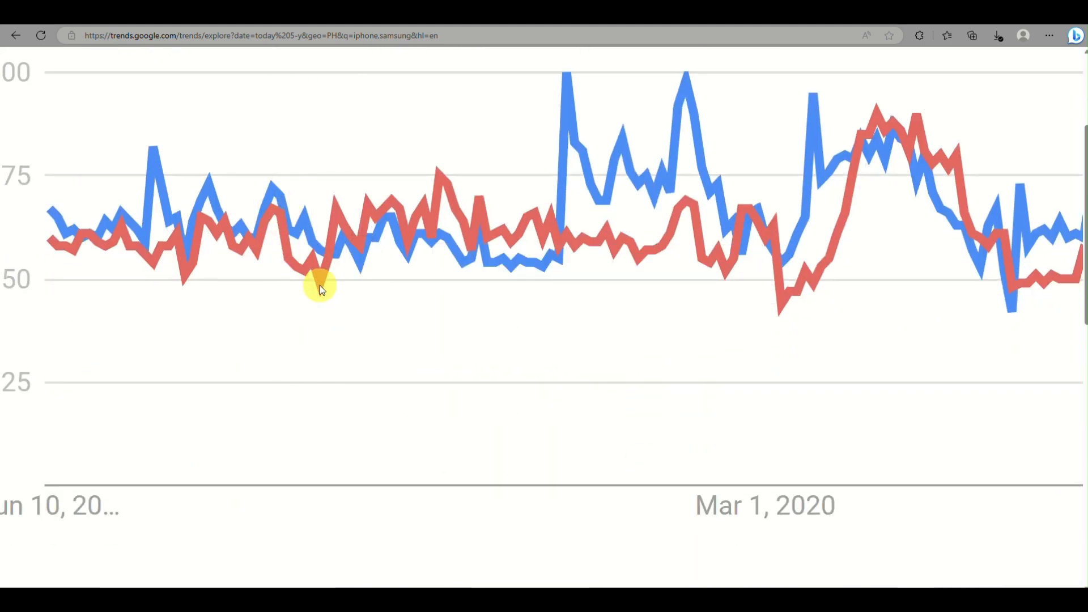
{"action": "mouse_move", "coordinate": [340, 202]}
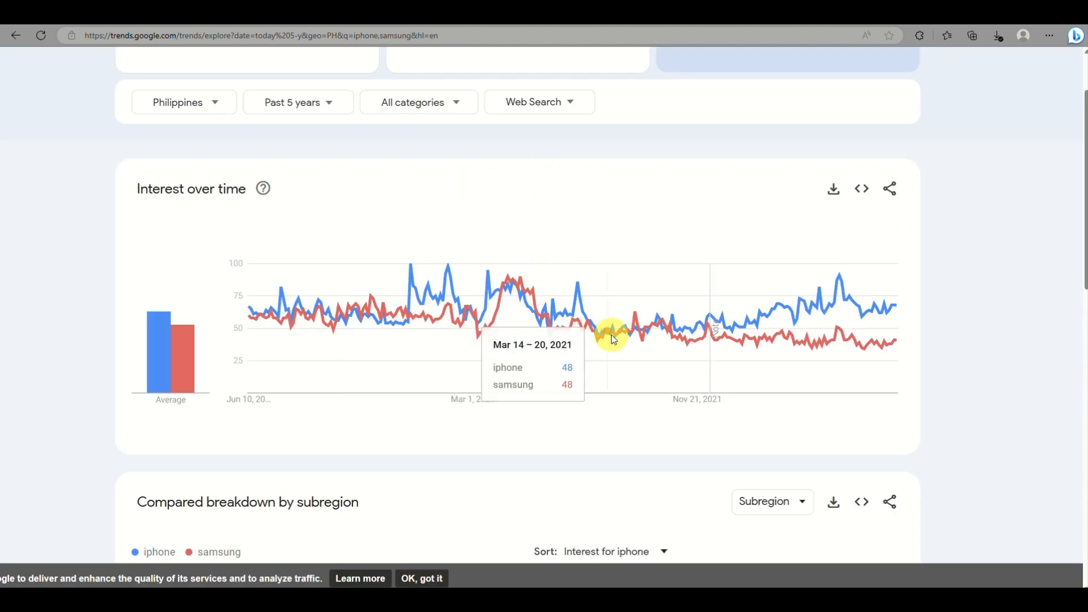
{"action": "mouse_move", "coordinate": [687, 343]}
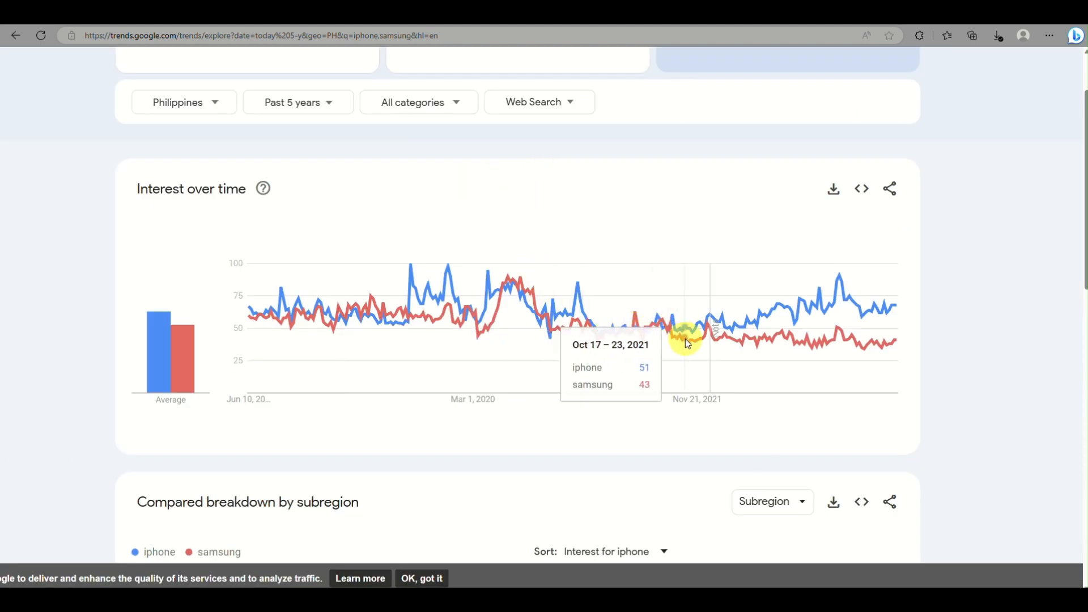
{"action": "mouse_move", "coordinate": [781, 345]}
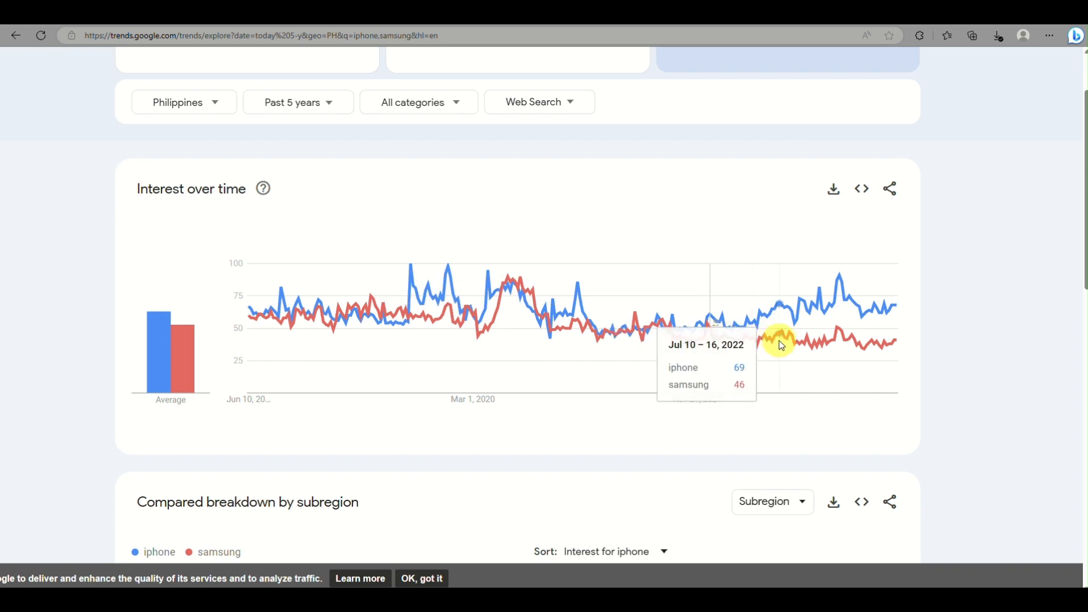
{"action": "mouse_move", "coordinate": [736, 336]}
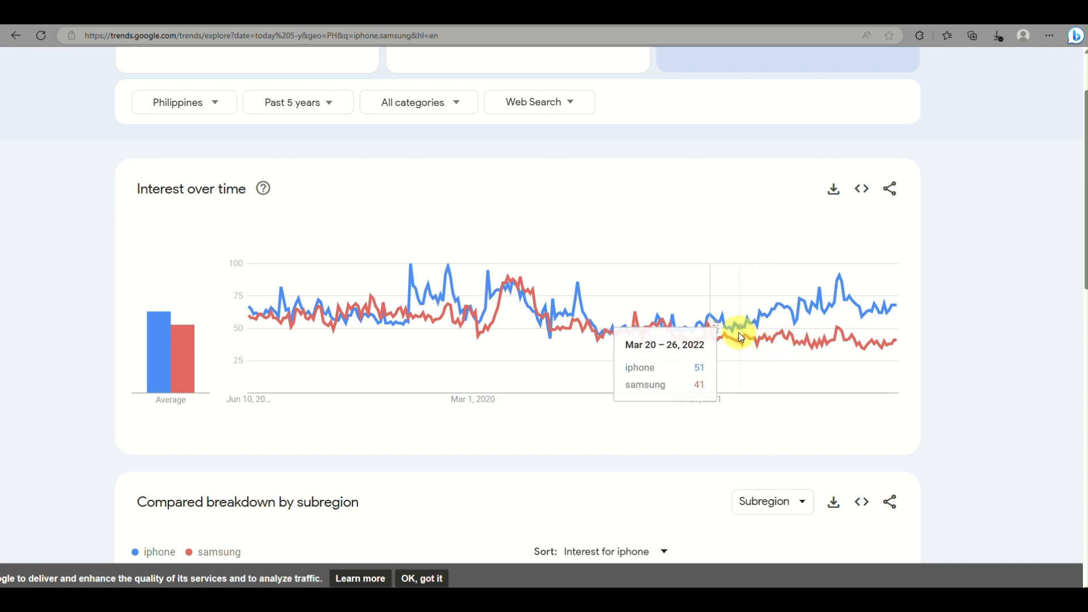
- Restrict the comparison to the Shopping category from the category list
{"action": "scroll", "scroll_direction": "up", "scroll_amount": 3}
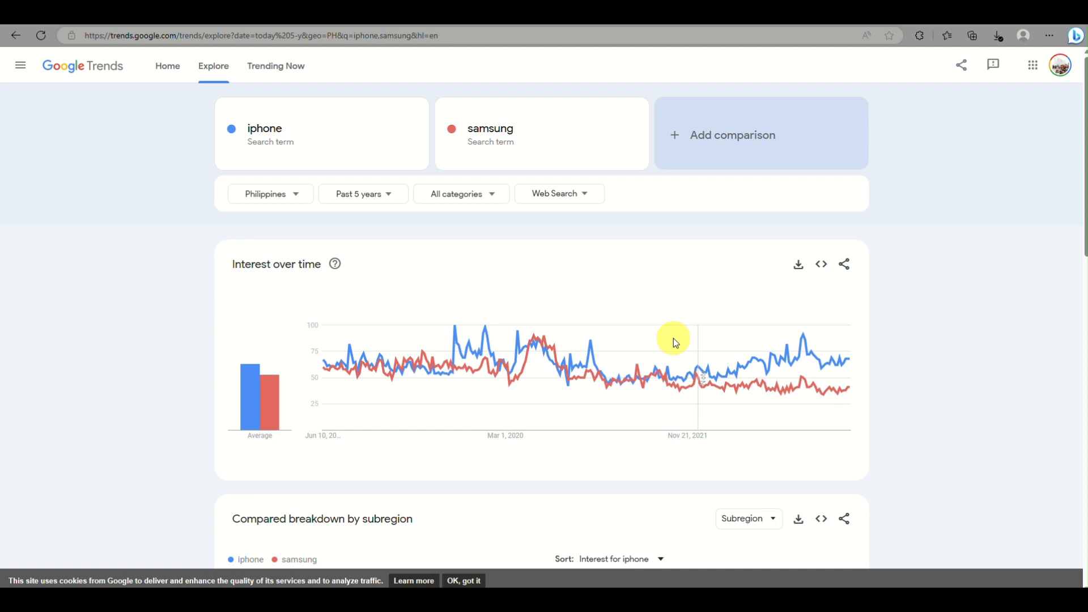
{"action": "left_click", "coordinate": [362, 194]}
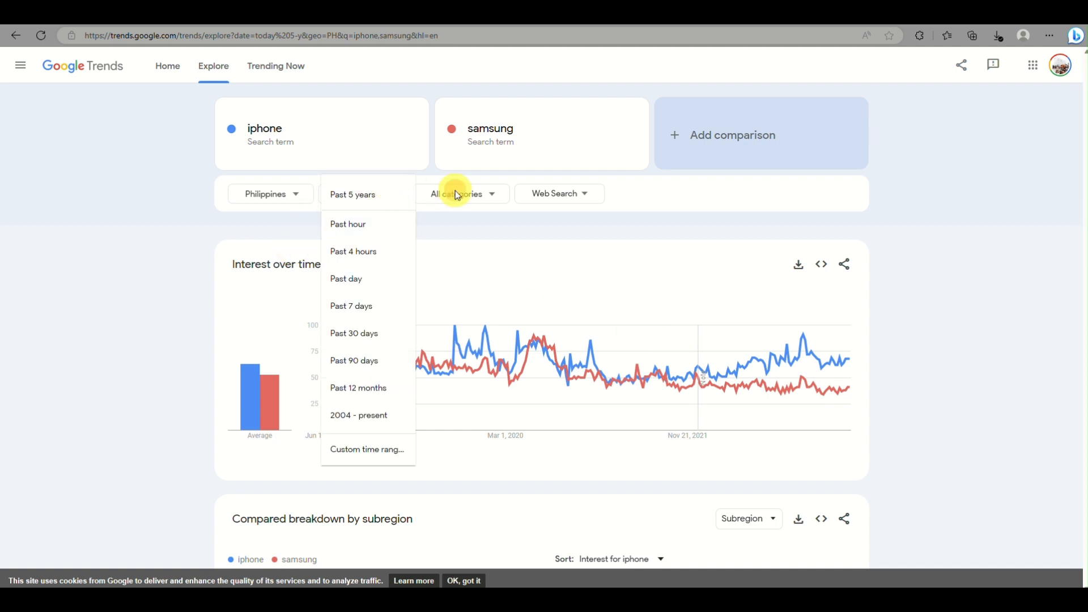
{"action": "left_click", "coordinate": [459, 193]}
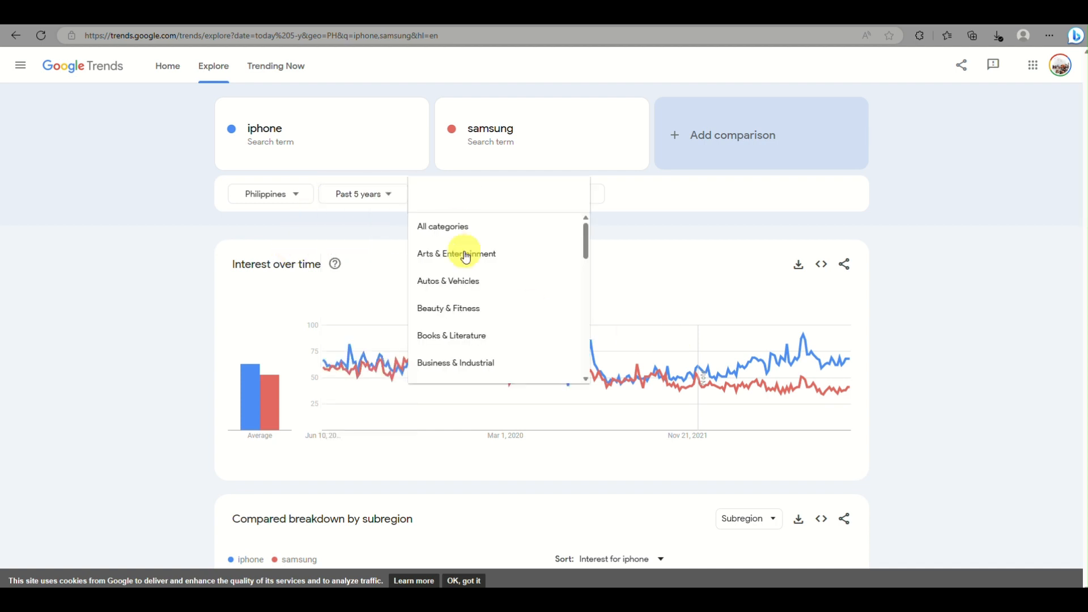
{"action": "scroll", "scroll_direction": "down", "scroll_amount": 3}
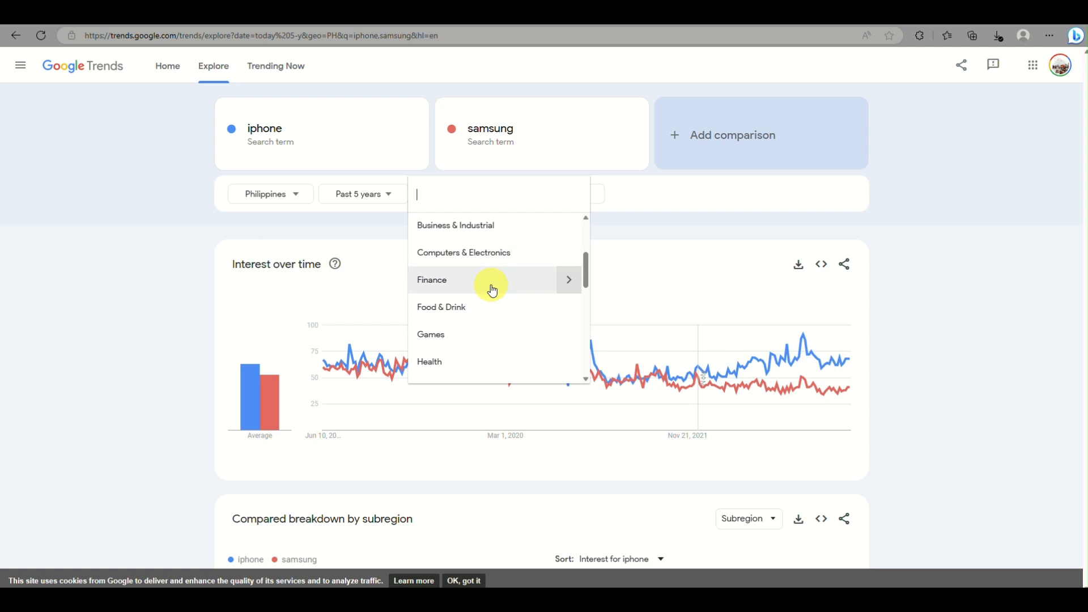
{"action": "scroll", "scroll_direction": "down", "scroll_amount": 3}
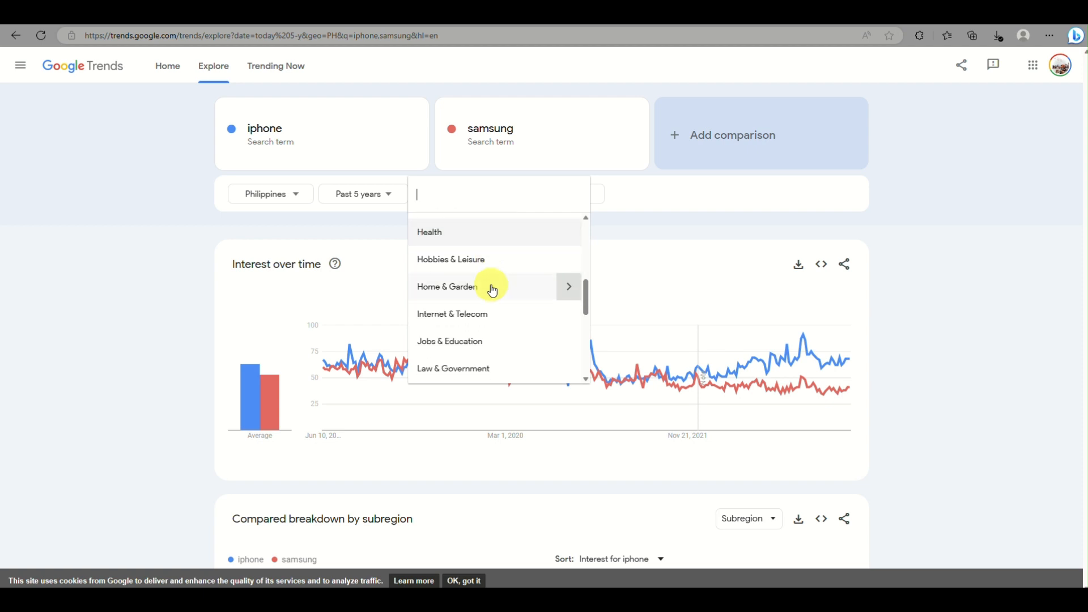
{"action": "scroll", "scroll_direction": "down", "scroll_amount": 3}
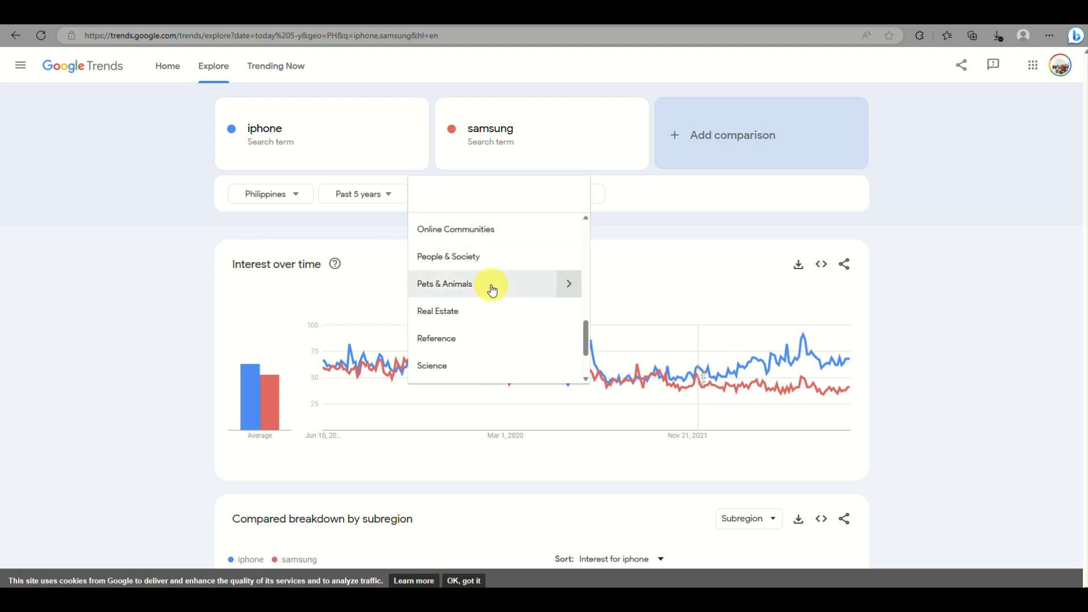
{"action": "scroll", "scroll_direction": "down", "scroll_amount": 3}
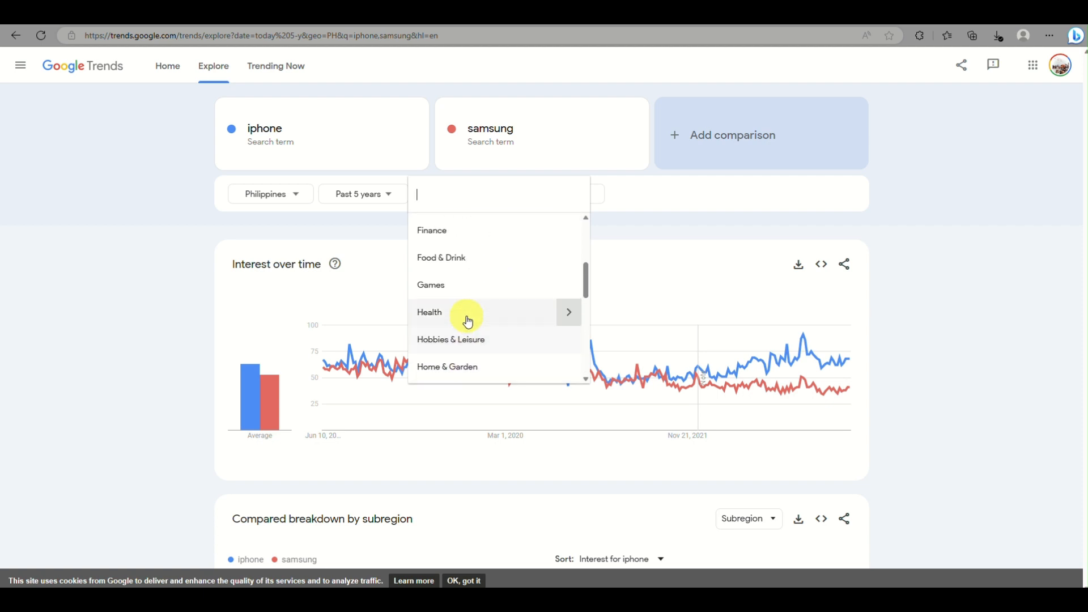
{"action": "scroll", "scroll_direction": "up", "scroll_amount": 3}
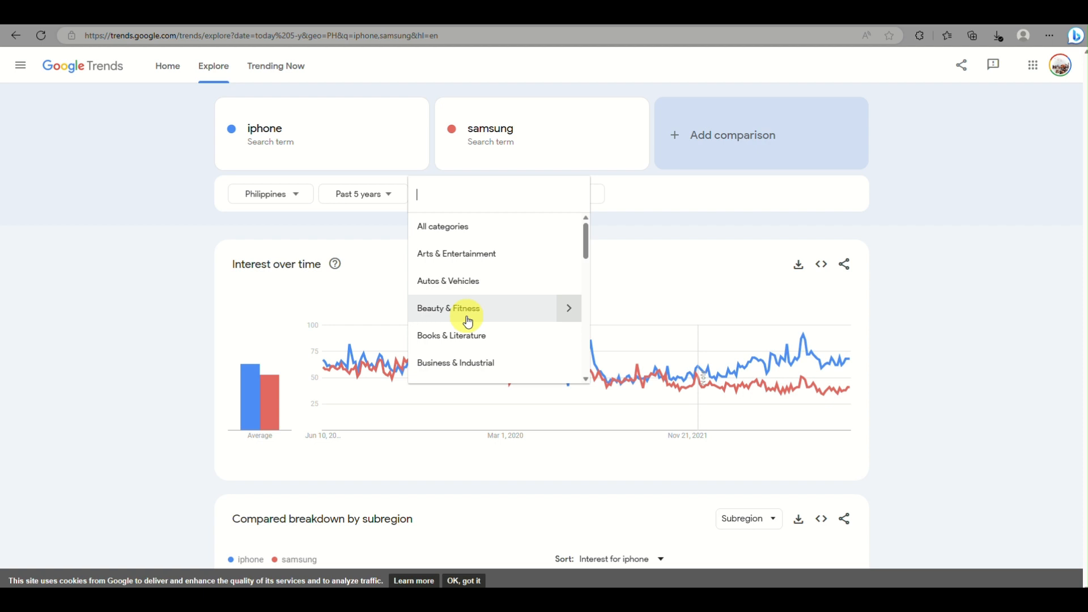
{"action": "scroll", "scroll_direction": "down", "scroll_amount": 3}
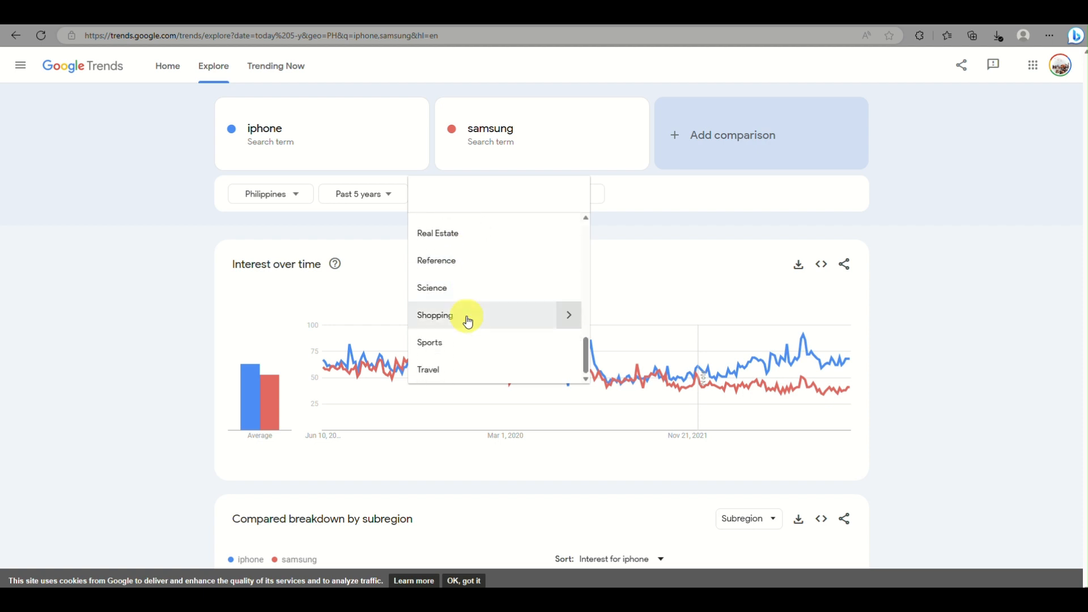
{"action": "left_click", "coordinate": [436, 315]}
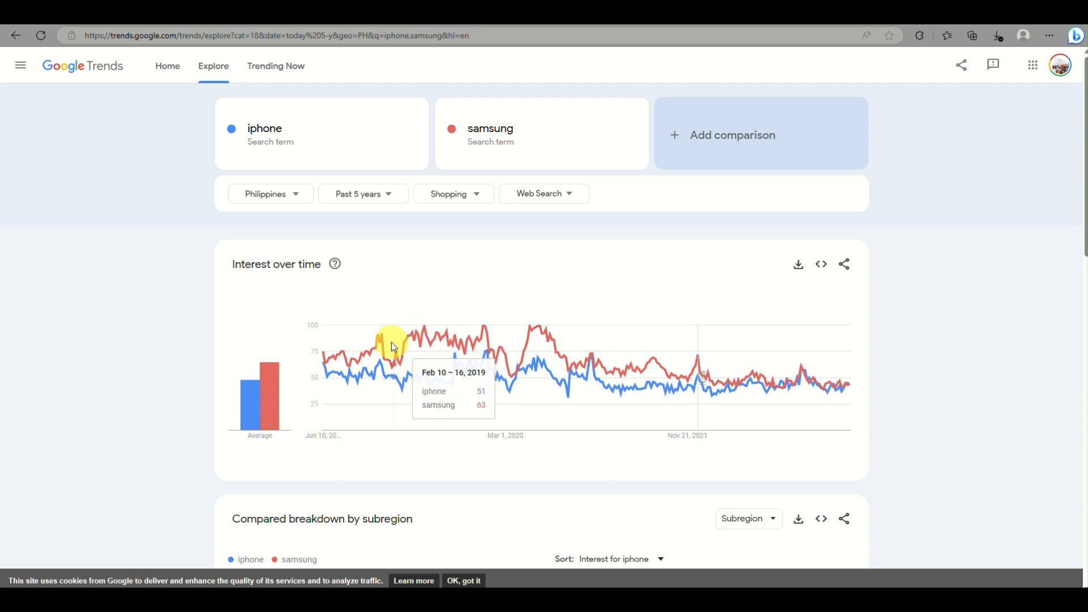
{"action": "mouse_move", "coordinate": [389, 361]}
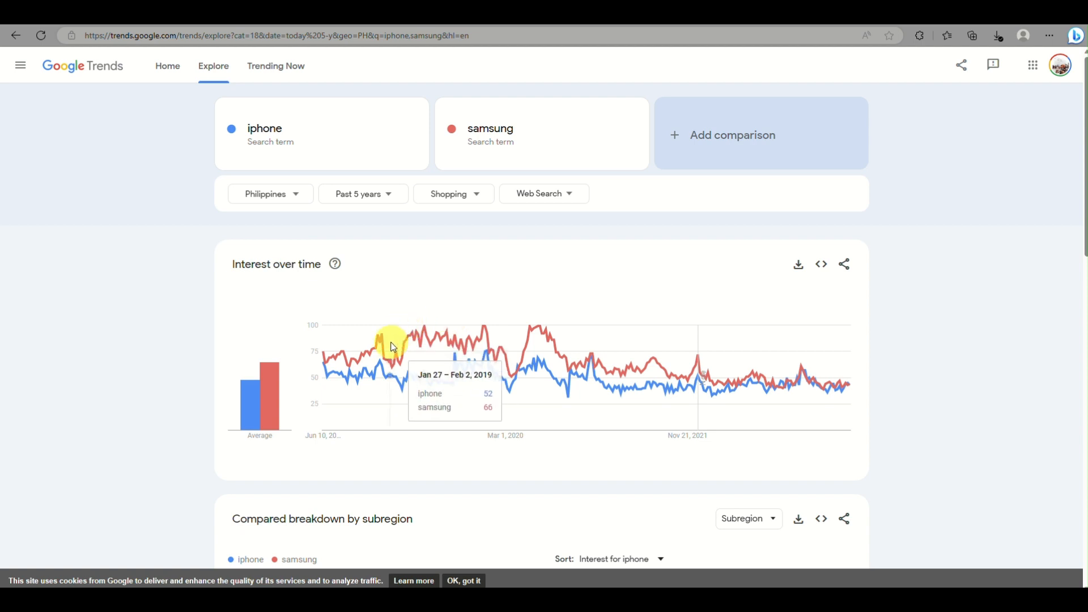
- Review the Shopping-category interest chart where samsung mostly leads iphone
{"action": "scroll", "scroll_direction": "down", "scroll_amount": 3}
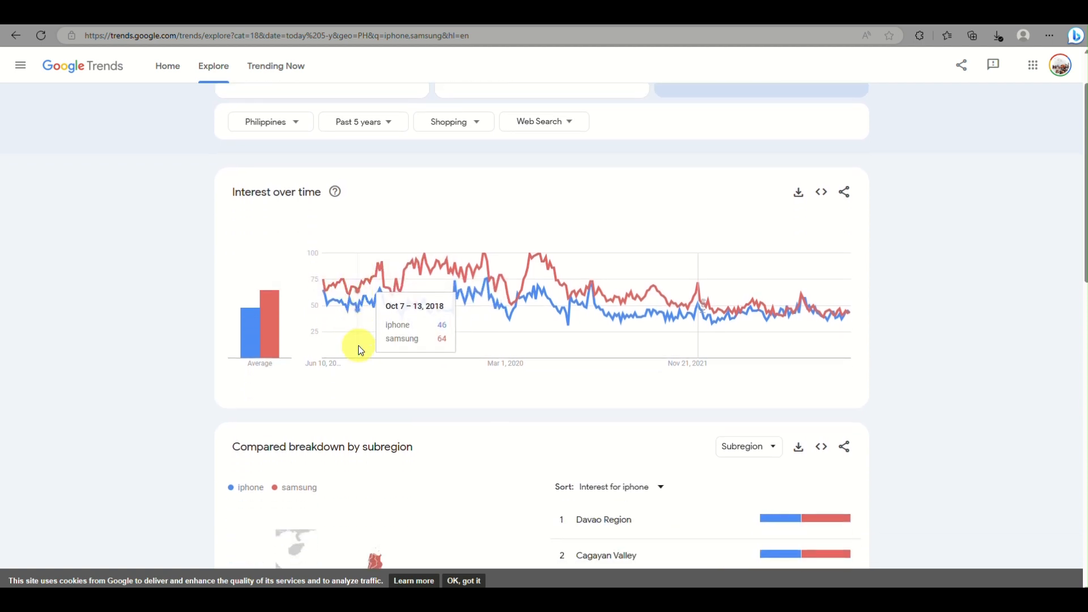
{"action": "scroll", "scroll_direction": "down", "scroll_amount": 3}
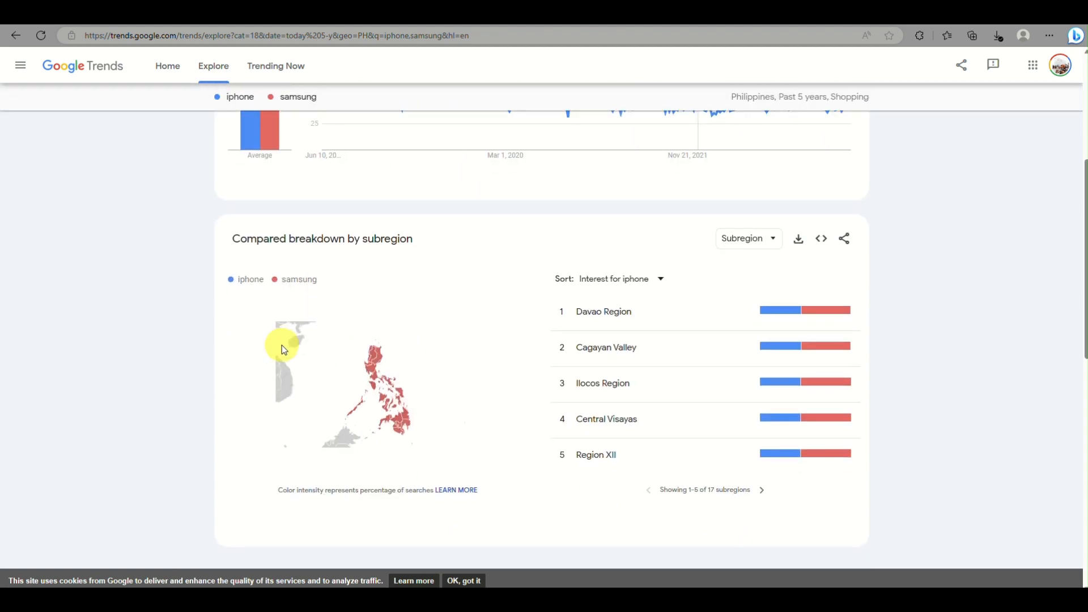
{"action": "scroll", "scroll_direction": "up", "scroll_amount": 3}
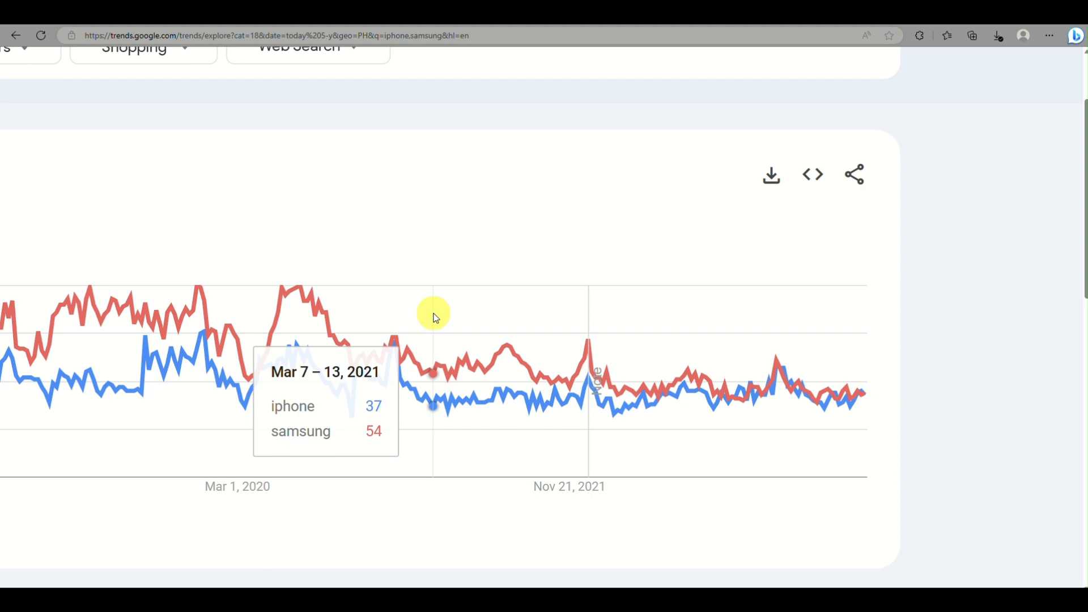
- Switch the search source to Google Shopping, then to News Search
{"action": "scroll", "scroll_direction": "up", "scroll_amount": 3}
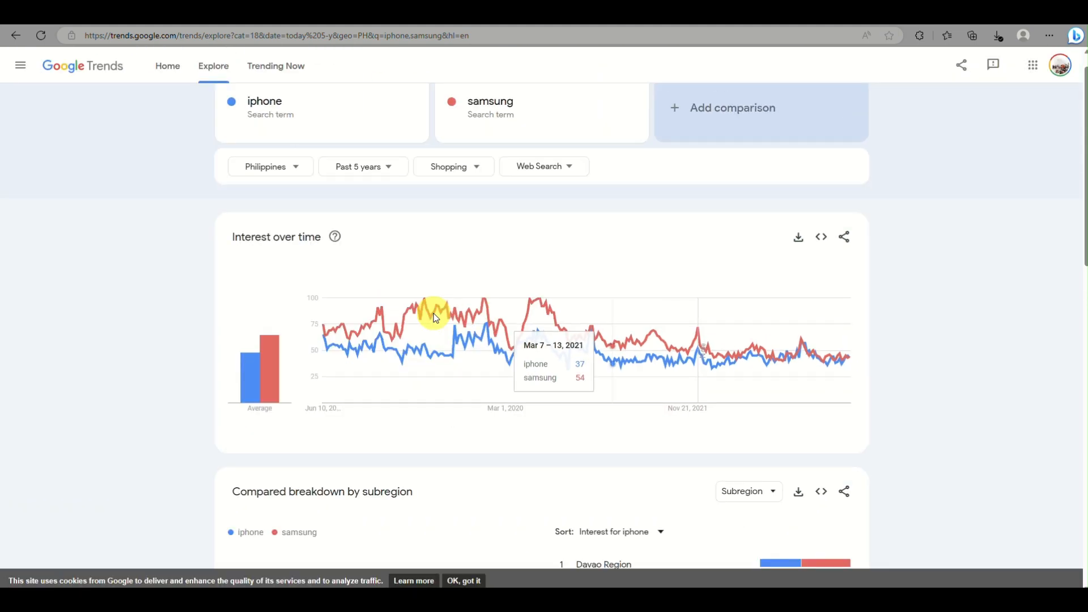
{"action": "scroll", "scroll_direction": "up", "scroll_amount": 3}
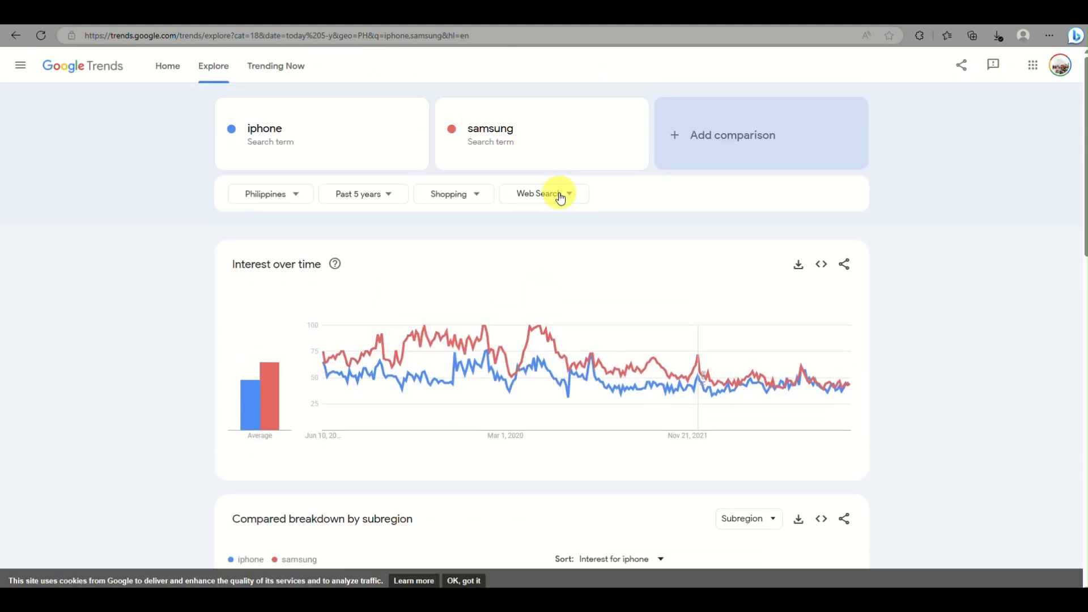
{"action": "left_click", "coordinate": [540, 194]}
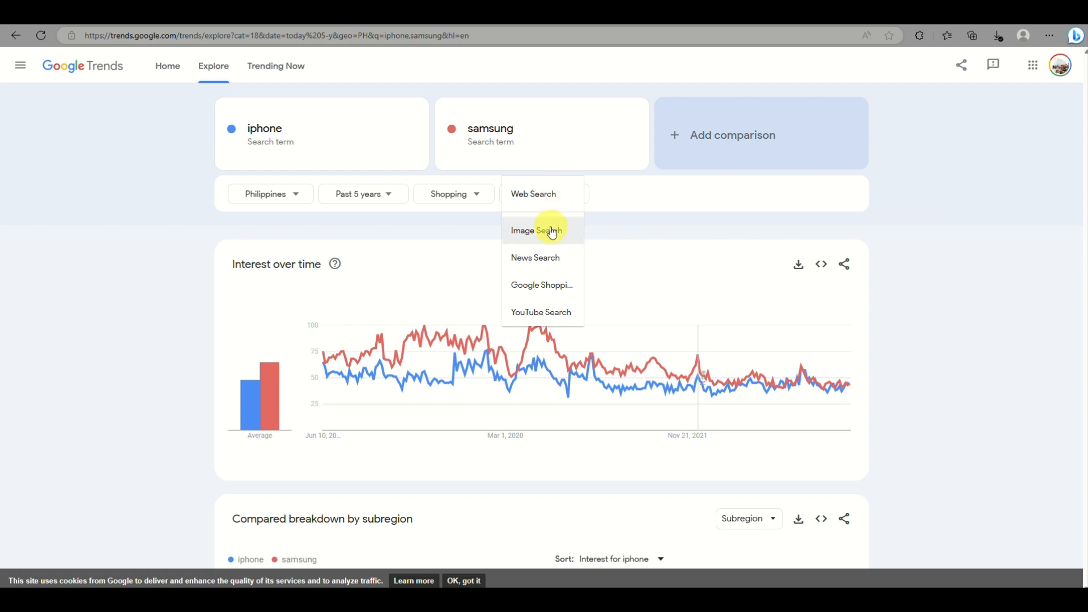
{"action": "mouse_move", "coordinate": [542, 284]}
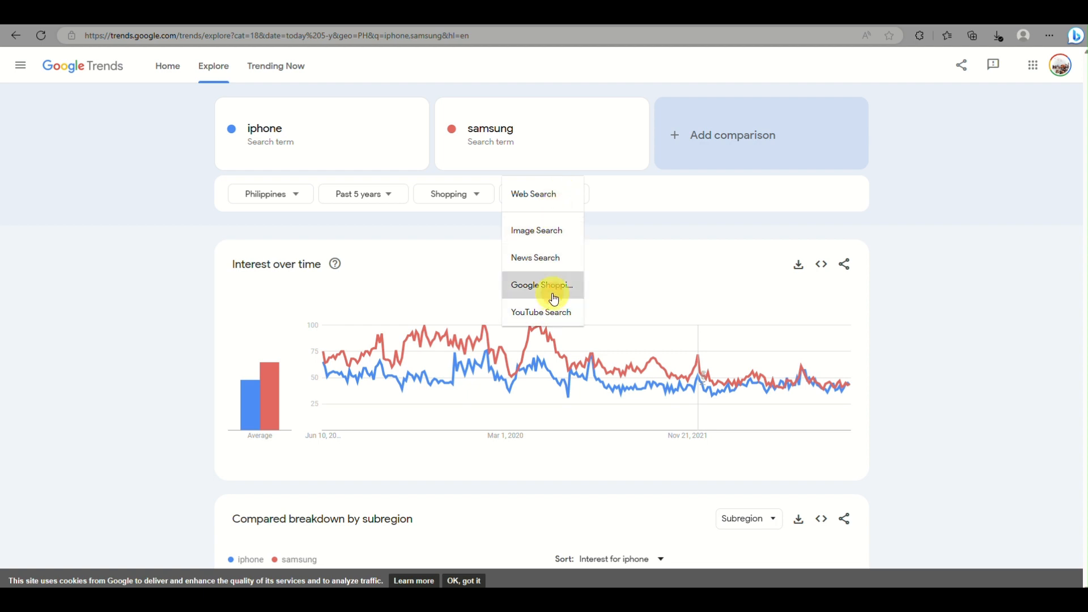
{"action": "left_click", "coordinate": [542, 285]}
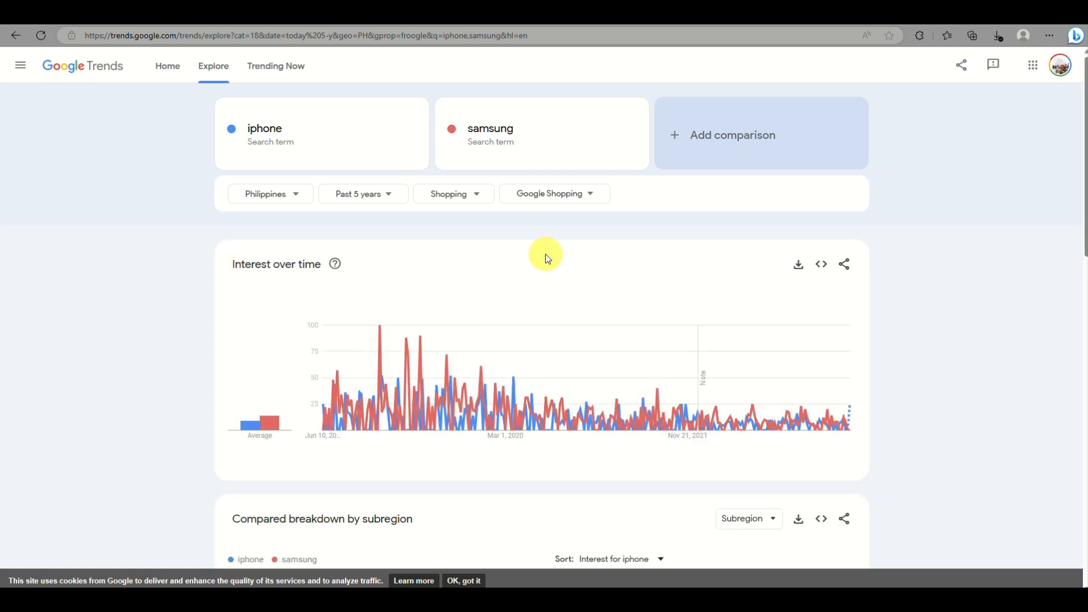
{"action": "left_click", "coordinate": [553, 194]}
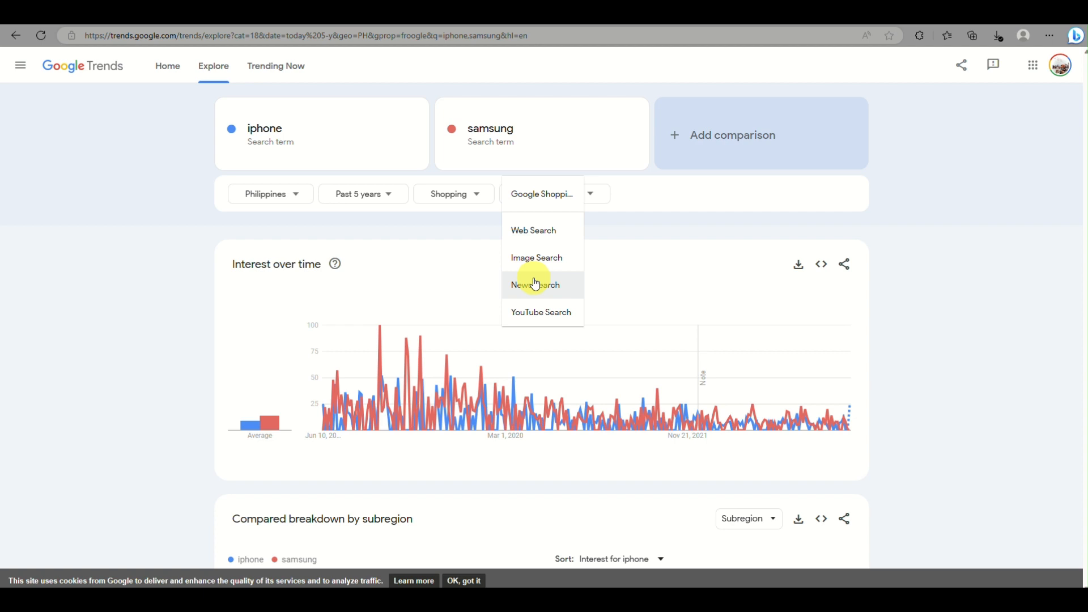
{"action": "left_click", "coordinate": [534, 285]}
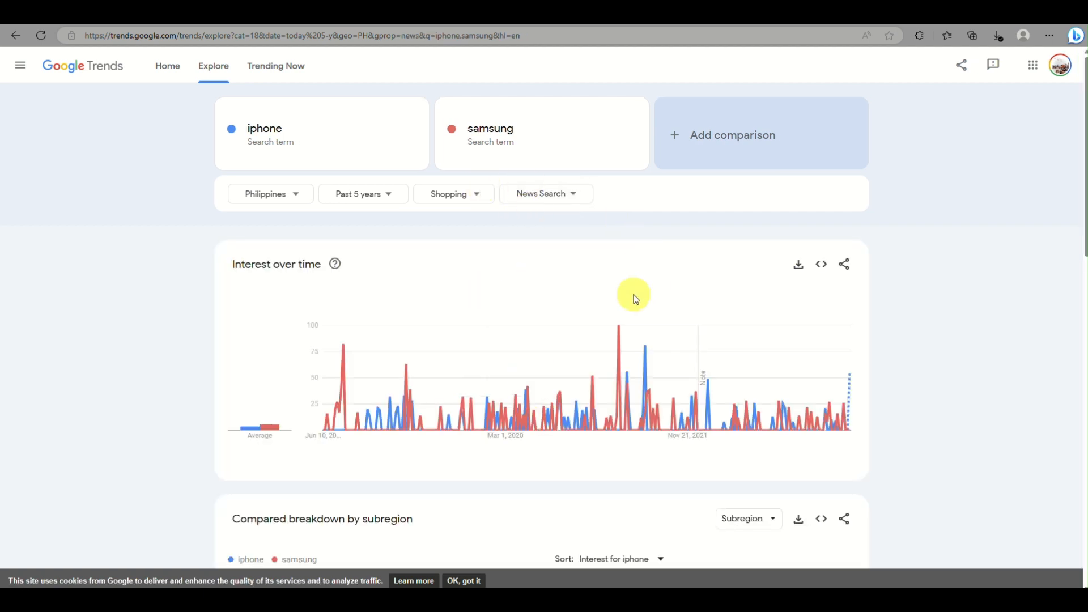
{"action": "scroll", "scroll_direction": "down", "scroll_amount": 3}
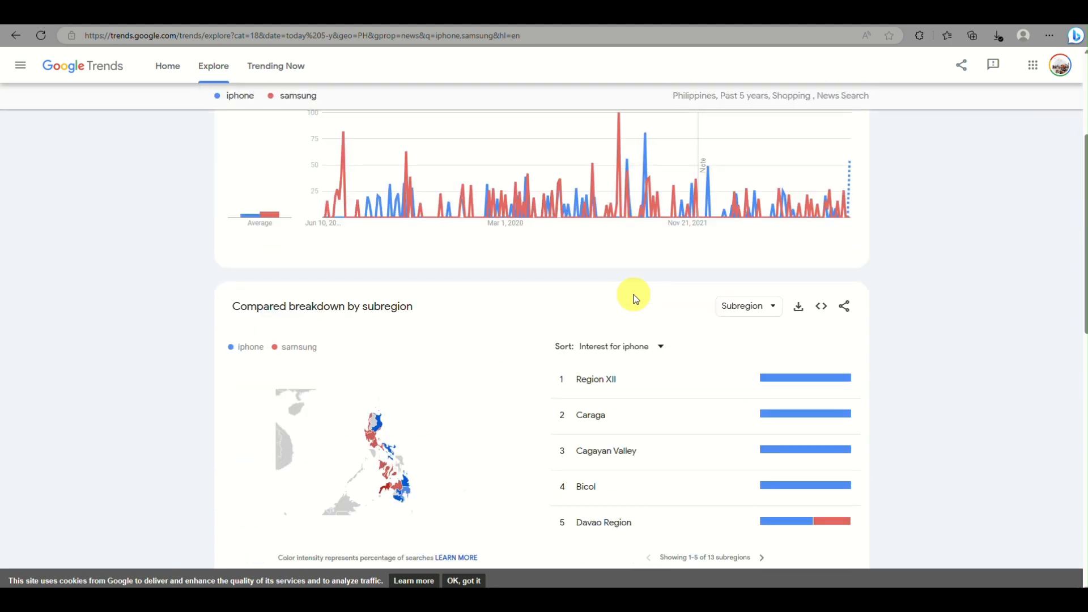
{"action": "scroll", "scroll_direction": "down", "scroll_amount": 3}
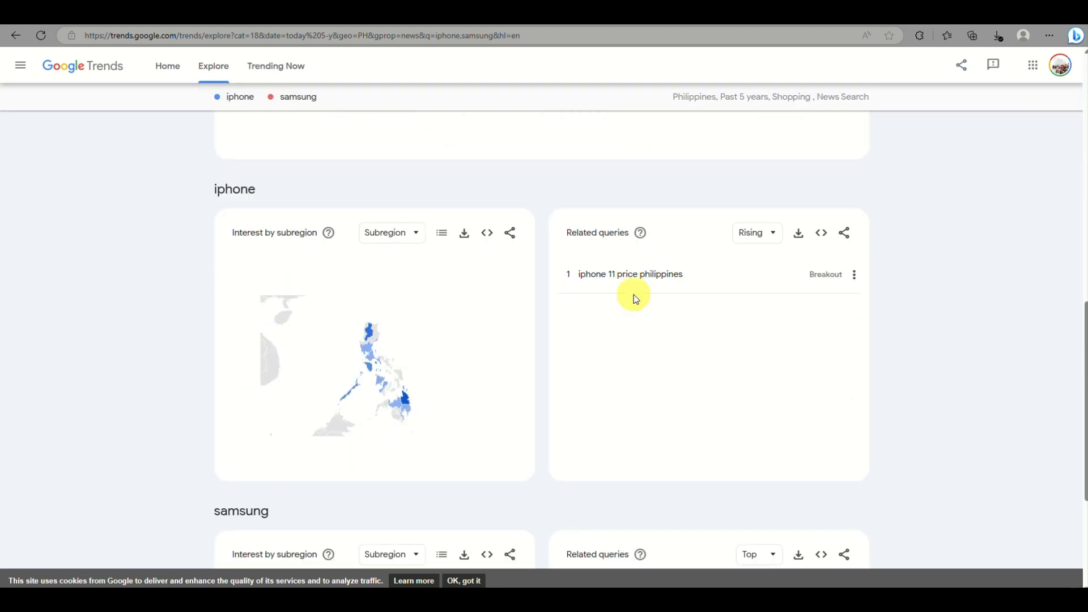
{"action": "scroll", "scroll_direction": "down", "scroll_amount": 3}
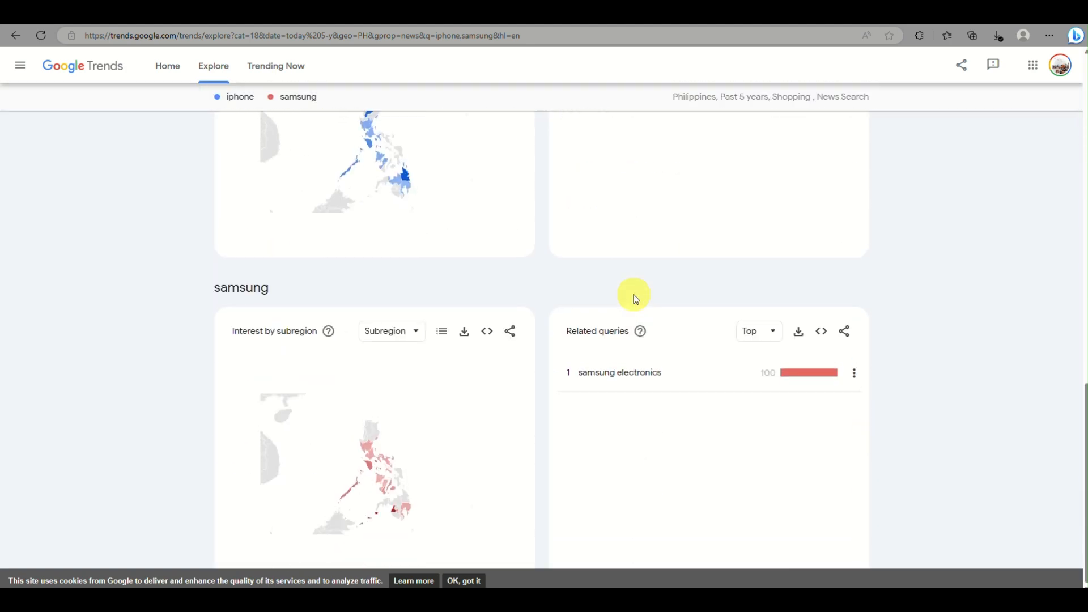
{"action": "scroll", "scroll_direction": "up", "scroll_amount": 3}
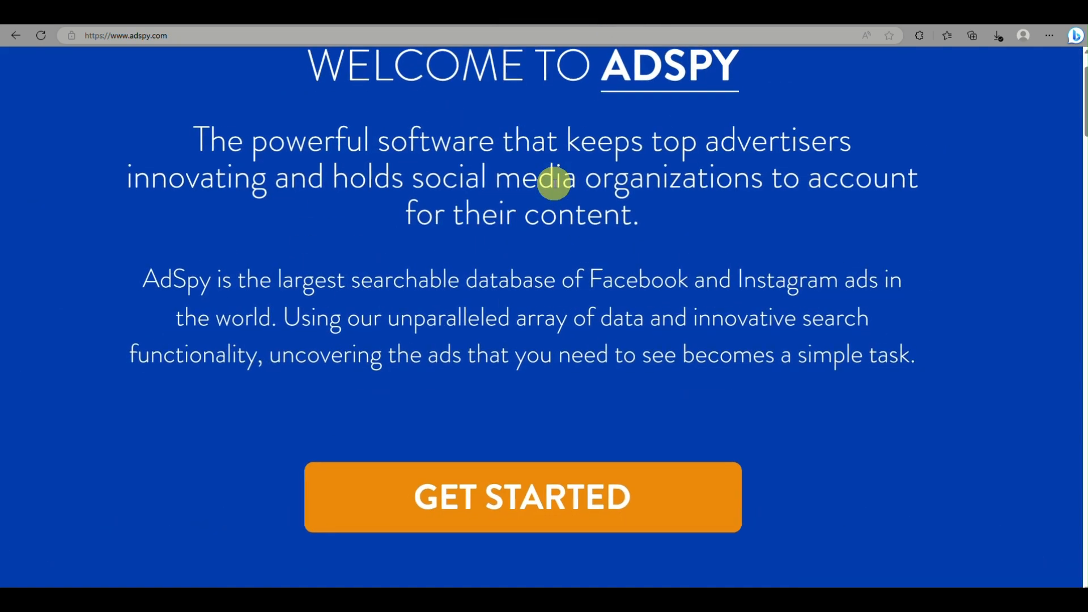
{"action": "mouse_move", "coordinate": [462, 305]}
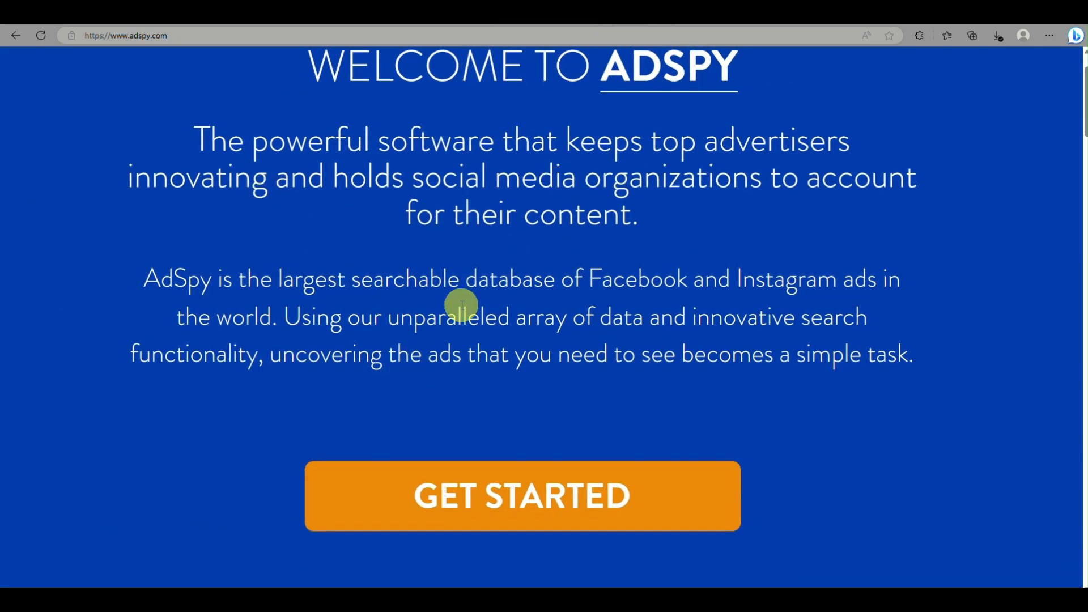
{"action": "mouse_move", "coordinate": [386, 407]}
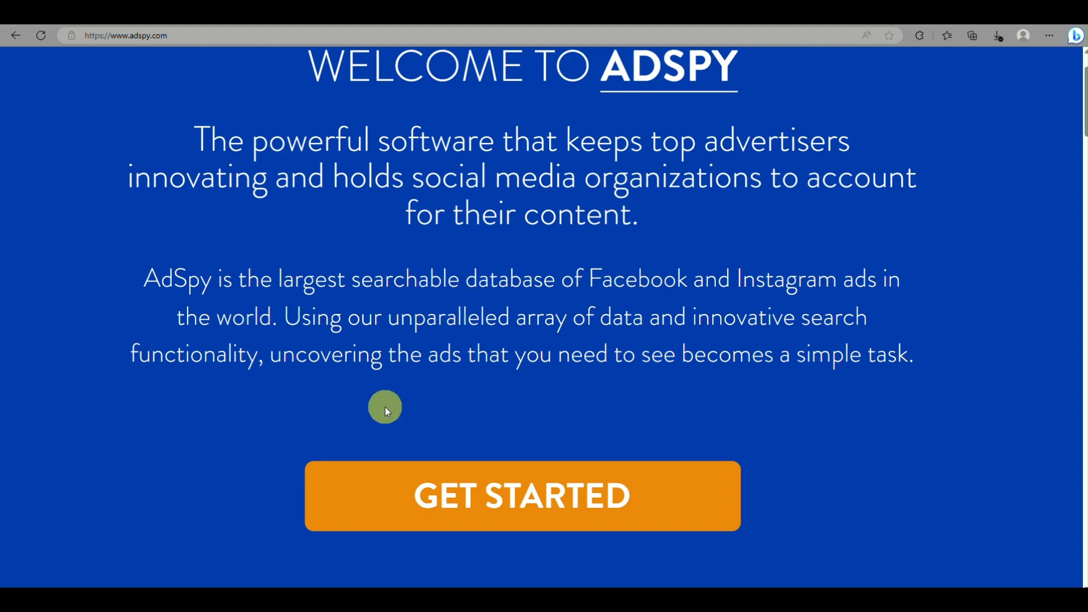
- Scroll through AdSpy's ad statistics, feature highlights, keyword search and social media sections
{"action": "scroll", "scroll_direction": "down", "scroll_amount": 3}
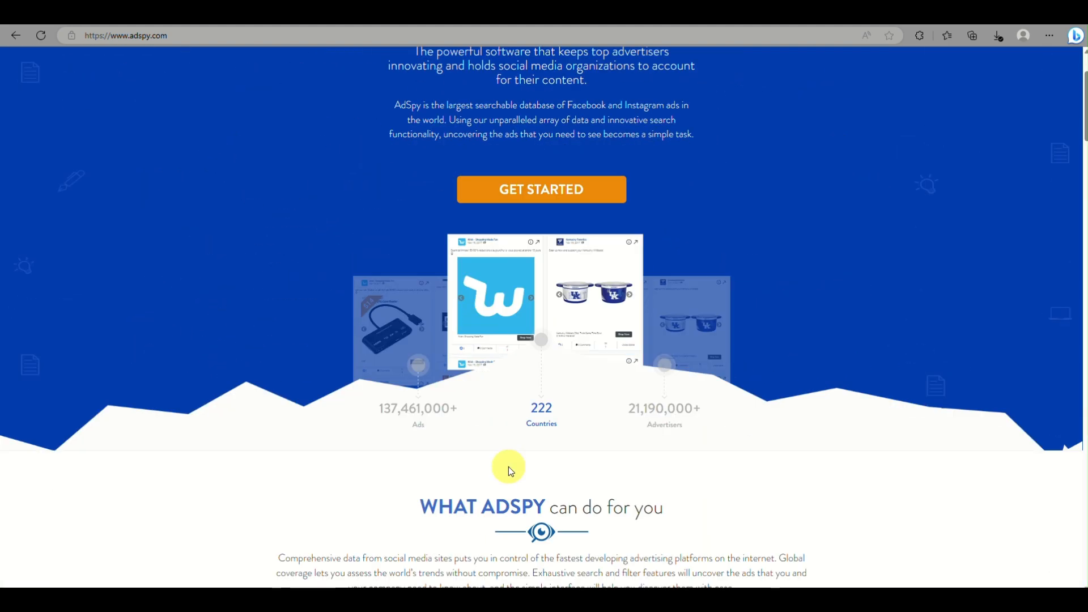
{"action": "scroll", "scroll_direction": "down", "scroll_amount": 3}
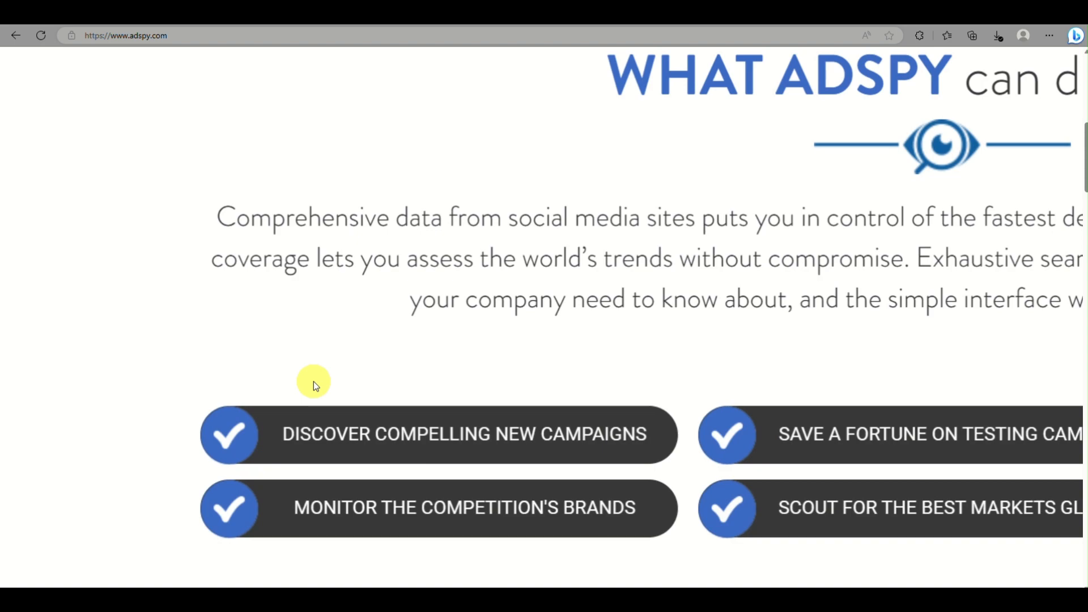
{"action": "scroll", "scroll_direction": "down", "scroll_amount": 3}
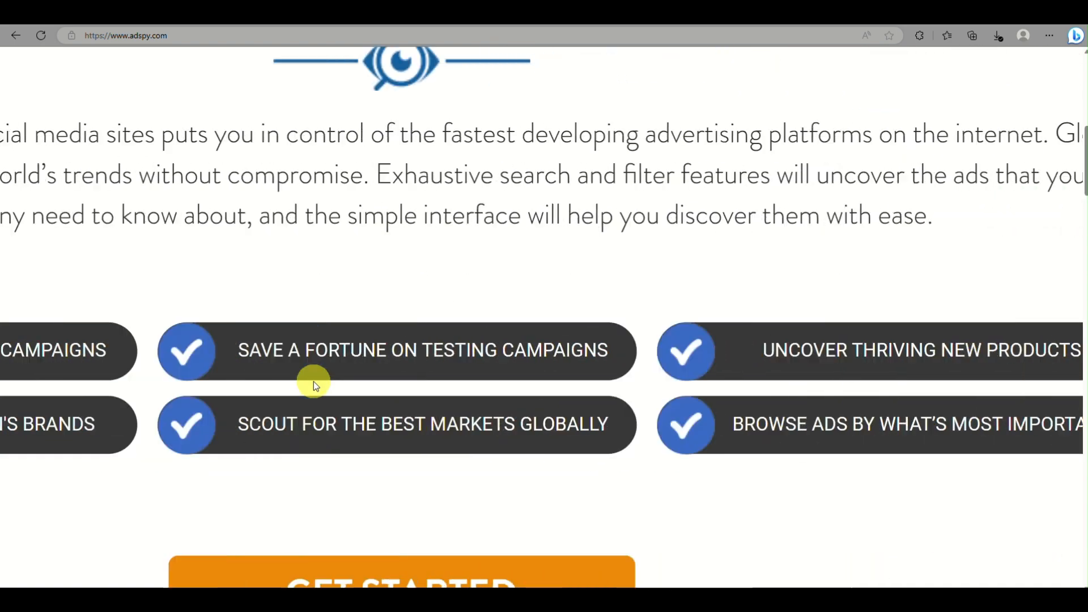
{"action": "scroll", "scroll_direction": "up", "scroll_amount": 3}
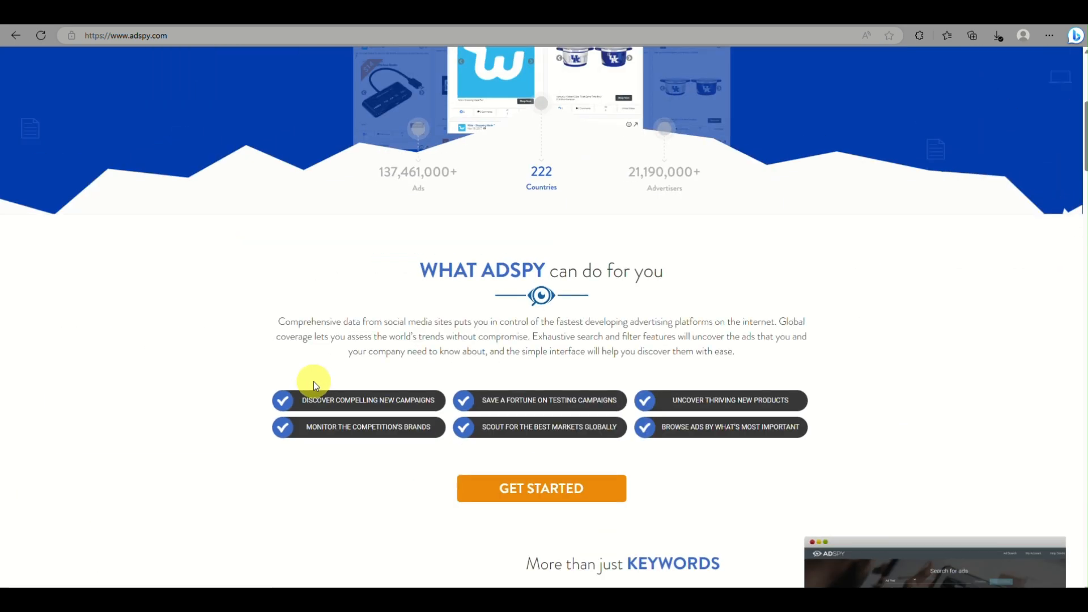
{"action": "scroll", "scroll_direction": "down", "scroll_amount": 3}
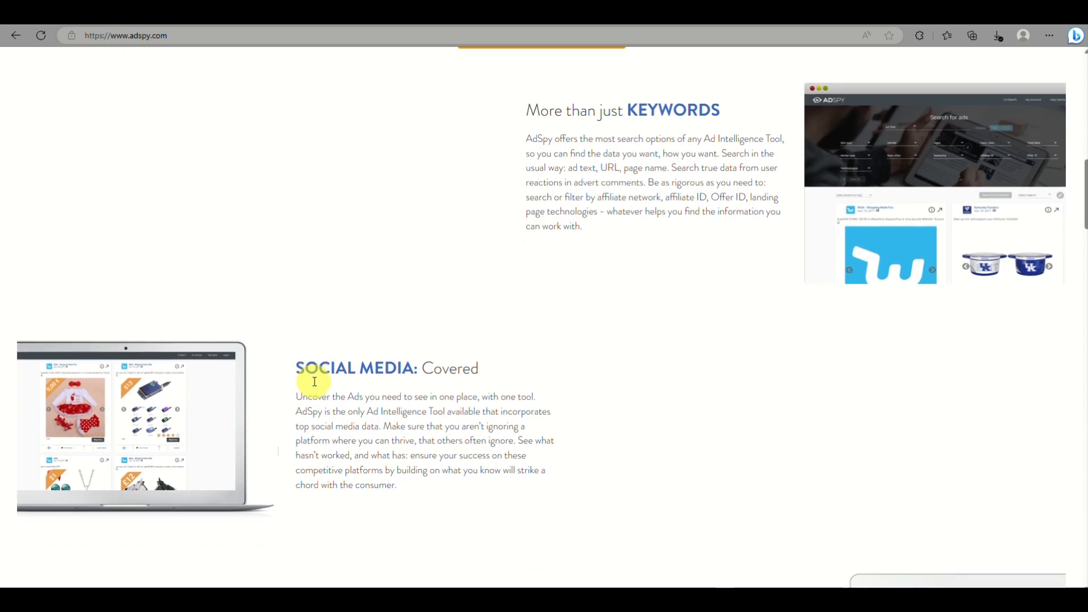
{"action": "scroll", "scroll_direction": "up", "scroll_amount": 3}
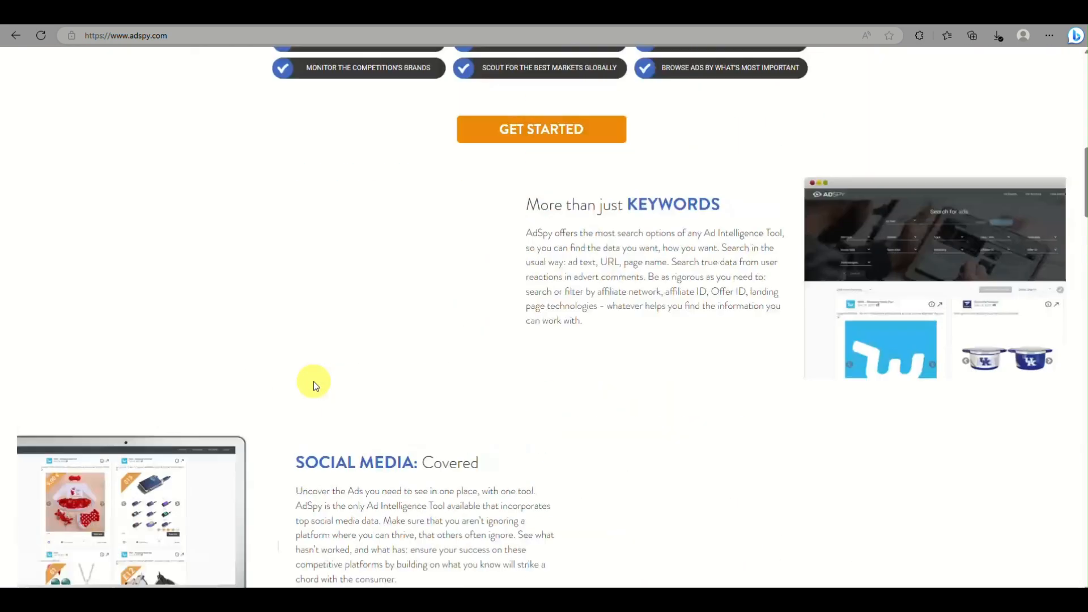
- Start the AdSpy sign-up via Get Started and reach the $149 USD monthly subscription offer
{"action": "left_click", "coordinate": [541, 128]}
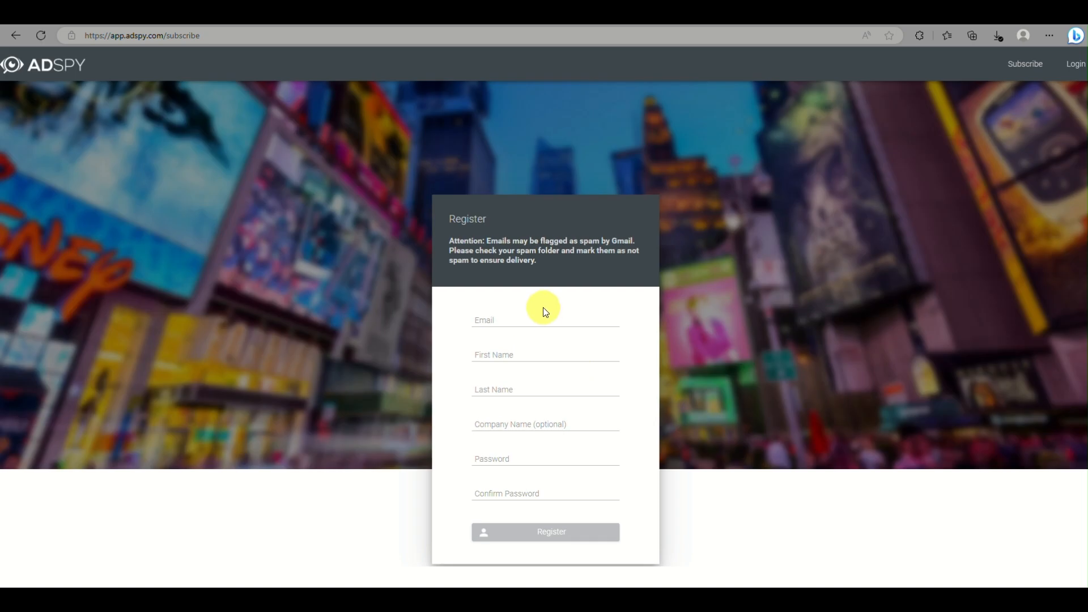
{"action": "mouse_move", "coordinate": [462, 385]}
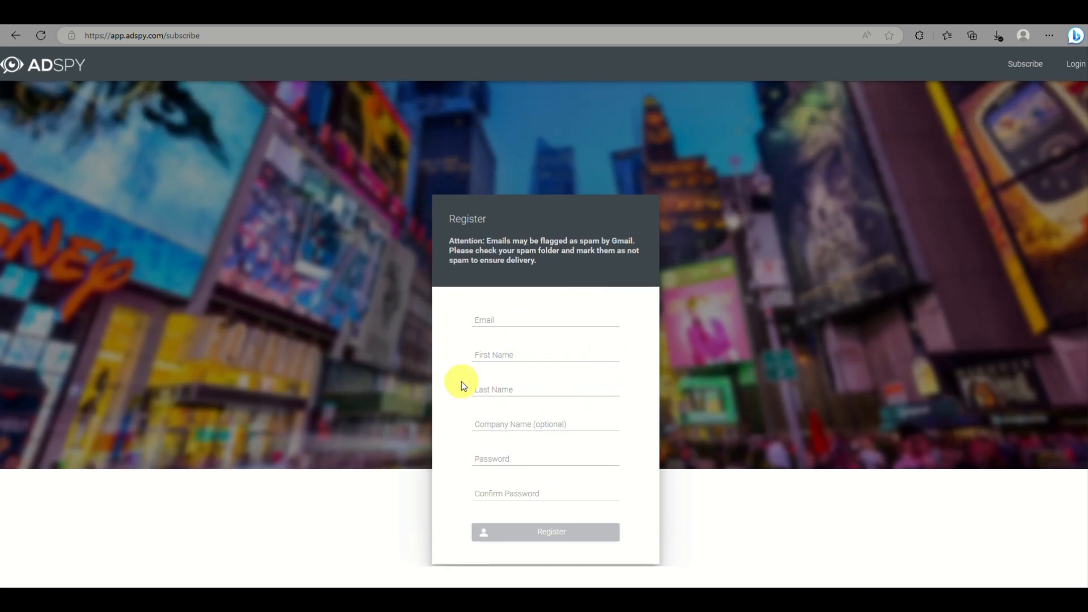
{"action": "mouse_move", "coordinate": [846, 60]}
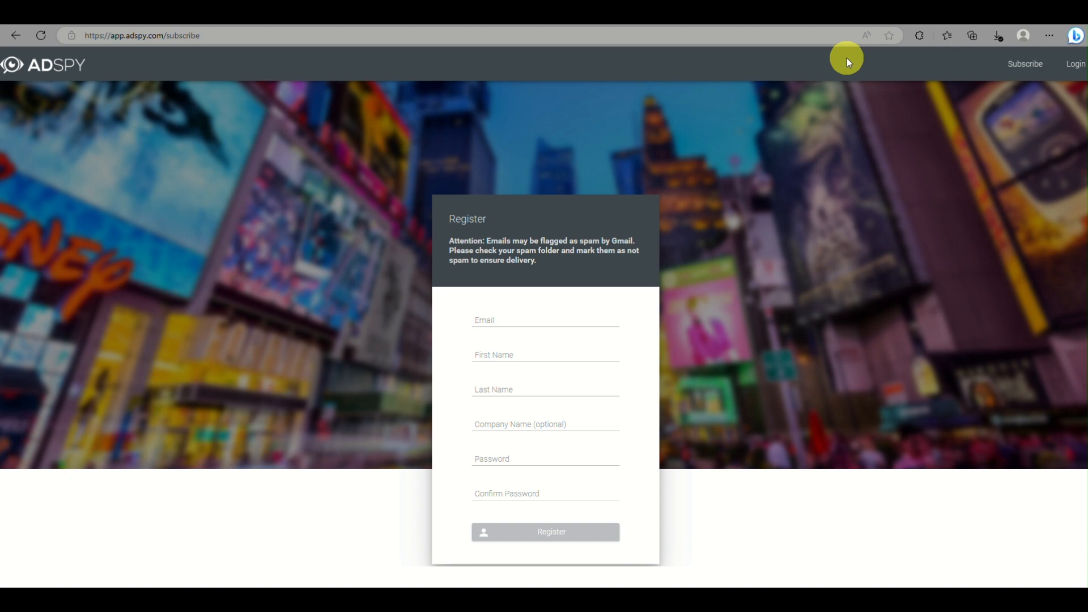
{"action": "mouse_move", "coordinate": [551, 61]}
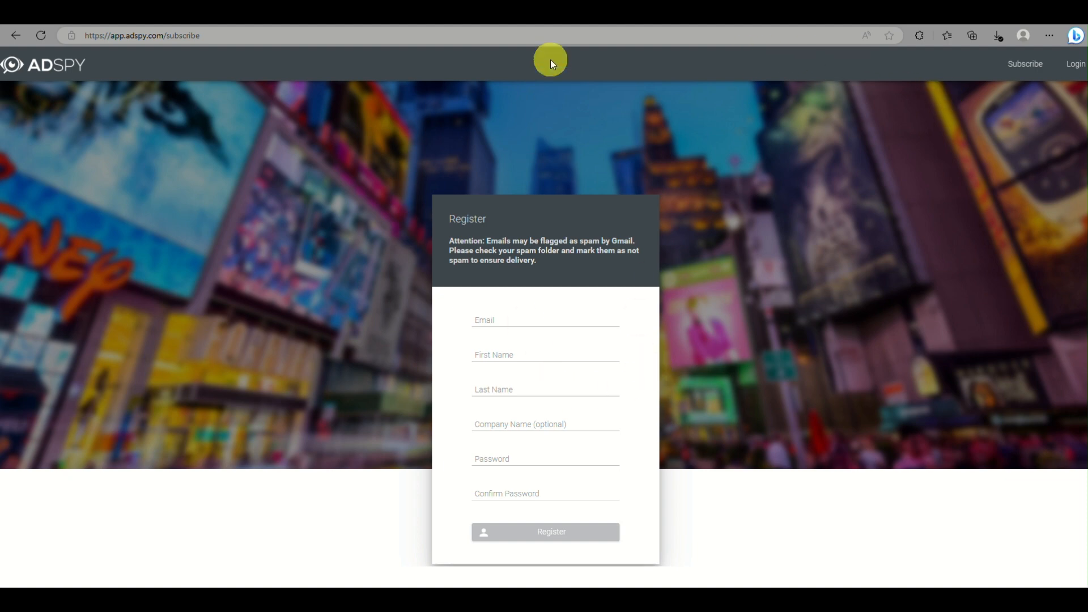
{"action": "left_click", "coordinate": [551, 533]}
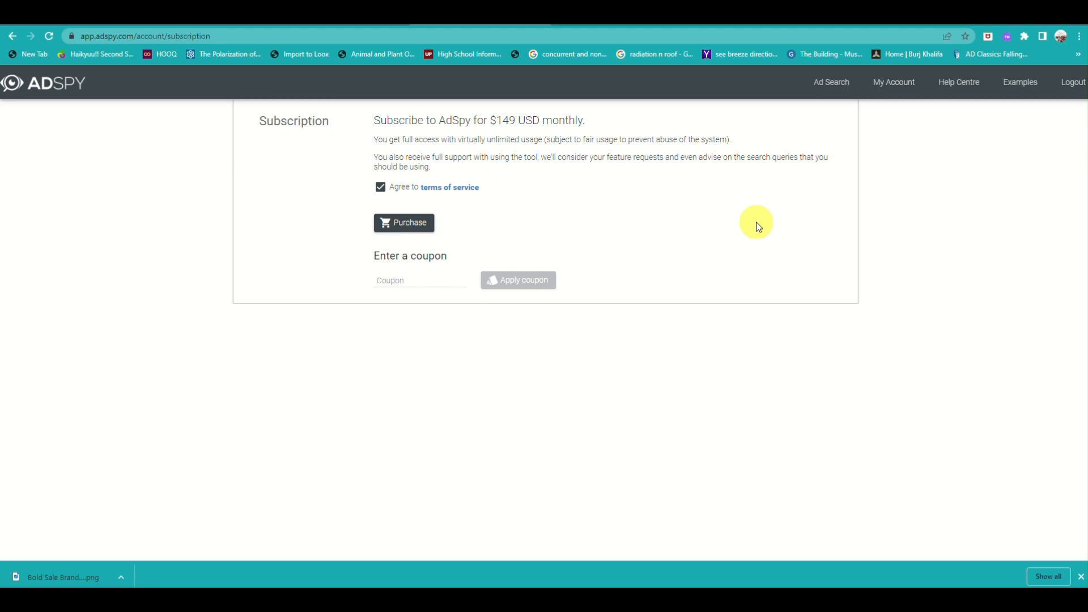
{"action": "mouse_move", "coordinate": [526, 424]}
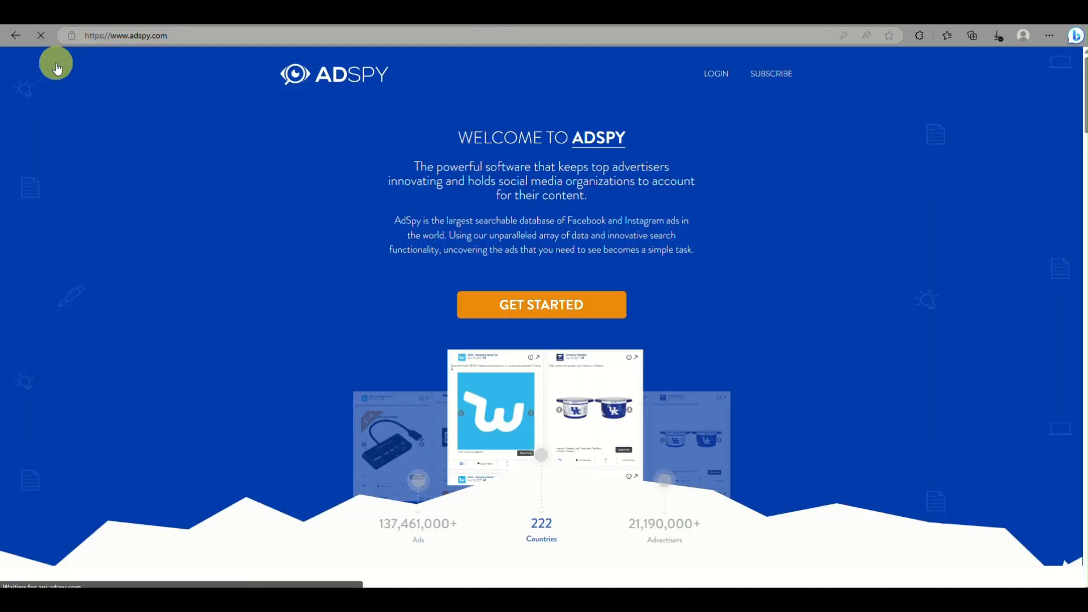
- Scroll AdSpy's features, demo video and $149-per-month pricing, then return to the Google Trends tab
{"action": "scroll", "scroll_direction": "down", "scroll_amount": 3}
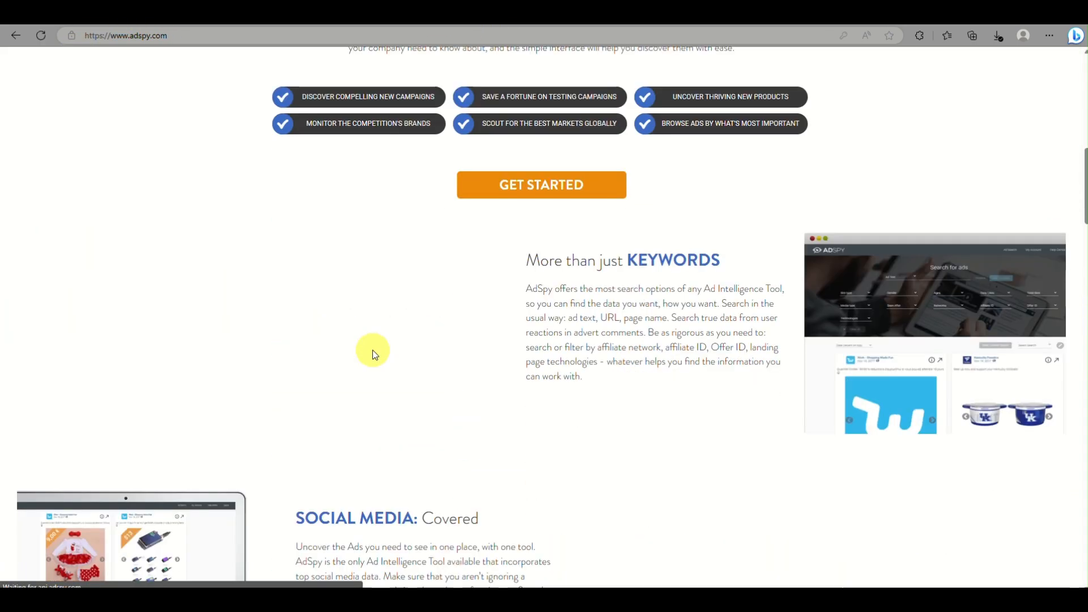
{"action": "scroll", "scroll_direction": "down", "scroll_amount": 3}
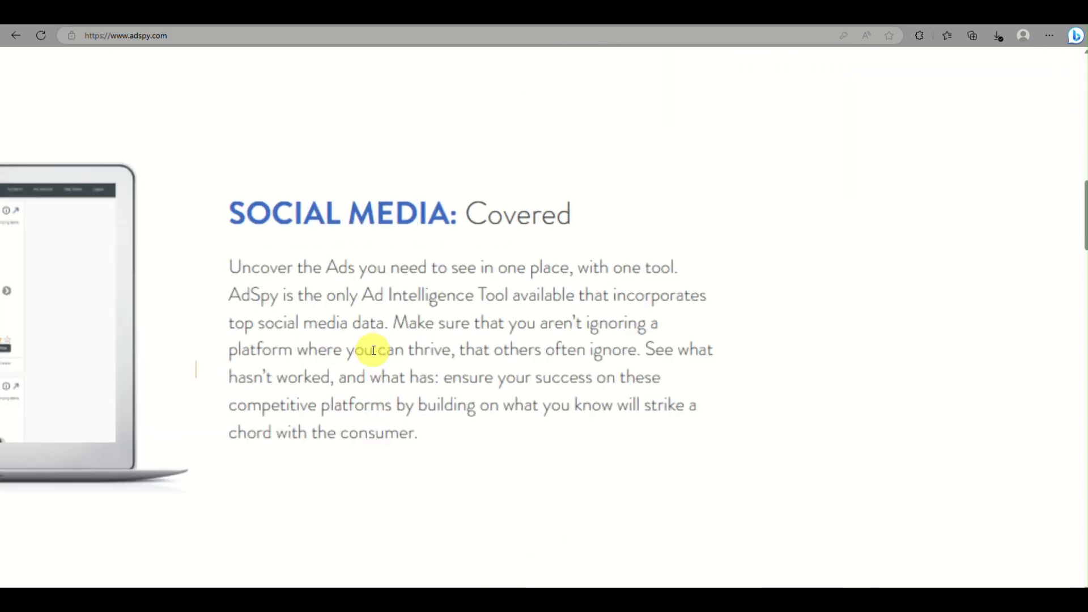
{"action": "scroll", "scroll_direction": "down", "scroll_amount": 3}
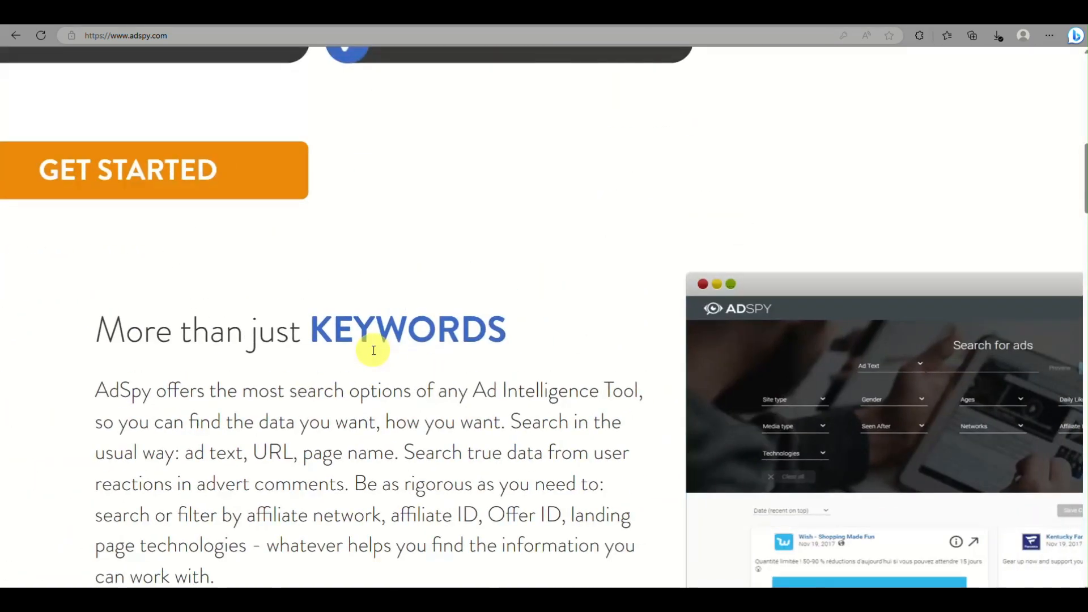
{"action": "scroll", "scroll_direction": "down", "scroll_amount": 3}
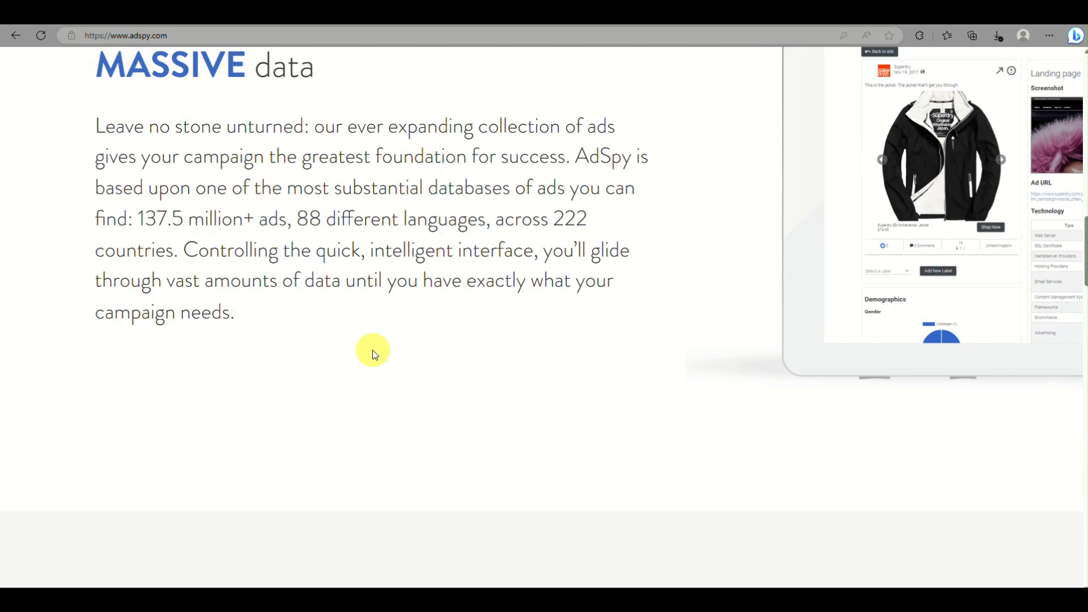
{"action": "scroll", "scroll_direction": "down", "scroll_amount": 3}
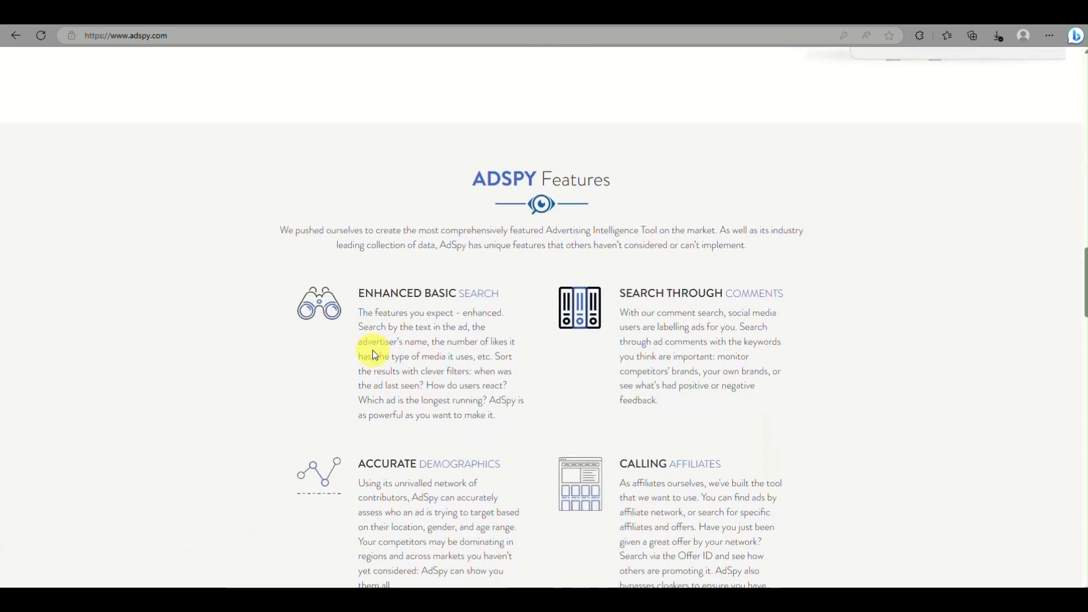
{"action": "scroll", "scroll_direction": "down", "scroll_amount": 3}
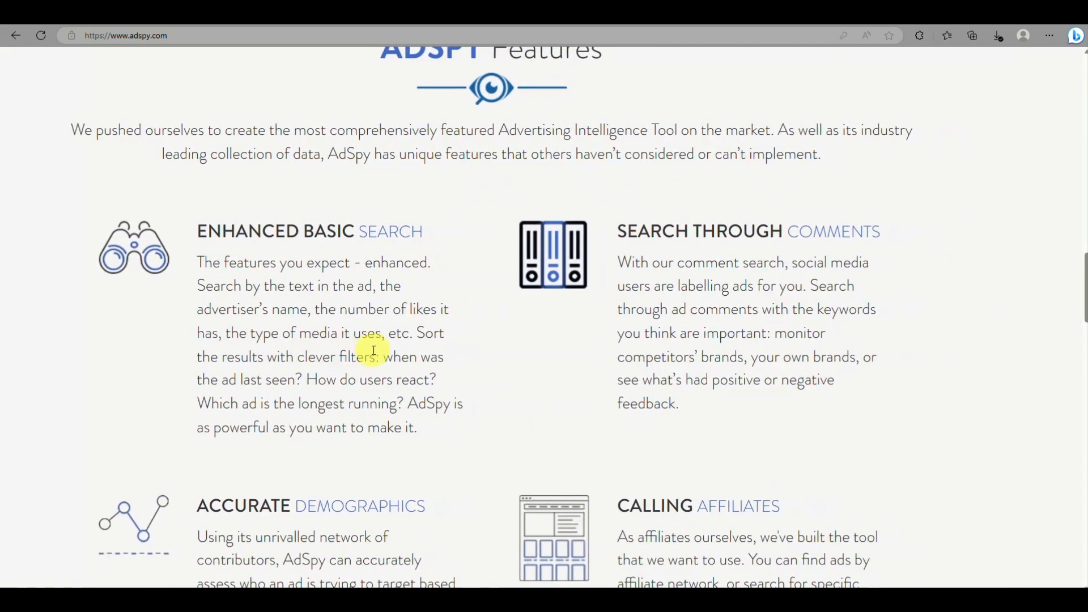
{"action": "scroll", "scroll_direction": "down", "scroll_amount": 3}
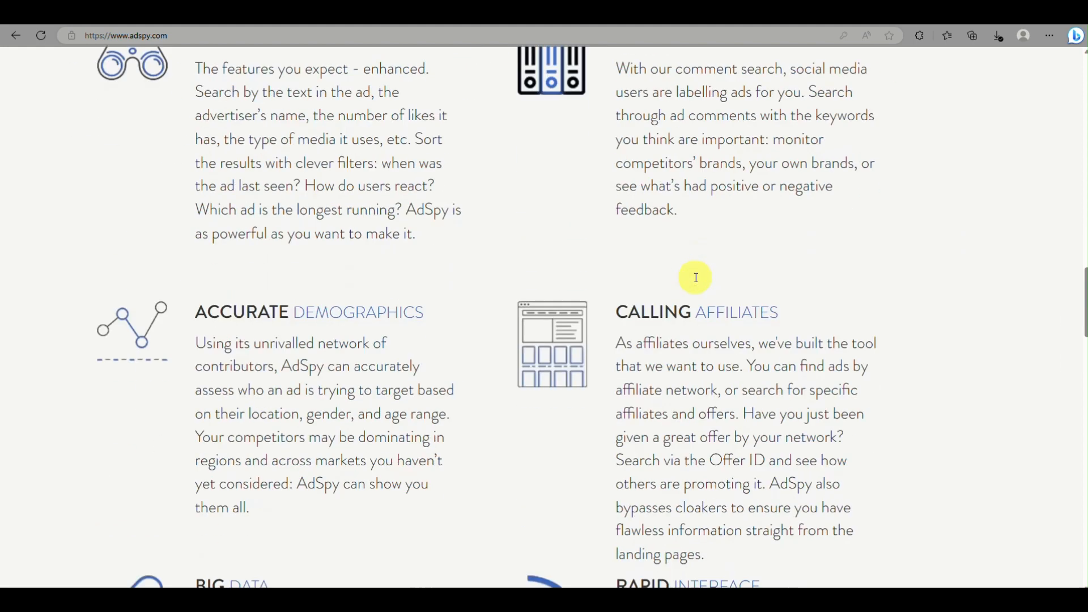
{"action": "scroll", "scroll_direction": "down", "scroll_amount": 3}
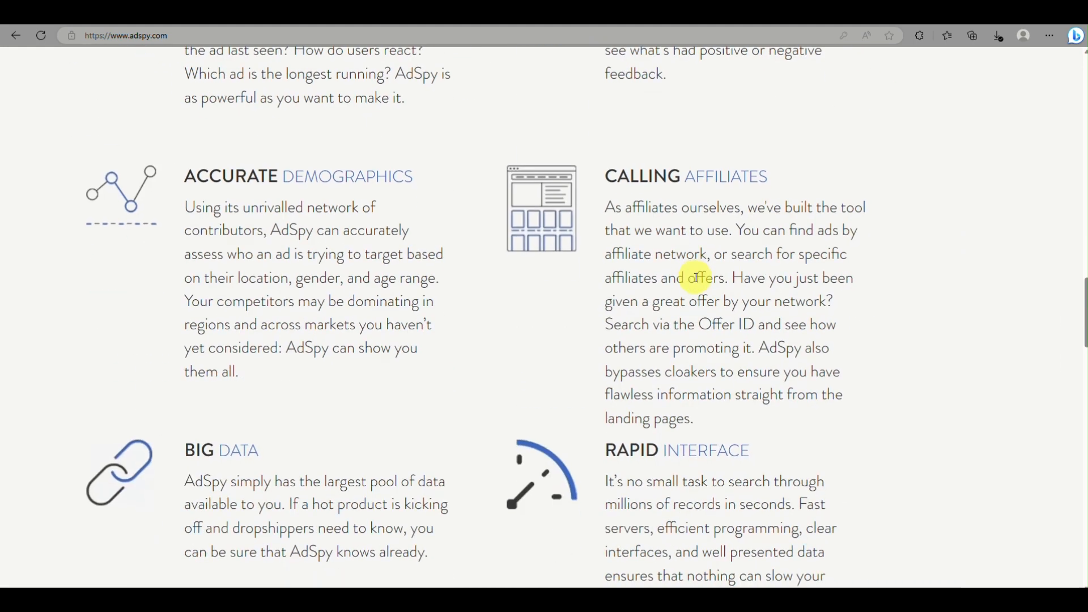
{"action": "scroll", "scroll_direction": "down", "scroll_amount": 3}
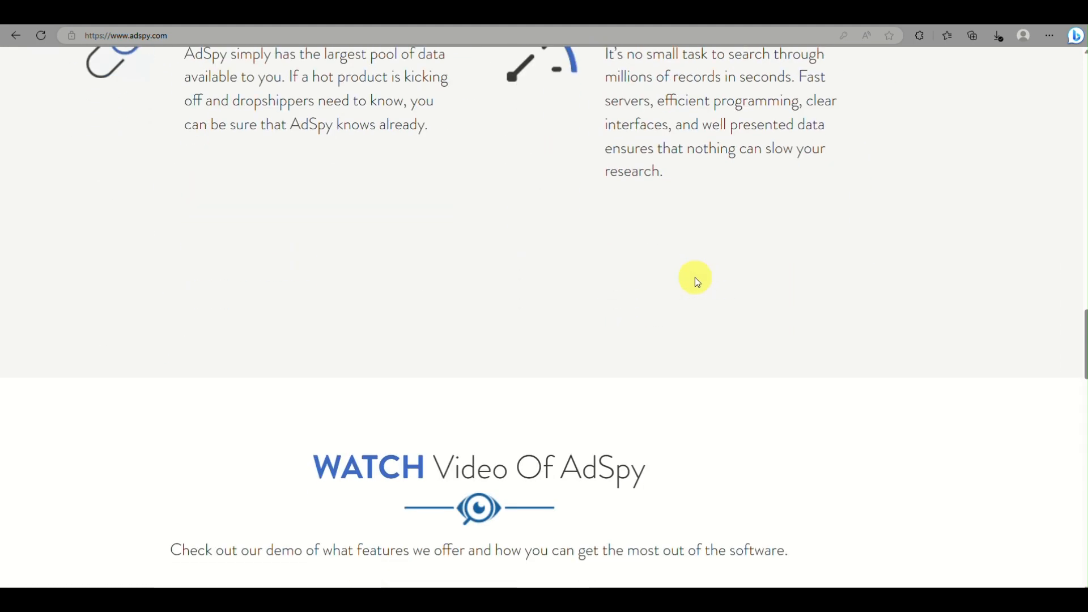
{"action": "scroll", "scroll_direction": "down", "scroll_amount": 3}
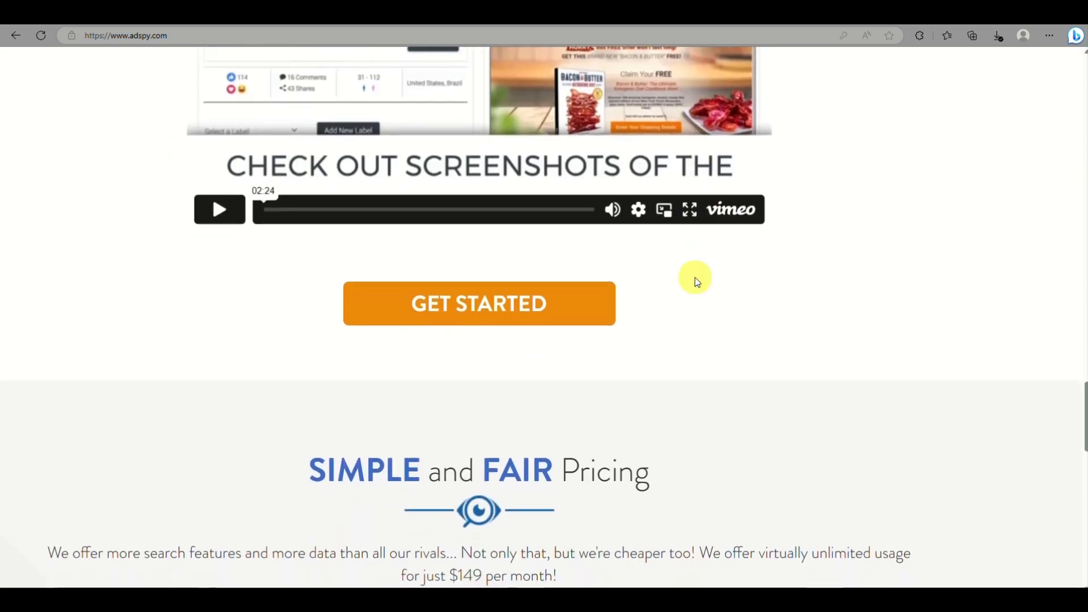
{"action": "scroll", "scroll_direction": "down", "scroll_amount": 3}
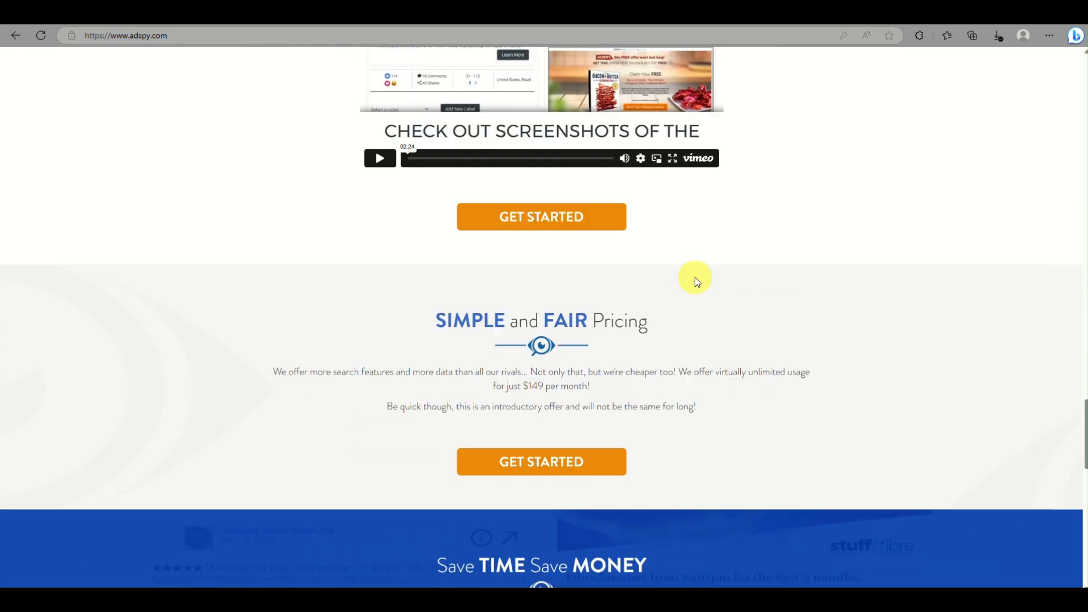
{"action": "scroll", "scroll_direction": "up", "scroll_amount": 3}
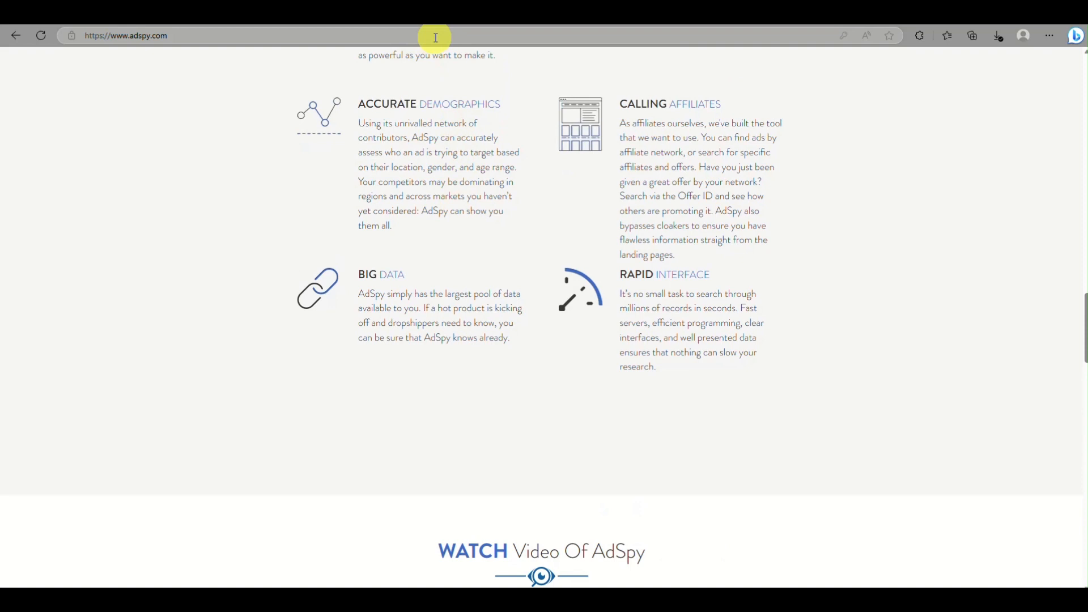
{"action": "left_click", "coordinate": [278, 35]}
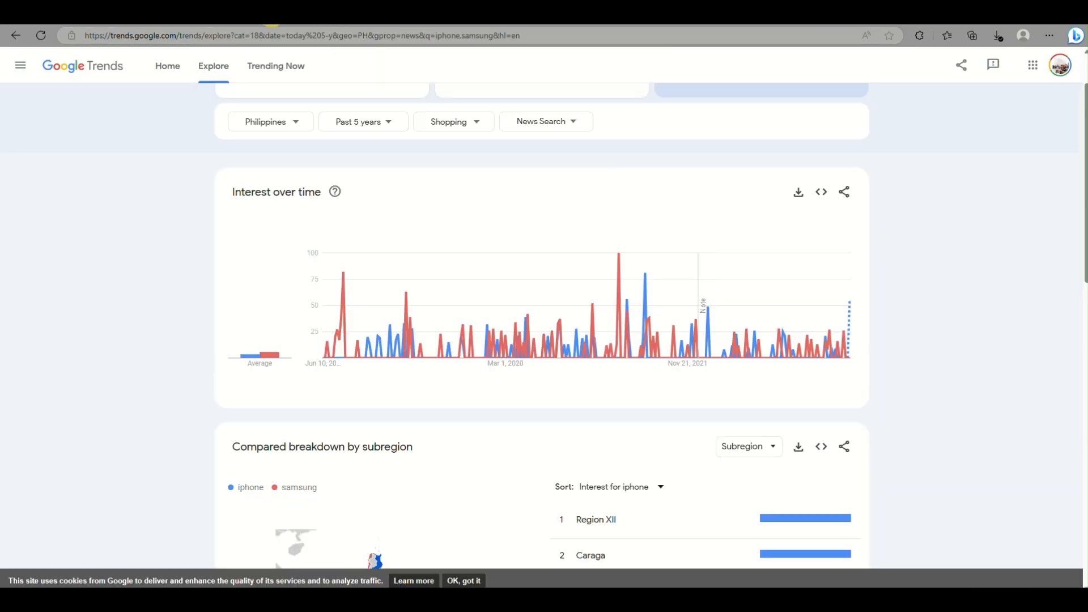
- Remove the iphone term from the Google Trends comparison
{"action": "scroll", "scroll_direction": "up", "scroll_amount": 3}
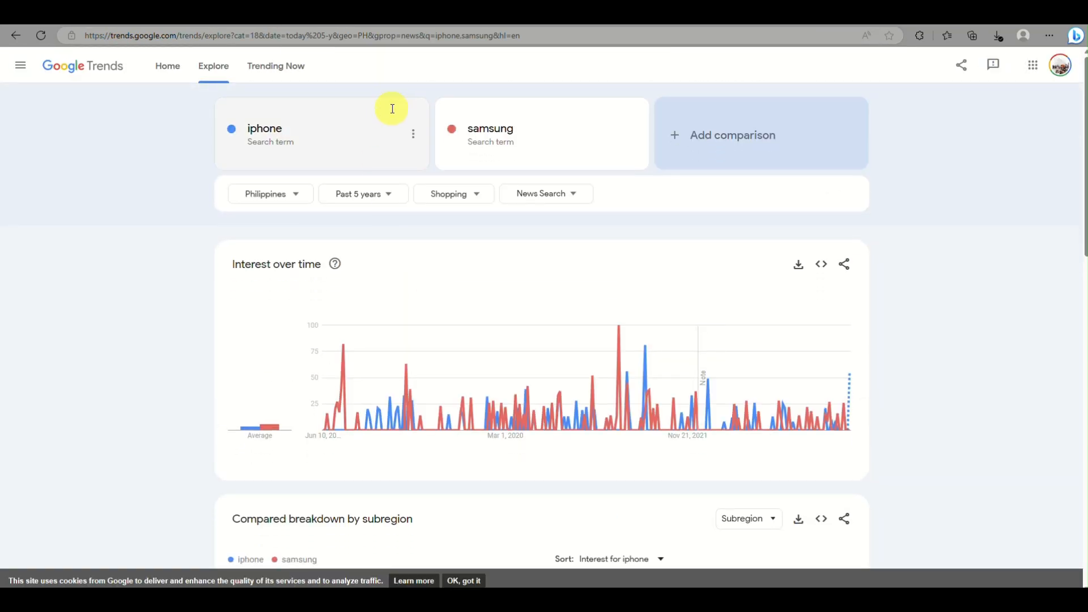
{"action": "left_click", "coordinate": [412, 134]}
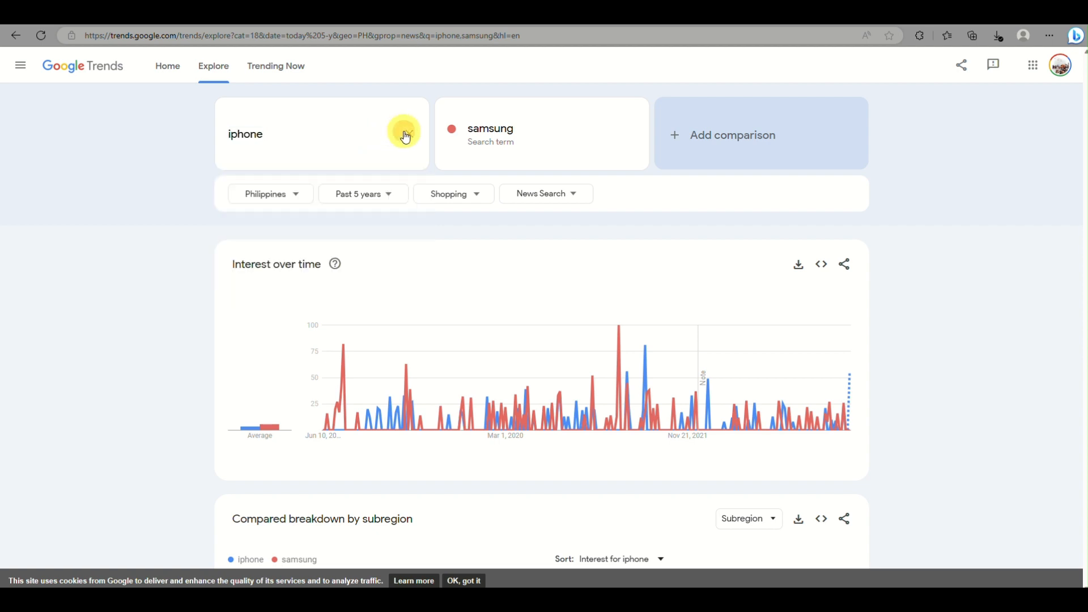
{"action": "left_click", "coordinate": [405, 134]}
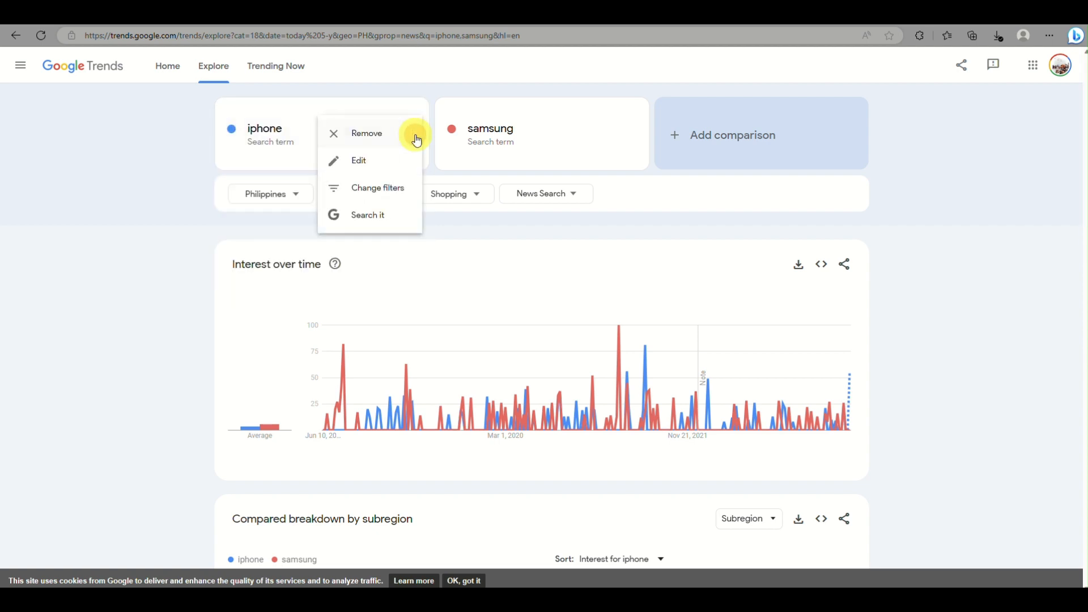
{"action": "left_click", "coordinate": [367, 134]}
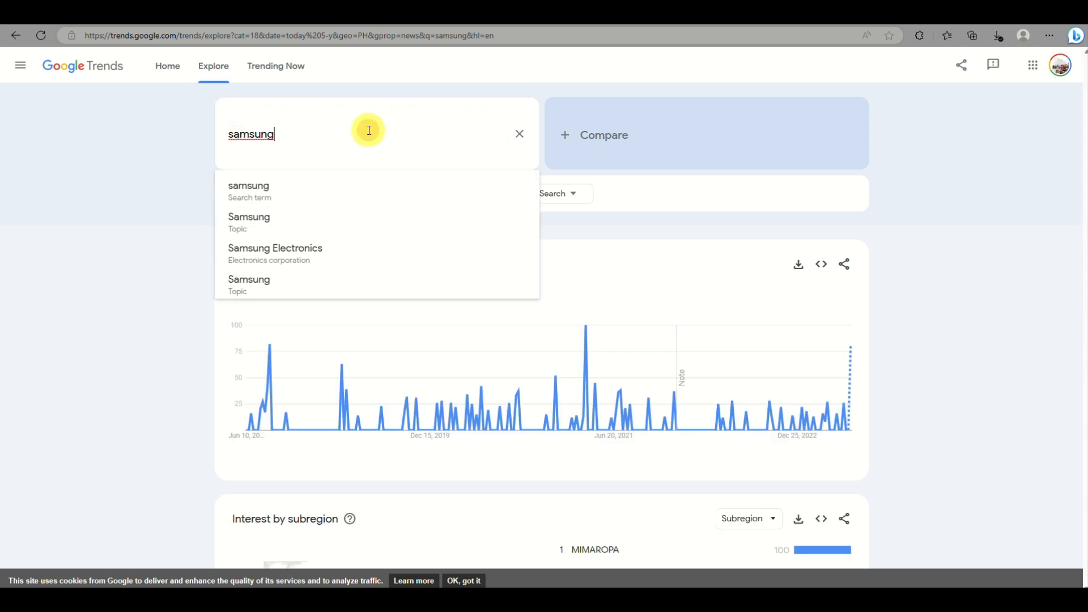
- Chart 'samsung products', then replace it with 'samsung accesories', which lacks enough data
{"action": "type", "text": "products"}
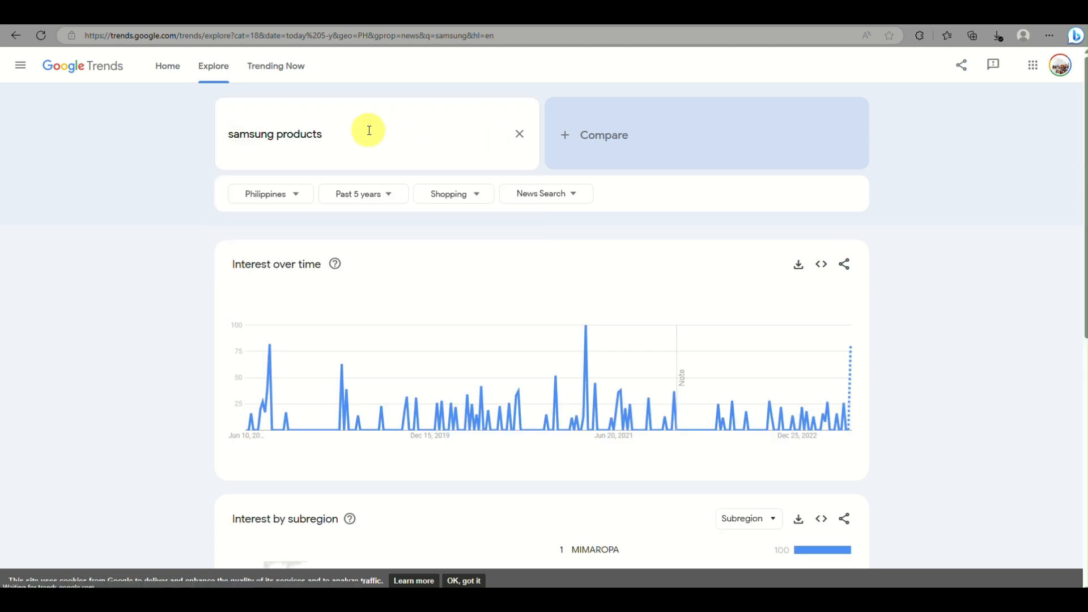
{"action": "triple_click", "coordinate": [274, 134]}
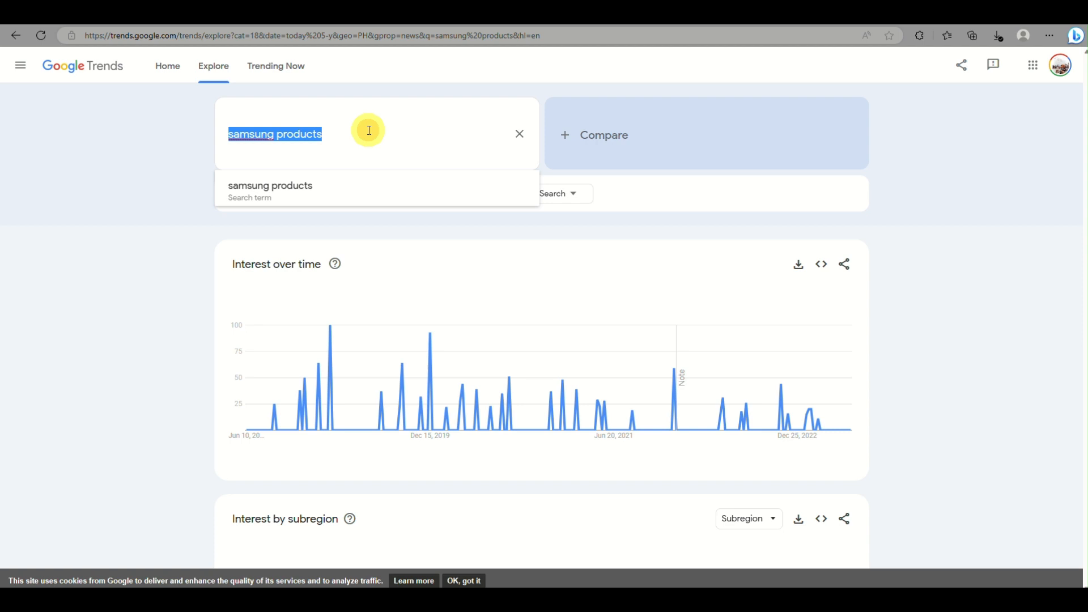
{"action": "type", "text": "samsung accesorie"}
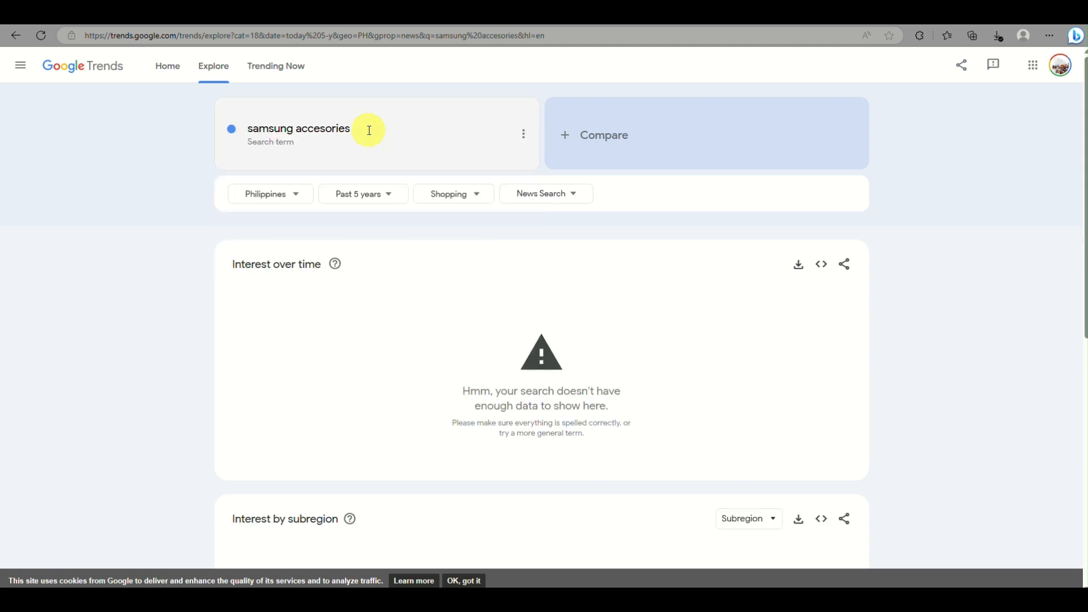
- Chart 'iPhone accessories' as a Topic, then as a plain Search term
{"action": "left_click", "coordinate": [299, 131]}
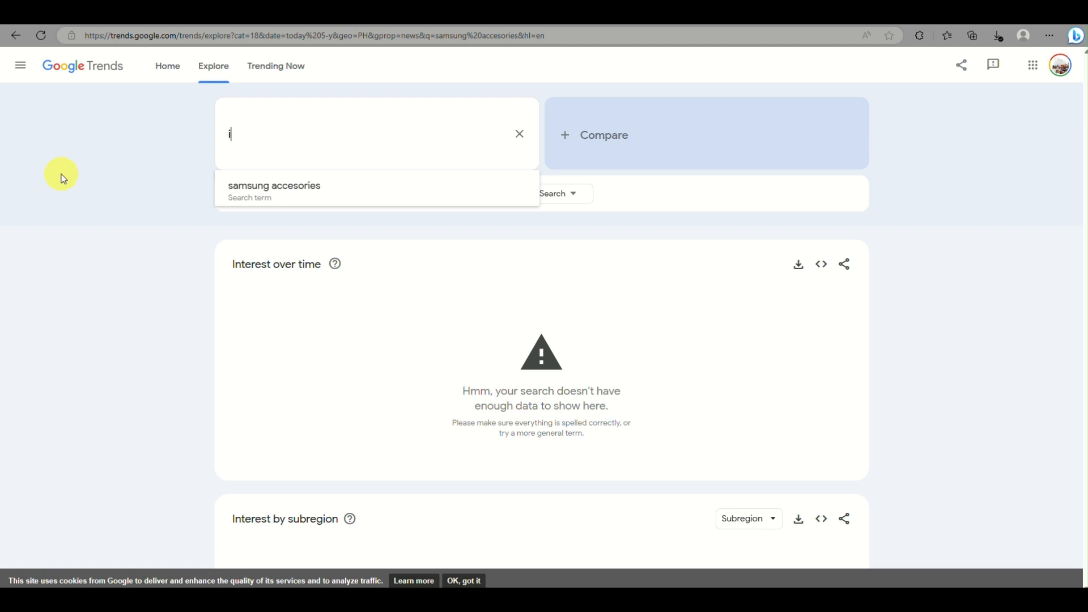
{"action": "type", "text": "Phone acces"}
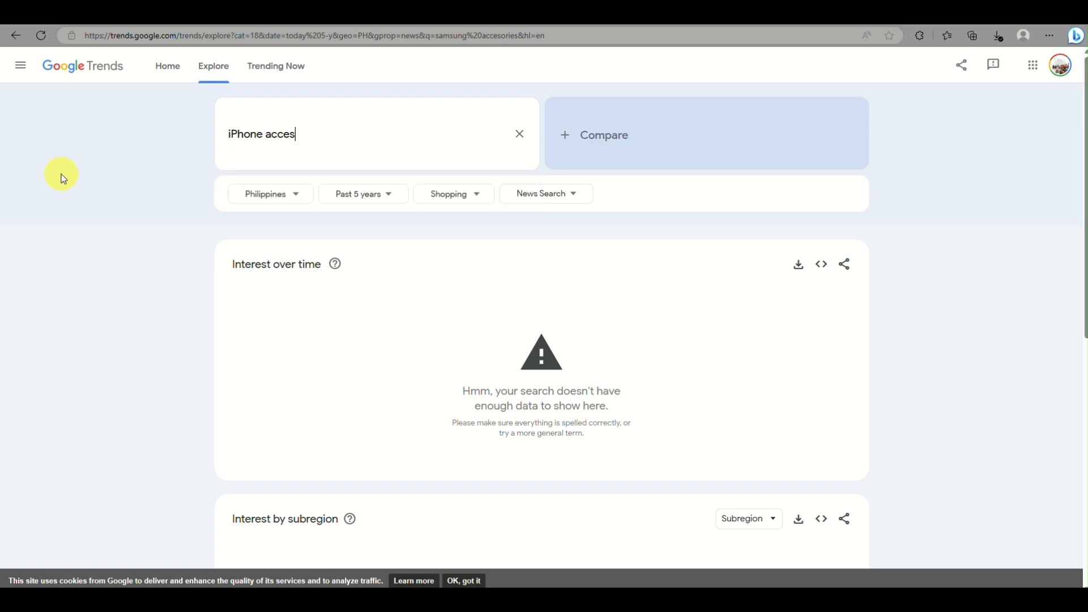
{"action": "type", "text": "sories"}
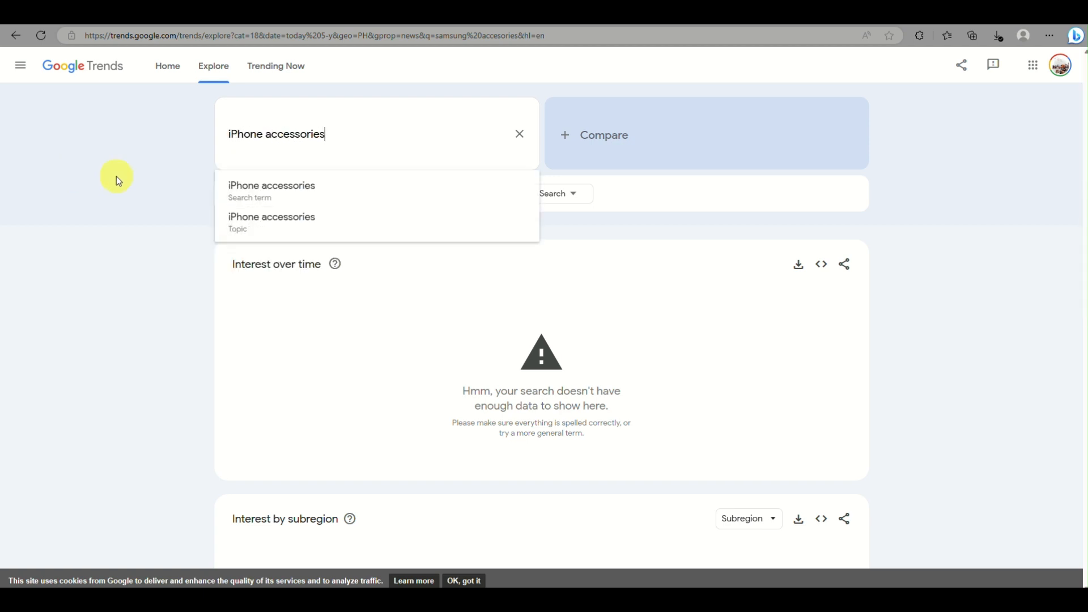
{"action": "mouse_move", "coordinate": [287, 221]}
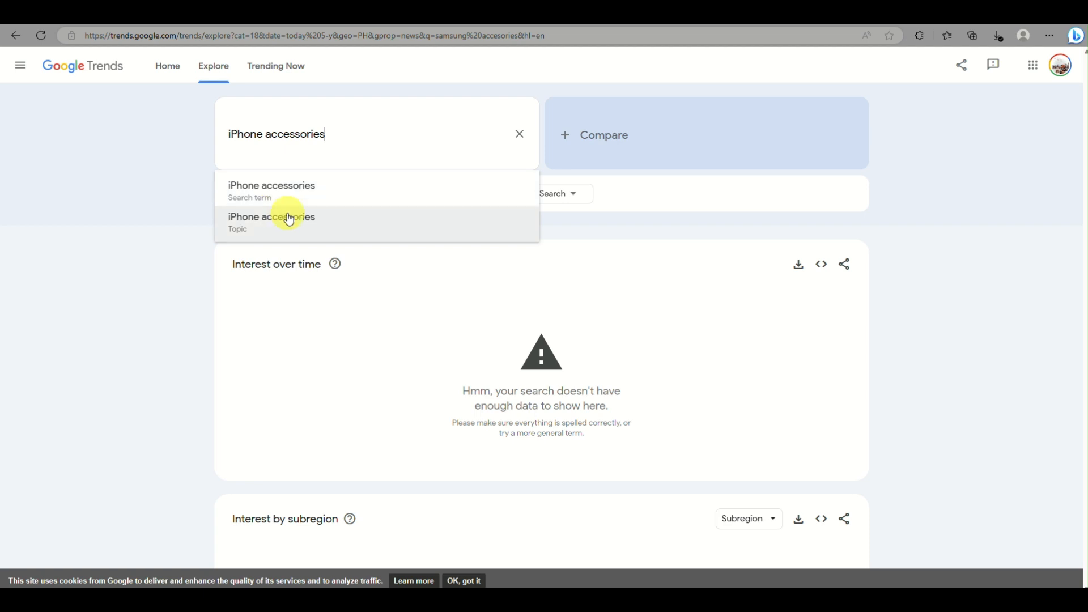
{"action": "left_click", "coordinate": [271, 217]}
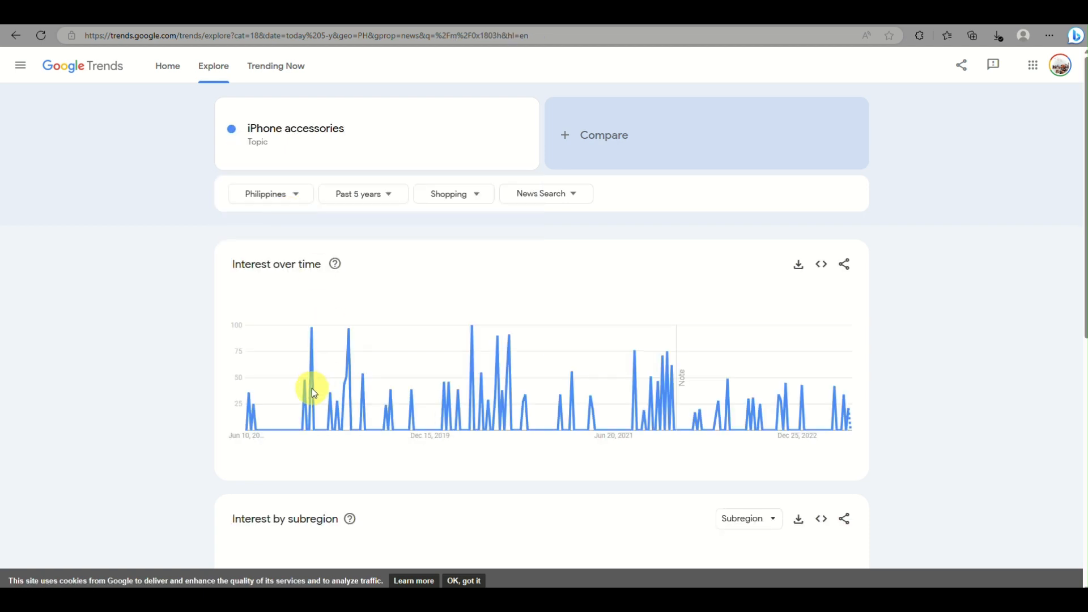
{"action": "scroll", "scroll_direction": "down", "scroll_amount": 3}
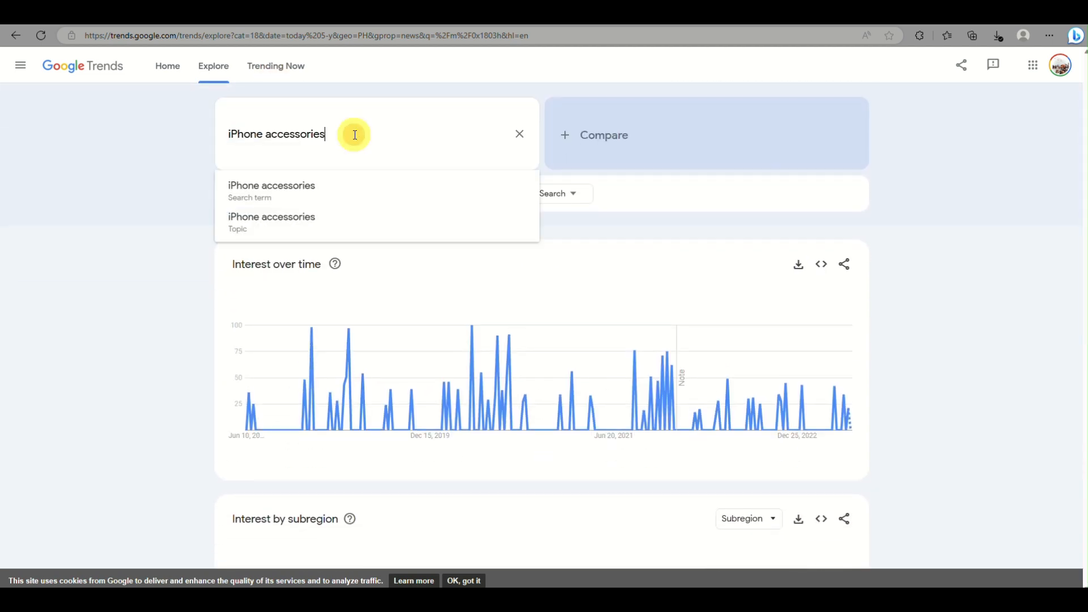
{"action": "mouse_move", "coordinate": [301, 185]}
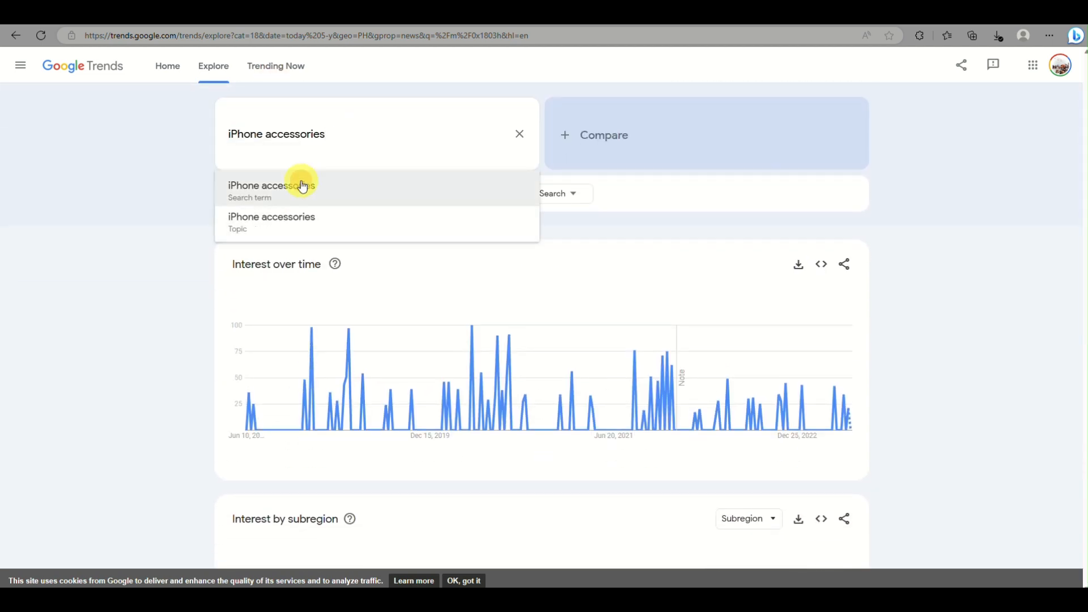
{"action": "left_click", "coordinate": [270, 184]}
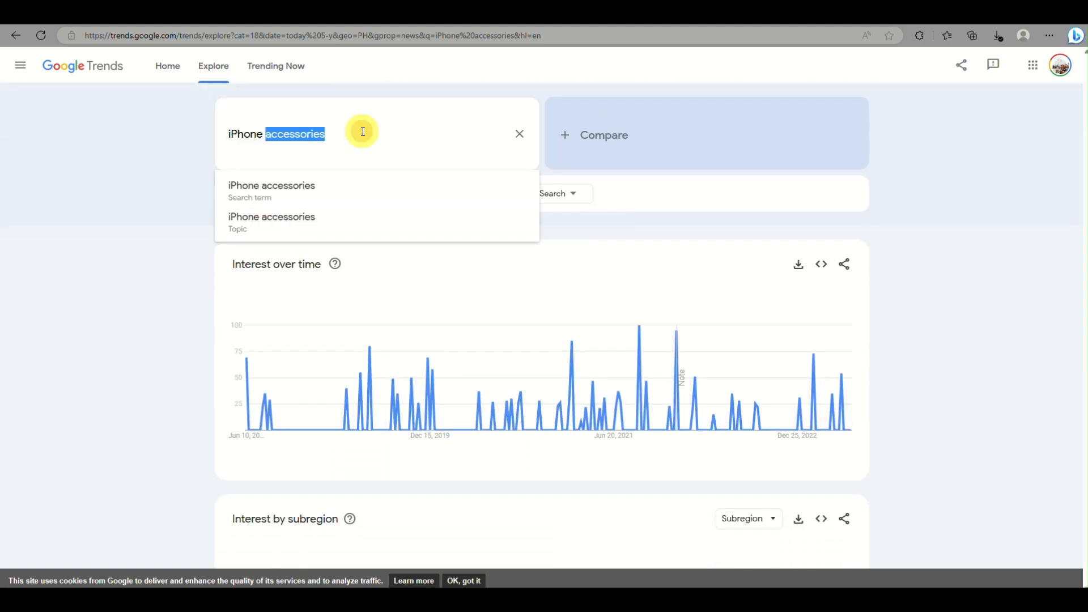
- Chart 'iphone' alone as a search term in the Philippines
{"action": "type", "text": "ipho"}
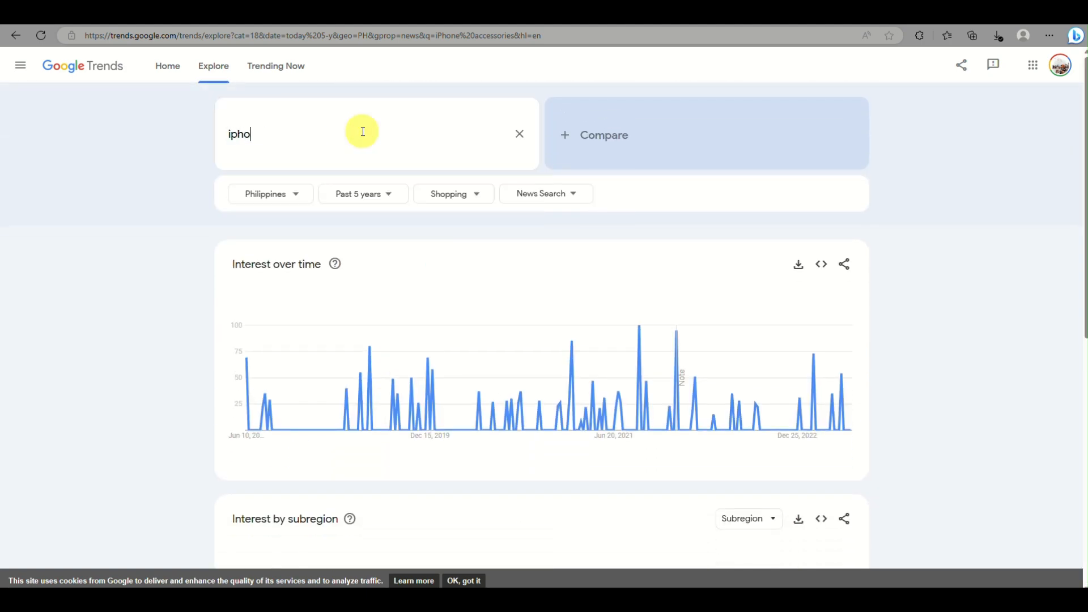
{"action": "type", "text": "ne"}
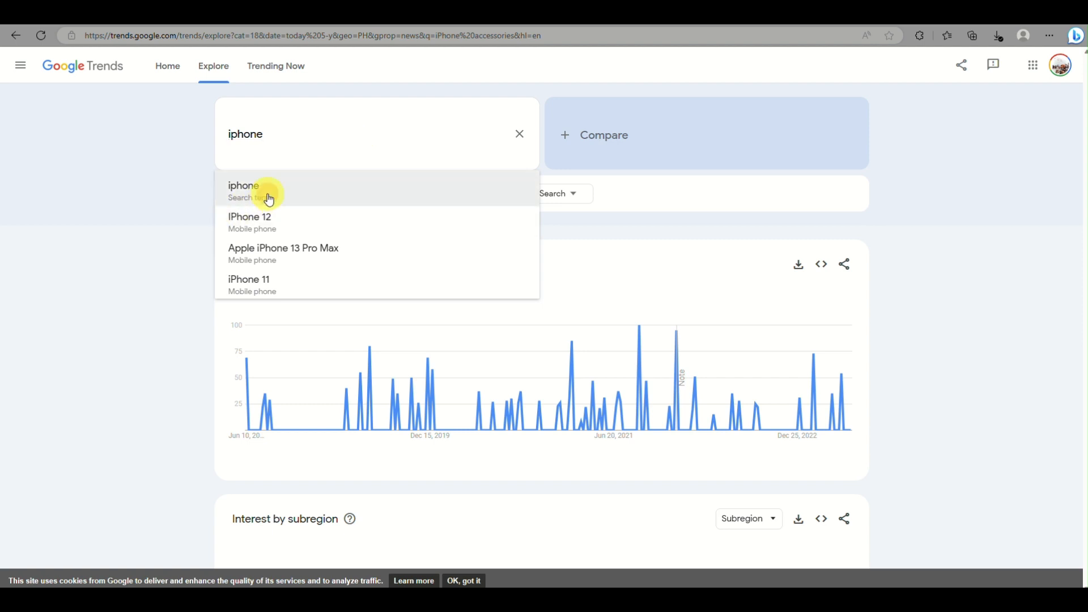
{"action": "left_click", "coordinate": [243, 184]}
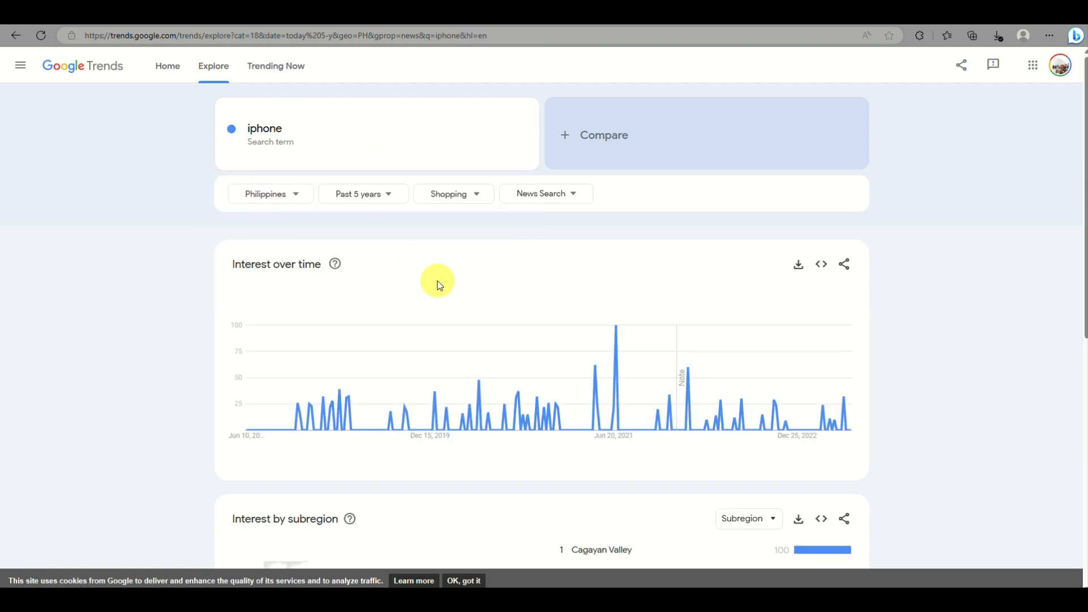
{"action": "scroll", "scroll_direction": "down", "scroll_amount": 3}
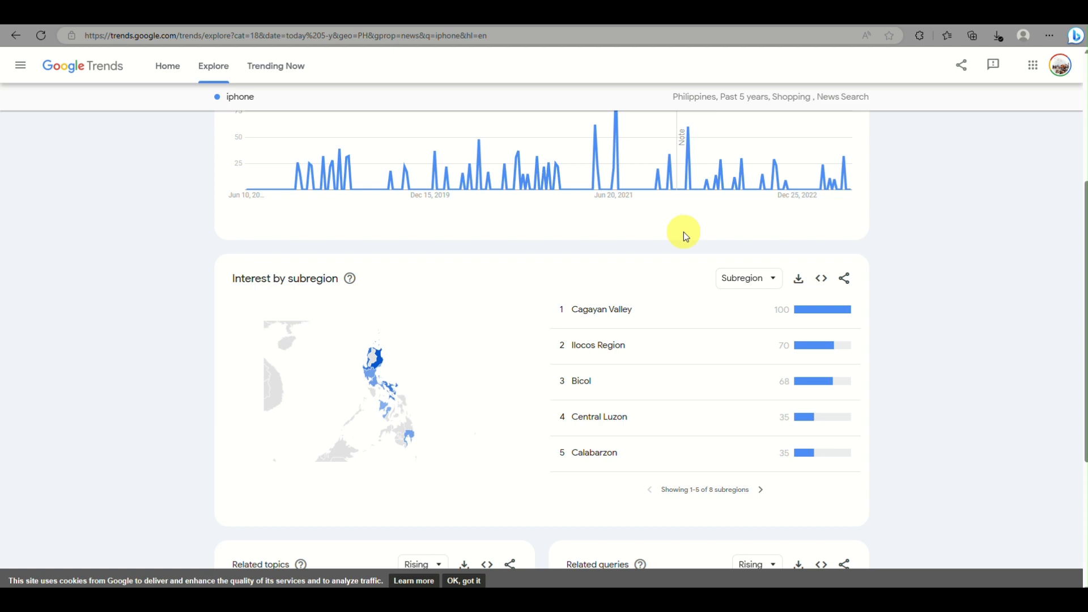
{"action": "scroll", "scroll_direction": "up", "scroll_amount": 3}
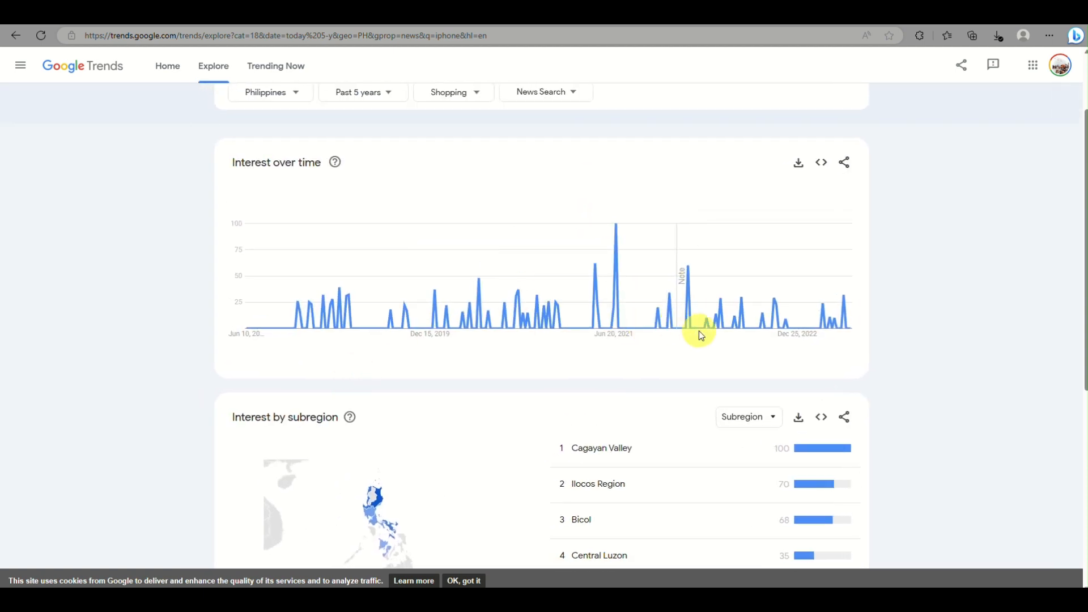
{"action": "mouse_move", "coordinate": [617, 351]}
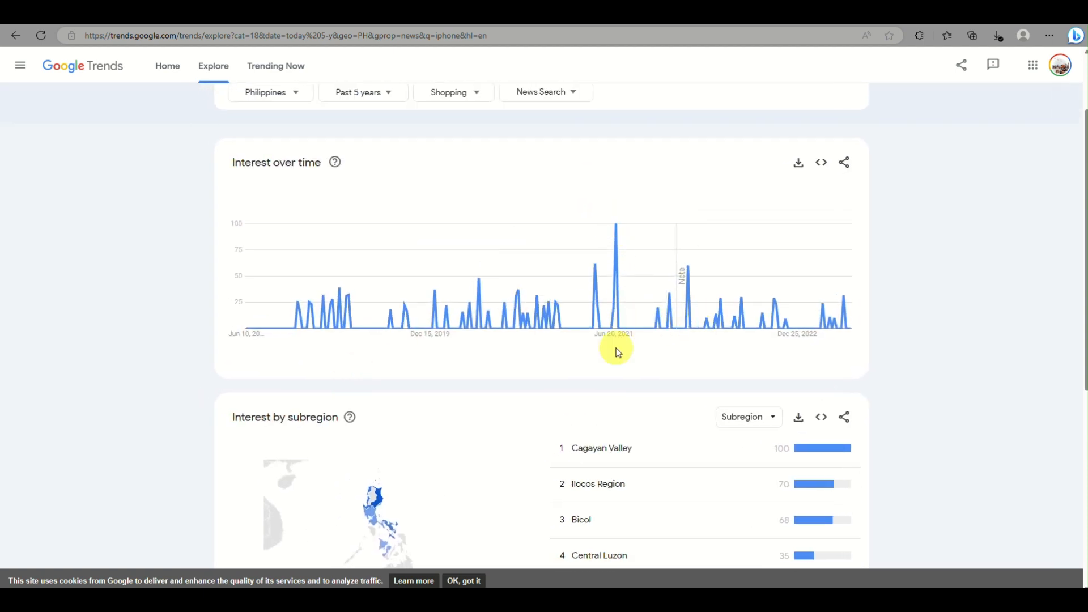
{"action": "scroll", "scroll_direction": "down", "scroll_amount": 3}
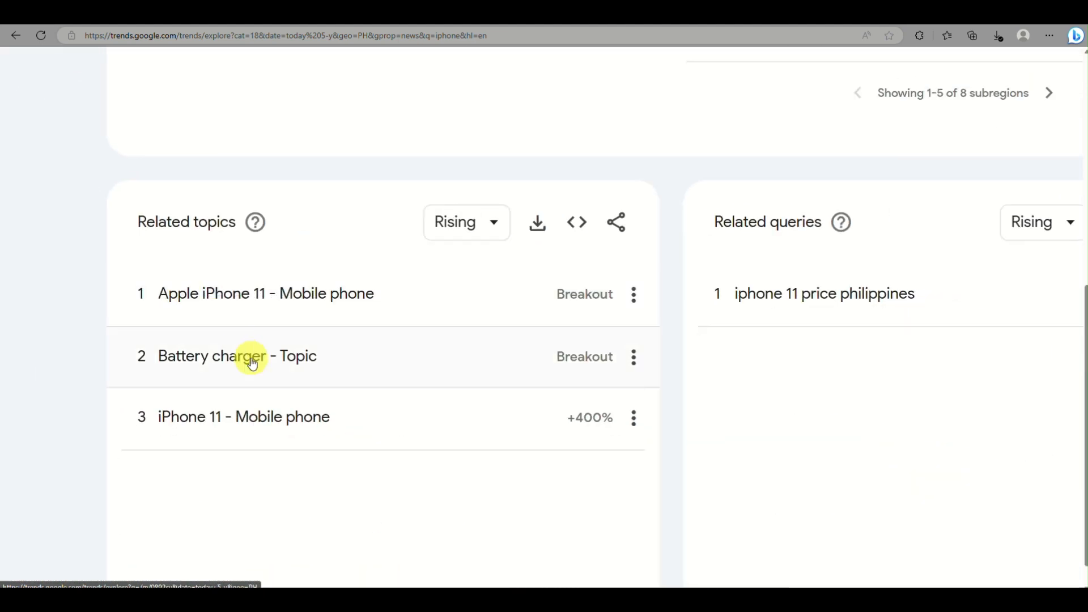
{"action": "scroll", "scroll_direction": "up", "scroll_amount": 3}
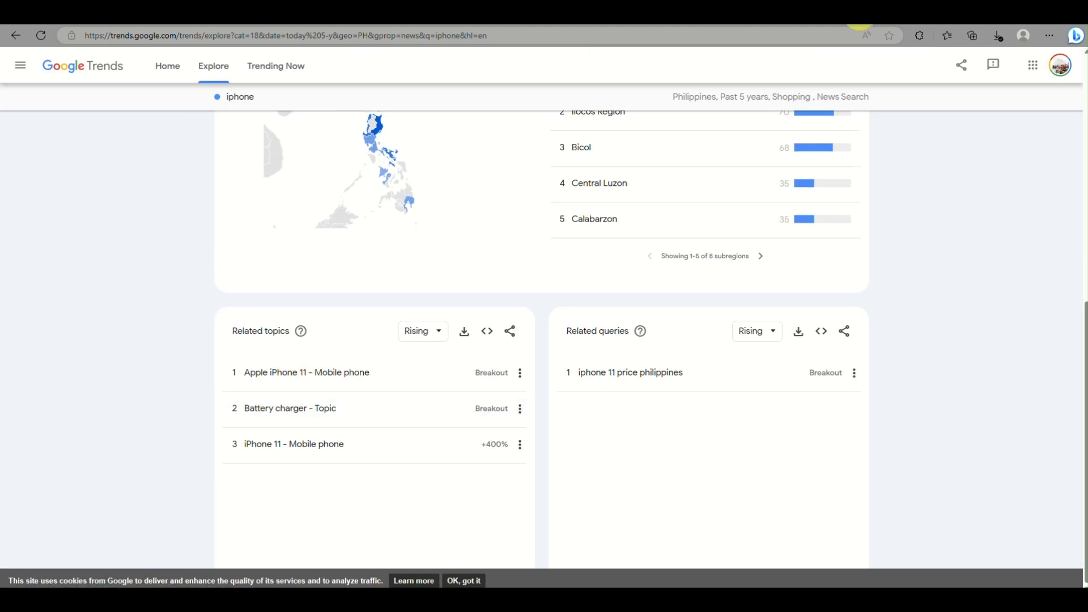
{"action": "scroll", "scroll_direction": "up", "scroll_amount": 3}
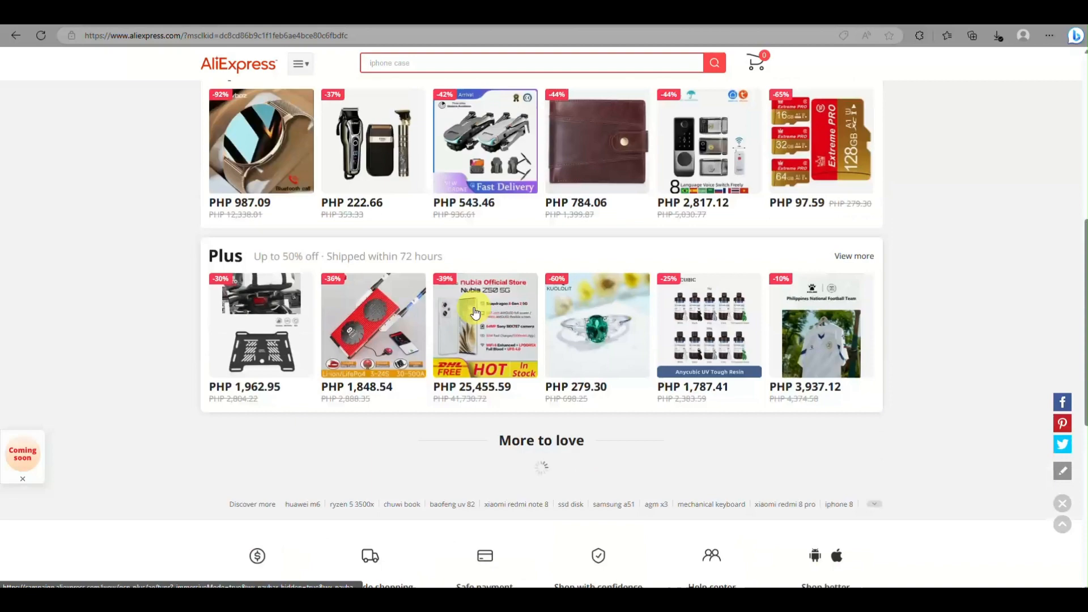
- Search AliExpress for 'iPhone case'
{"action": "scroll", "scroll_direction": "up", "scroll_amount": 3}
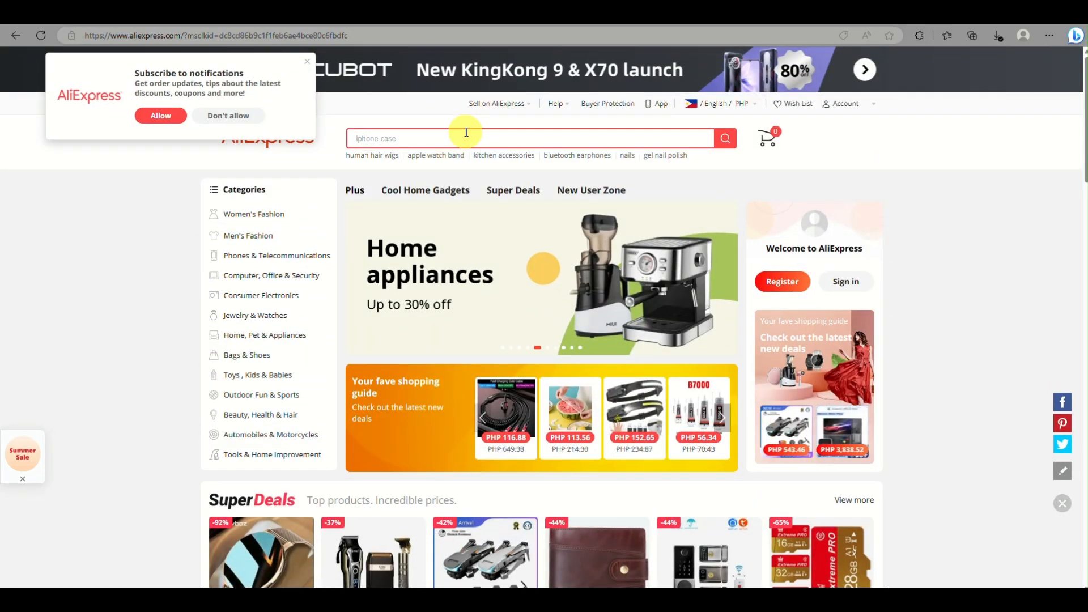
{"action": "type", "text": "iPHone"}
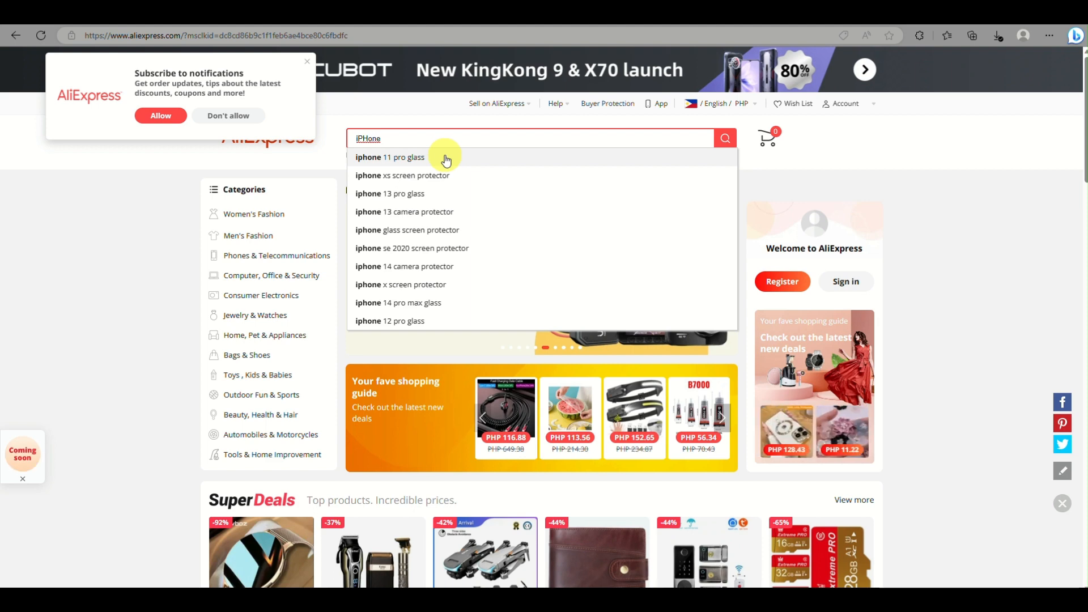
{"action": "type", "text": "case"}
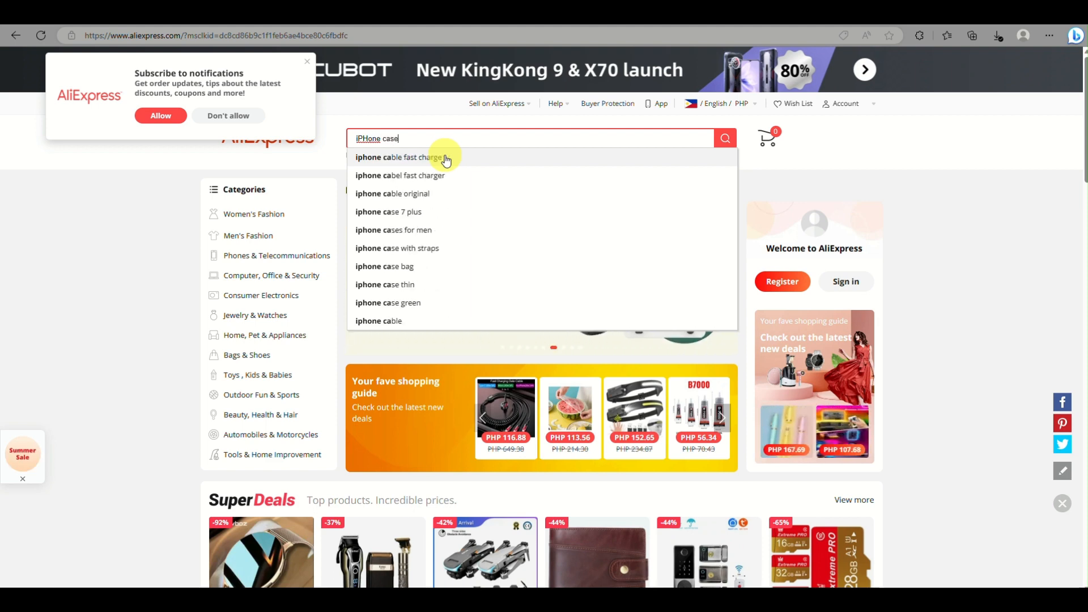
{"action": "left_click", "coordinate": [725, 139]}
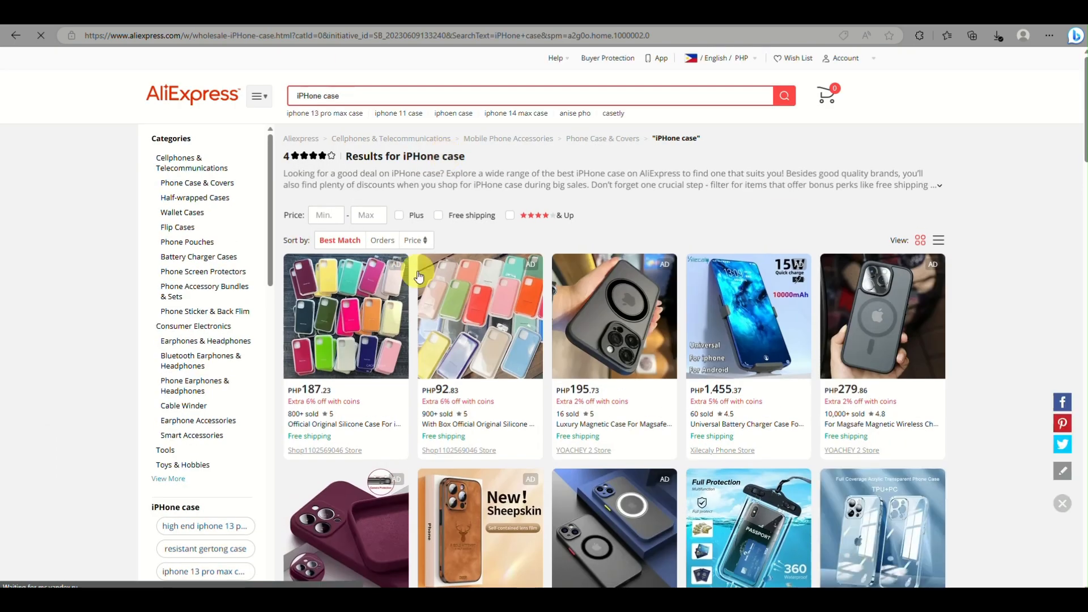
- Browse down through the listed iPhone cases and back up
{"action": "scroll", "scroll_direction": "down", "scroll_amount": 3}
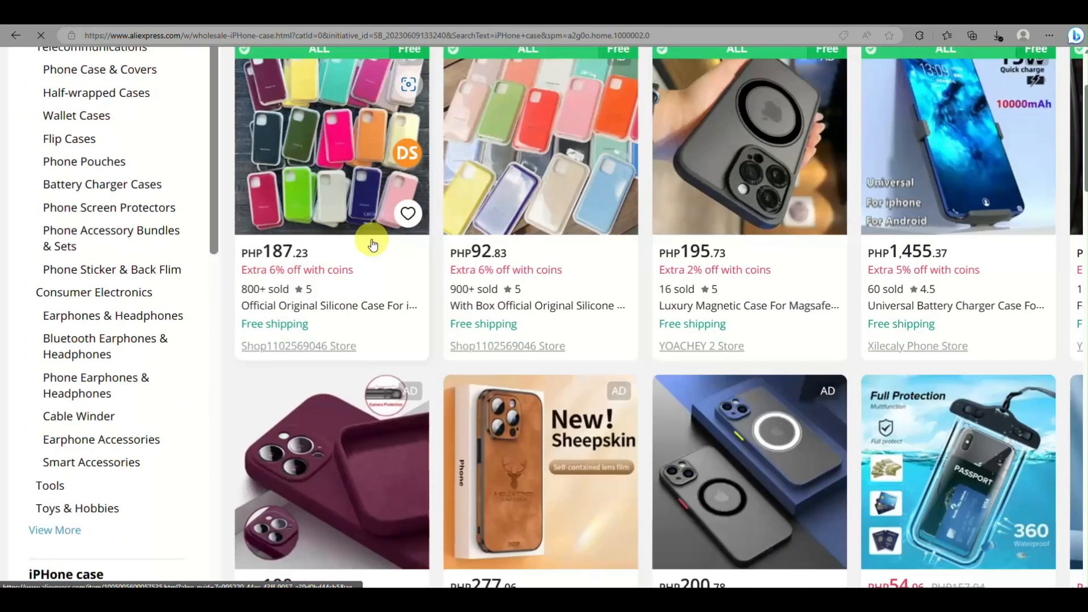
{"action": "scroll", "scroll_direction": "down", "scroll_amount": 3}
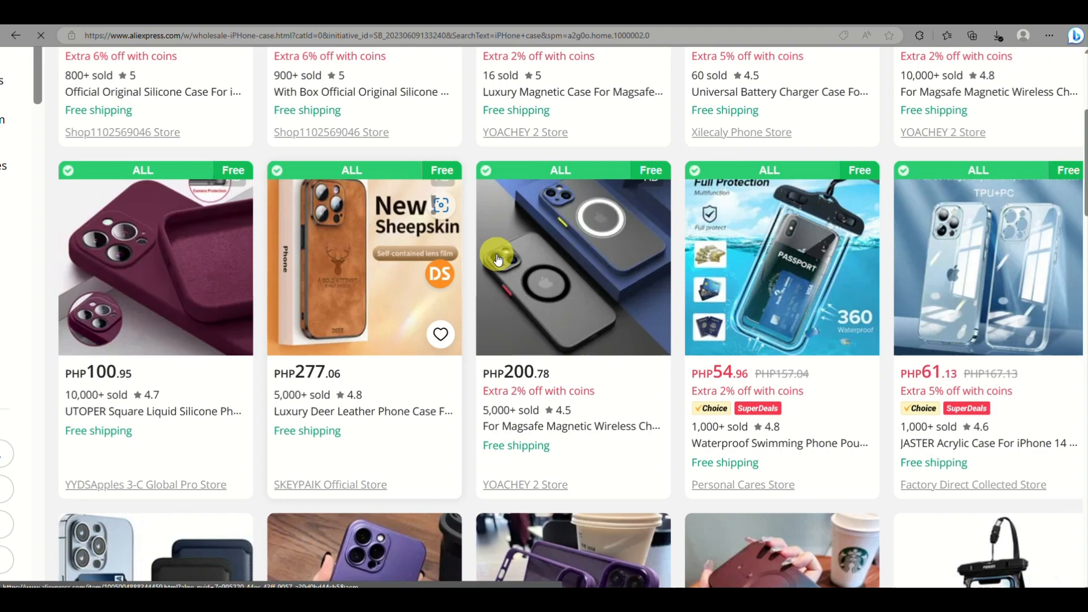
{"action": "scroll", "scroll_direction": "down", "scroll_amount": 3}
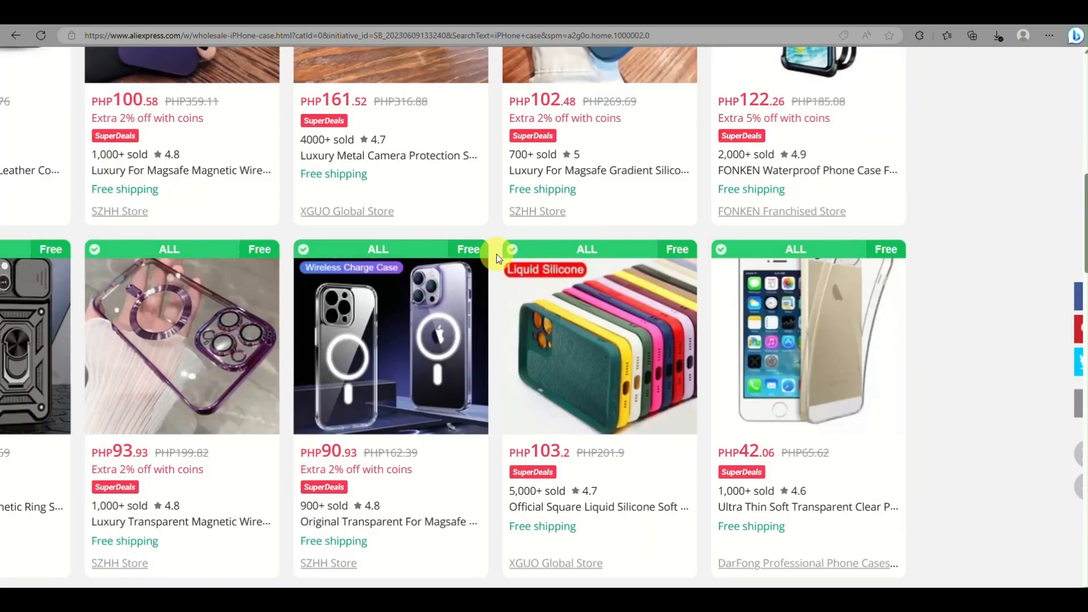
{"action": "scroll", "scroll_direction": "down", "scroll_amount": 3}
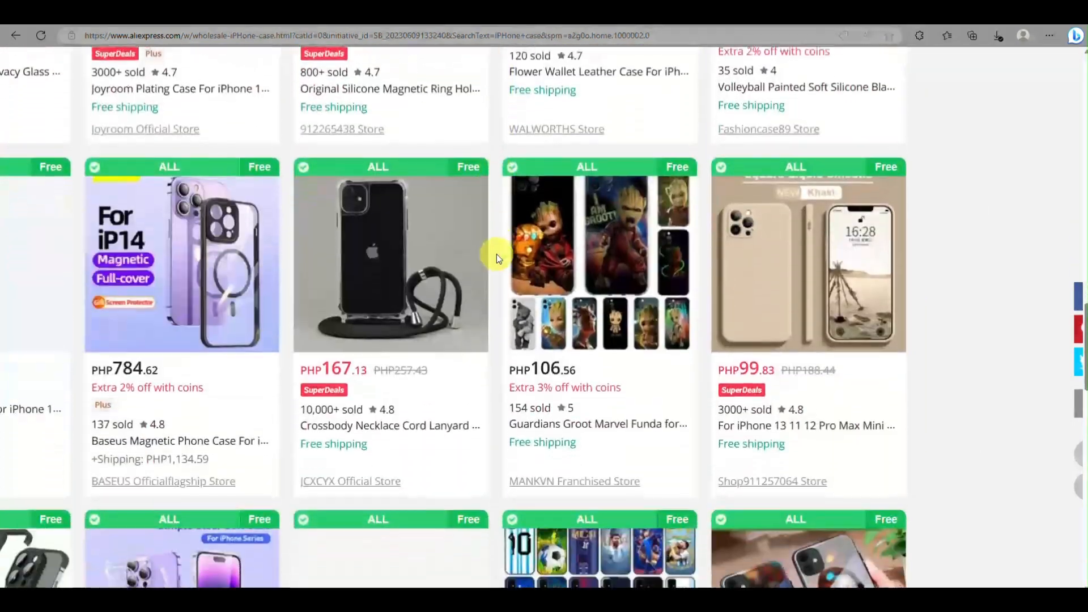
{"action": "scroll", "scroll_direction": "up", "scroll_amount": 3}
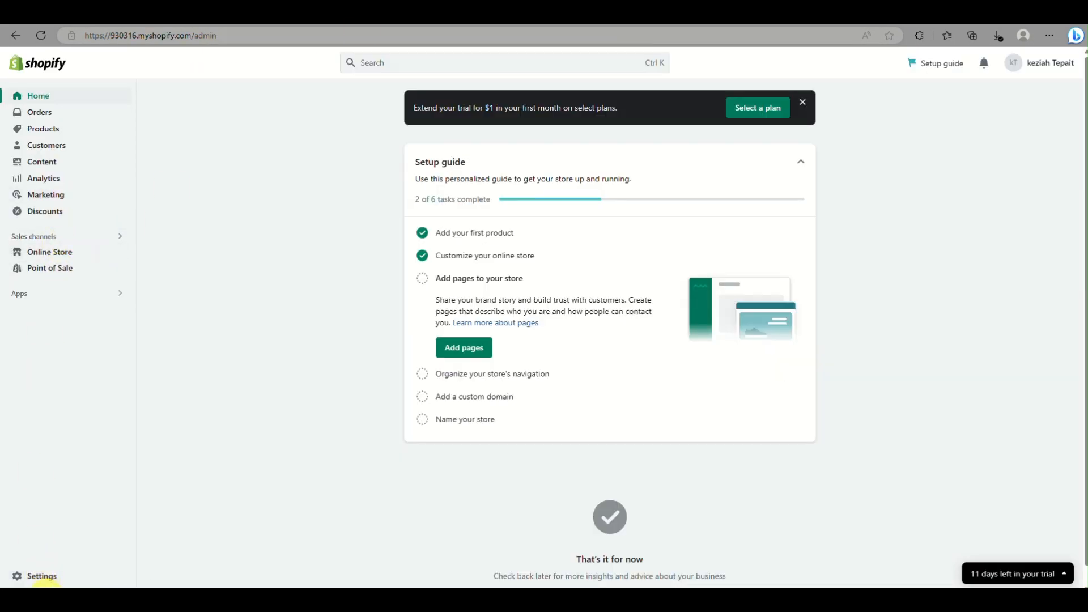
- Go from Settings to Apps and sales channels, then into the Shopify App Store
{"action": "left_click", "coordinate": [41, 576]}
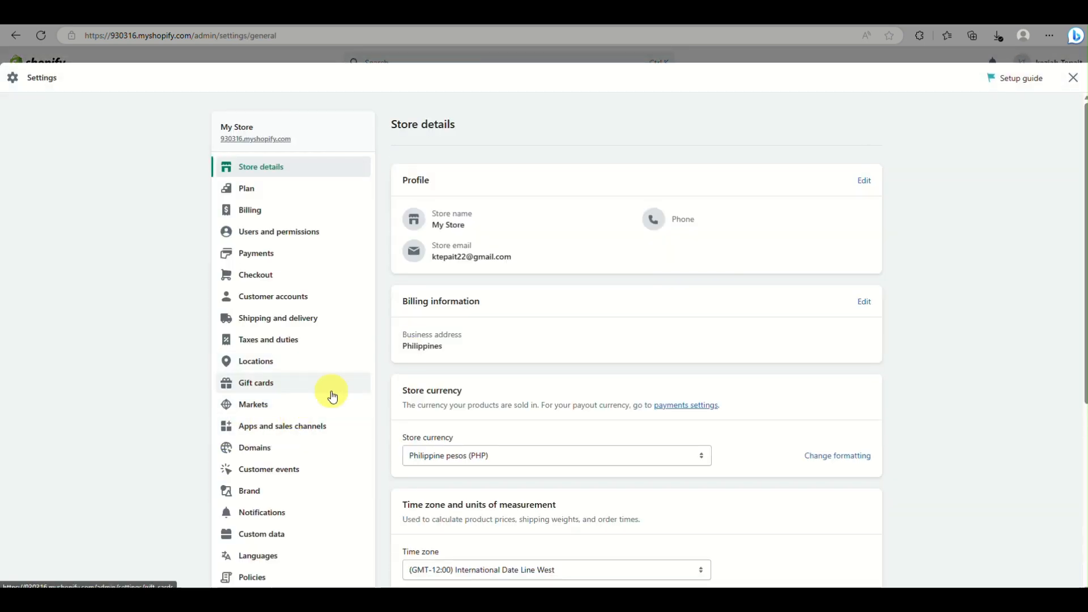
{"action": "mouse_move", "coordinate": [282, 536]}
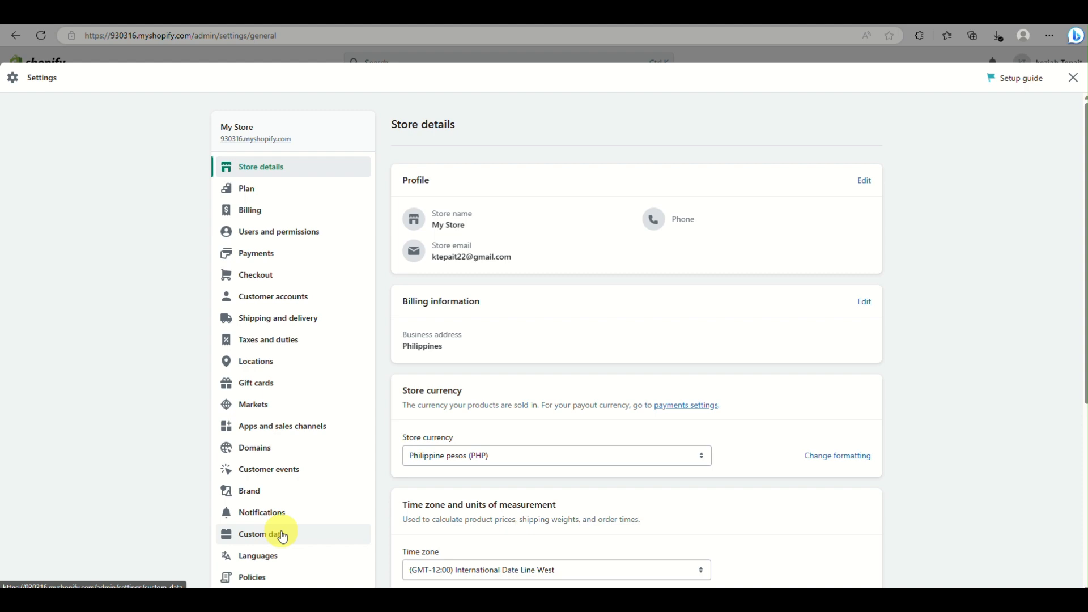
{"action": "scroll", "scroll_direction": "down", "scroll_amount": 3}
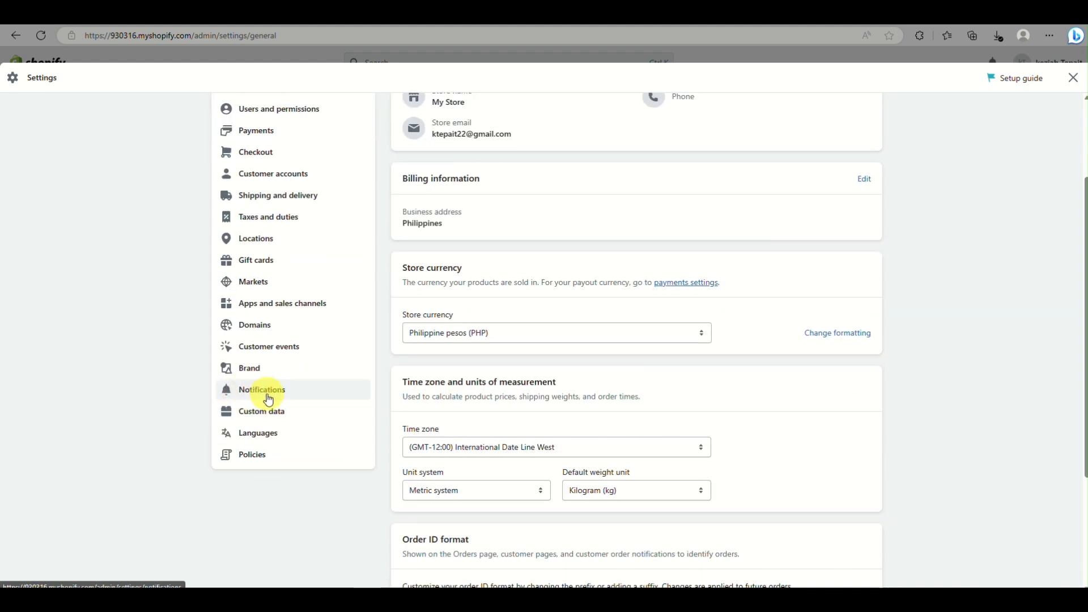
{"action": "scroll", "scroll_direction": "up", "scroll_amount": 3}
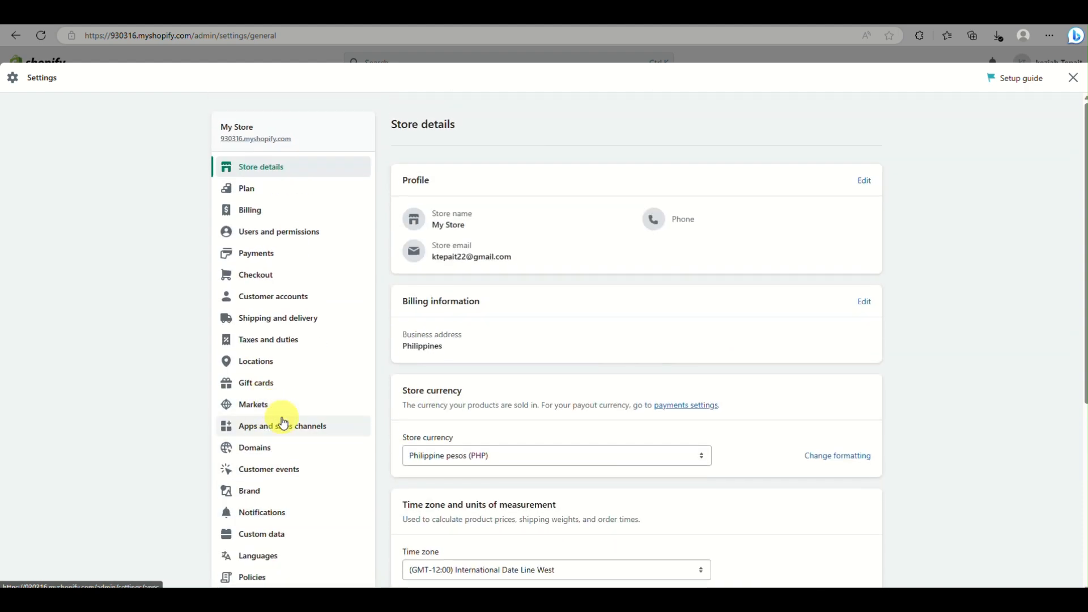
{"action": "left_click", "coordinate": [283, 425]}
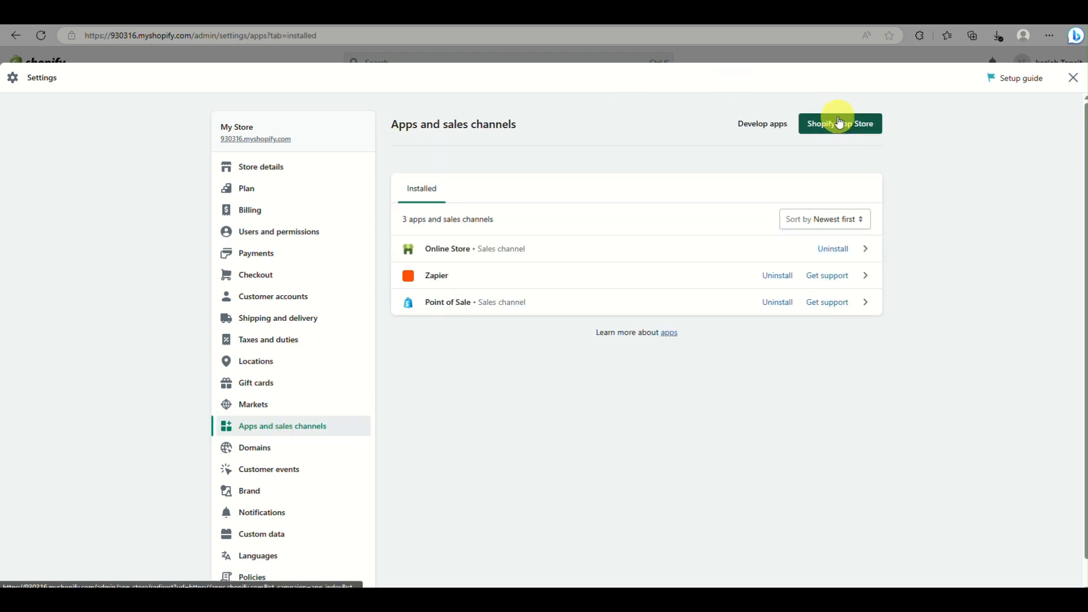
{"action": "left_click", "coordinate": [840, 123]}
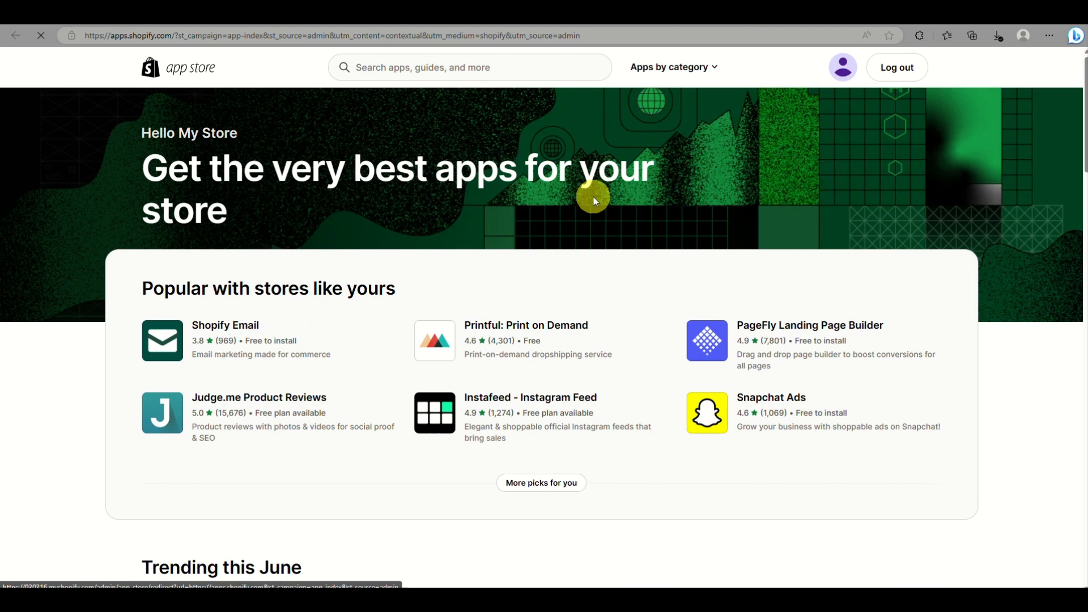
{"action": "mouse_move", "coordinate": [575, 85]}
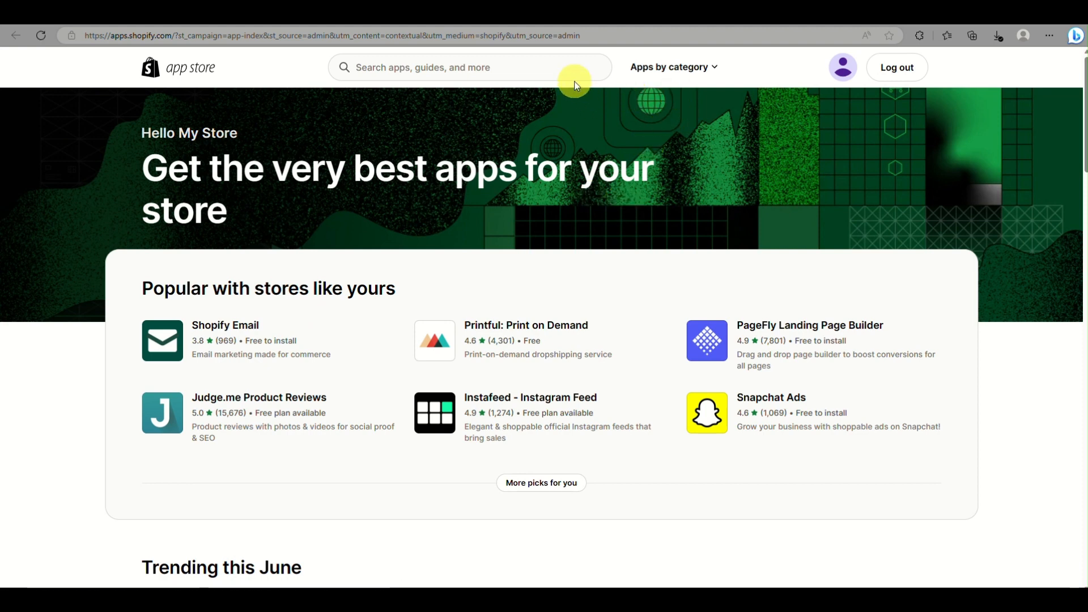
- Search the Shopify App Store for 'aliexpress dropshipping'
{"action": "left_click", "coordinate": [468, 67]}
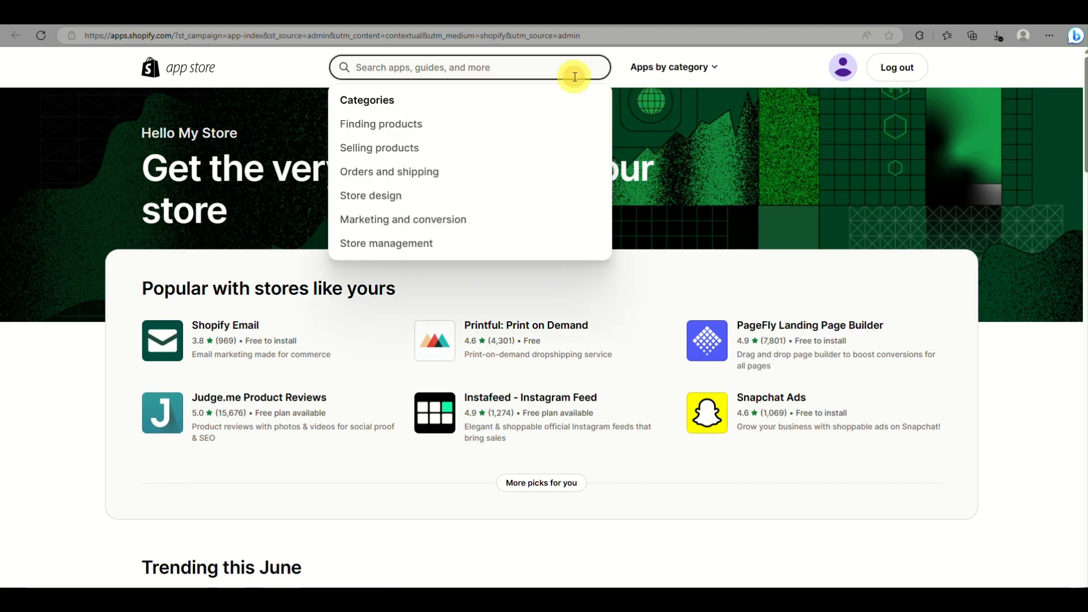
{"action": "type", "text": "aliexpress dropshipping"}
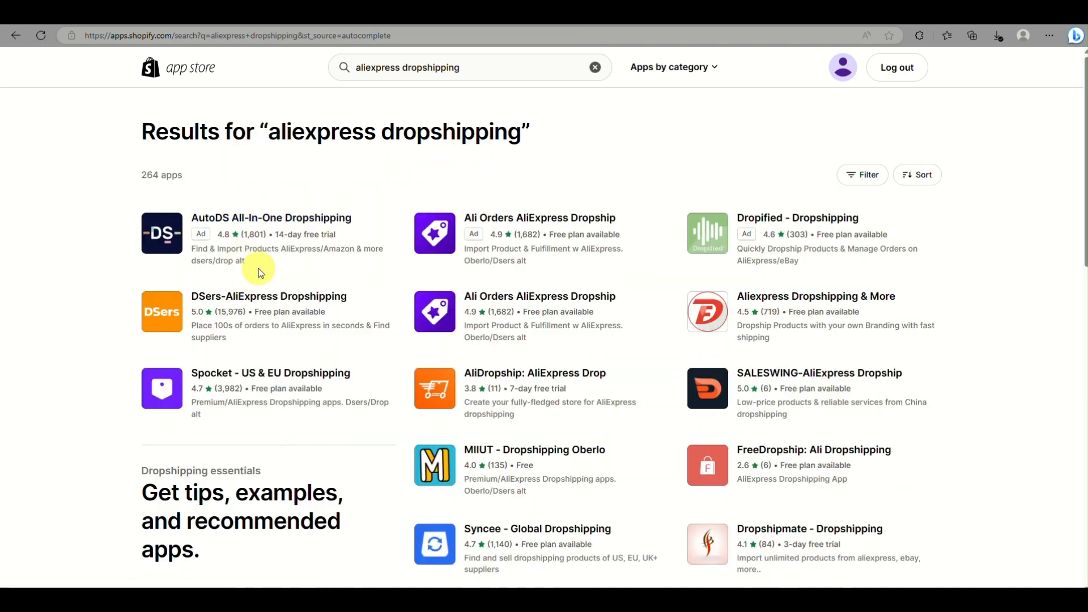
{"action": "mouse_move", "coordinate": [203, 291]}
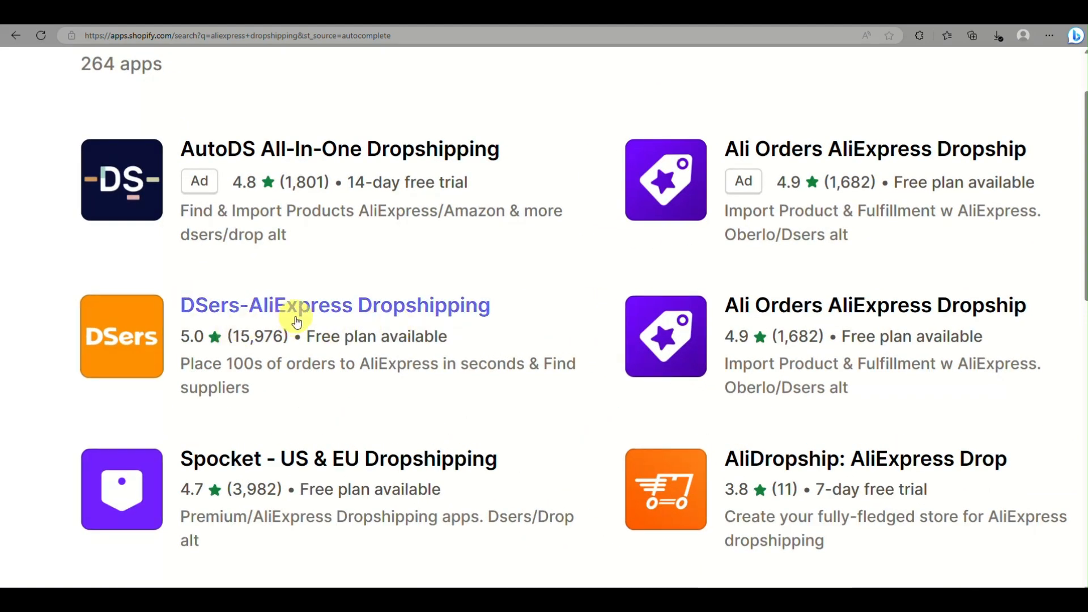
- Open the DSers-AliExpress Dropshipping app page and scroll to its Pricing
{"action": "left_click", "coordinate": [334, 305]}
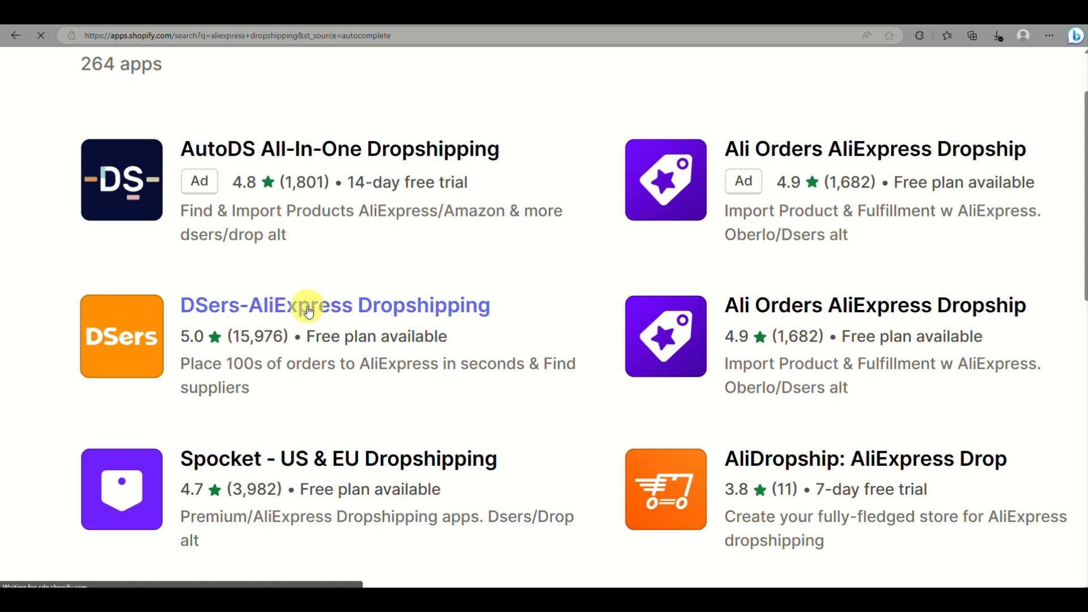
{"action": "left_click", "coordinate": [334, 305]}
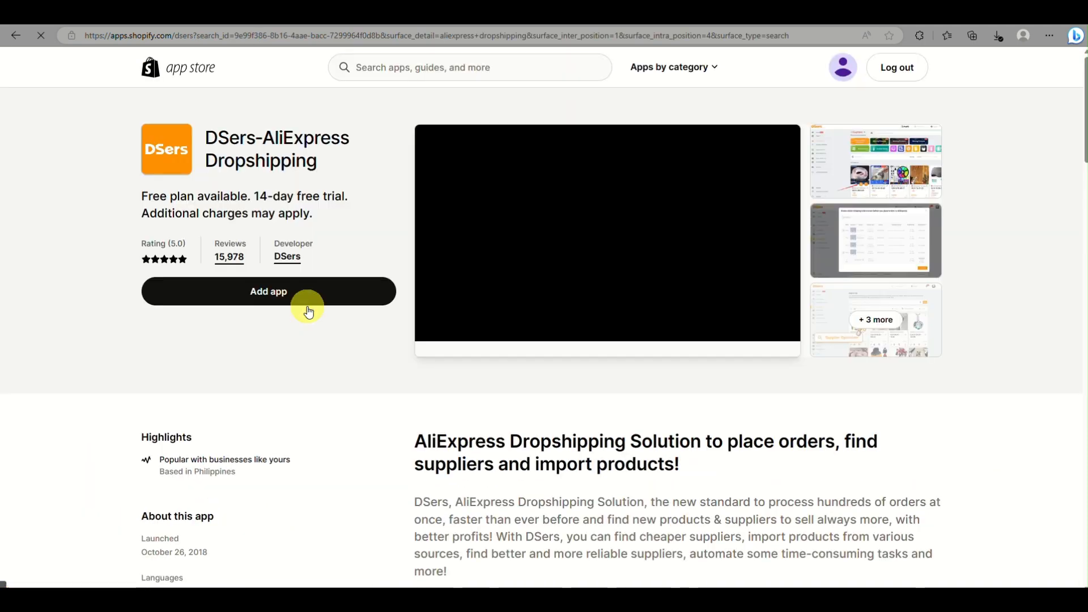
{"action": "scroll", "scroll_direction": "down", "scroll_amount": 3}
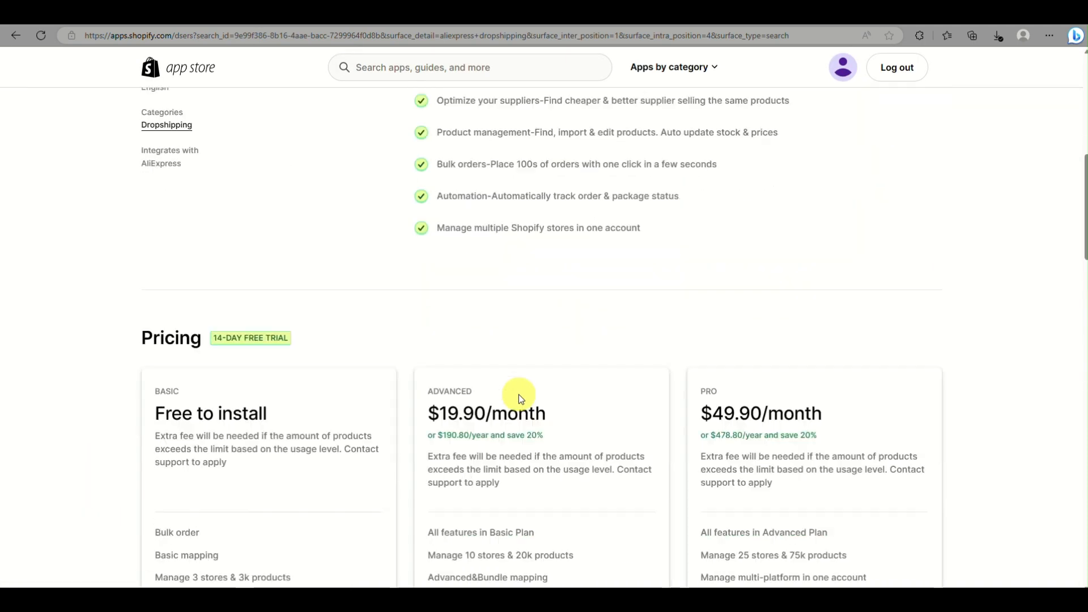
{"action": "scroll", "scroll_direction": "down", "scroll_amount": 3}
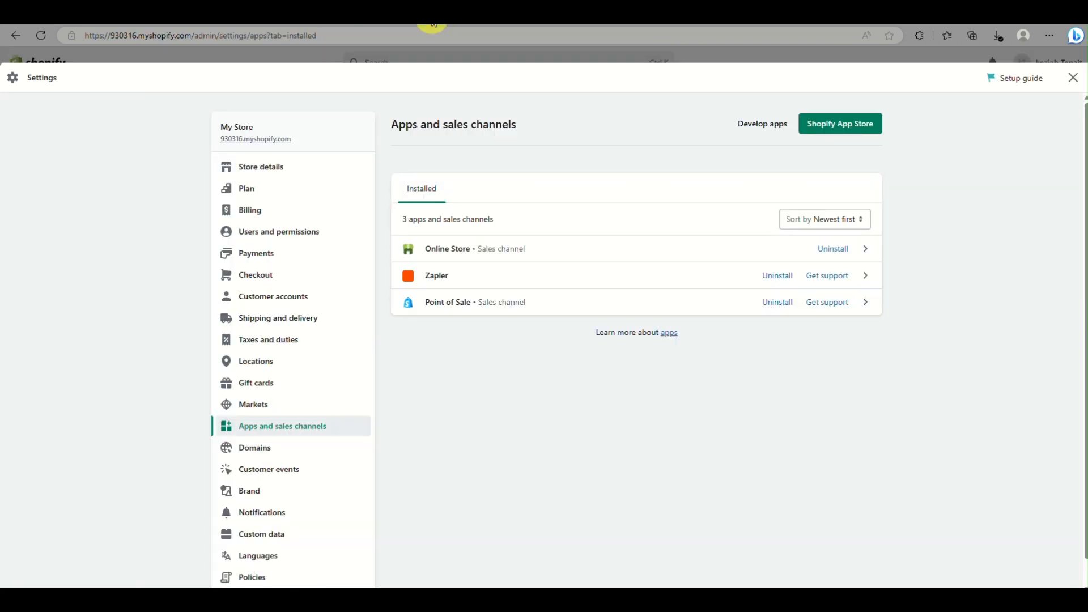
{"action": "mouse_move", "coordinate": [470, 40]}
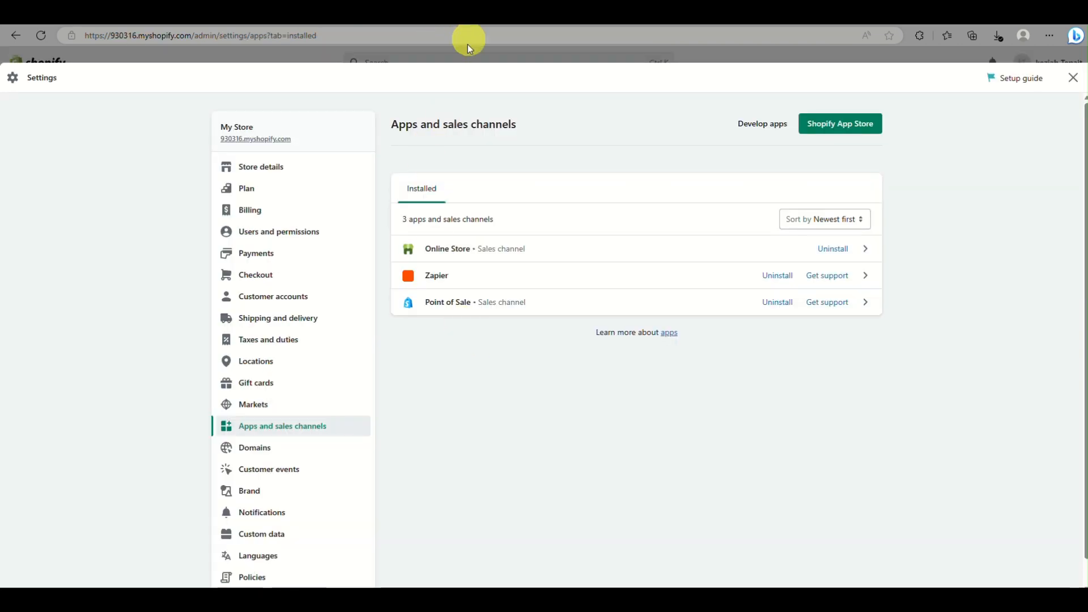